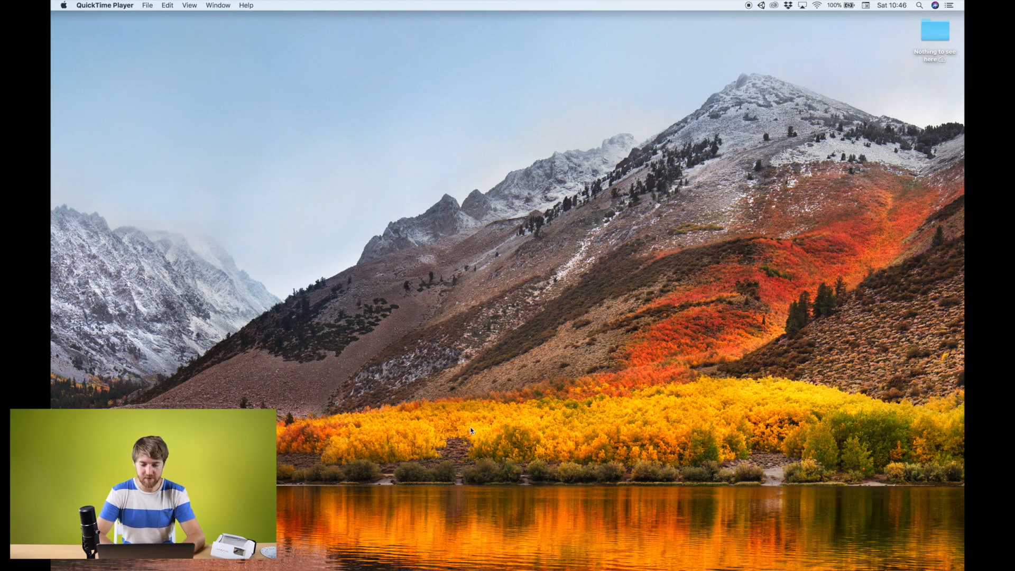
- Create a new 3D Unity Hub project named 'Aryzon+Vuforia' with Unity 2018.2.0f2
click(601, 551)
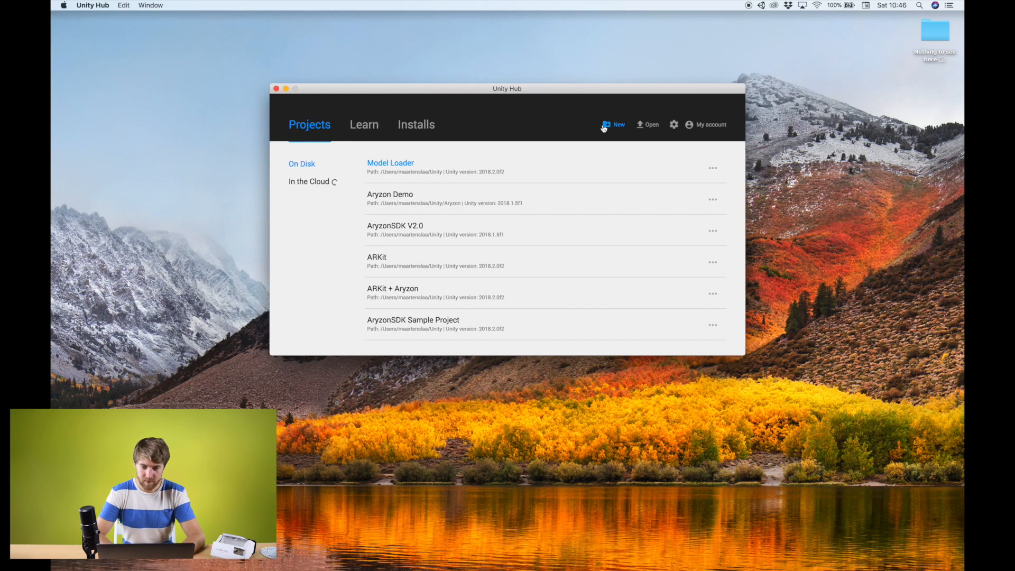
click(614, 125)
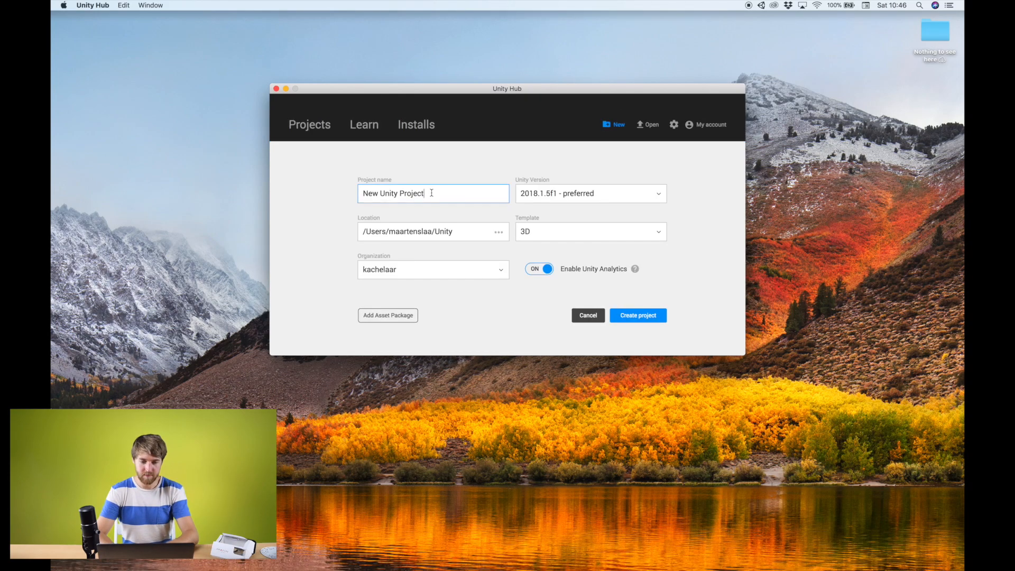
text(Aryzon)
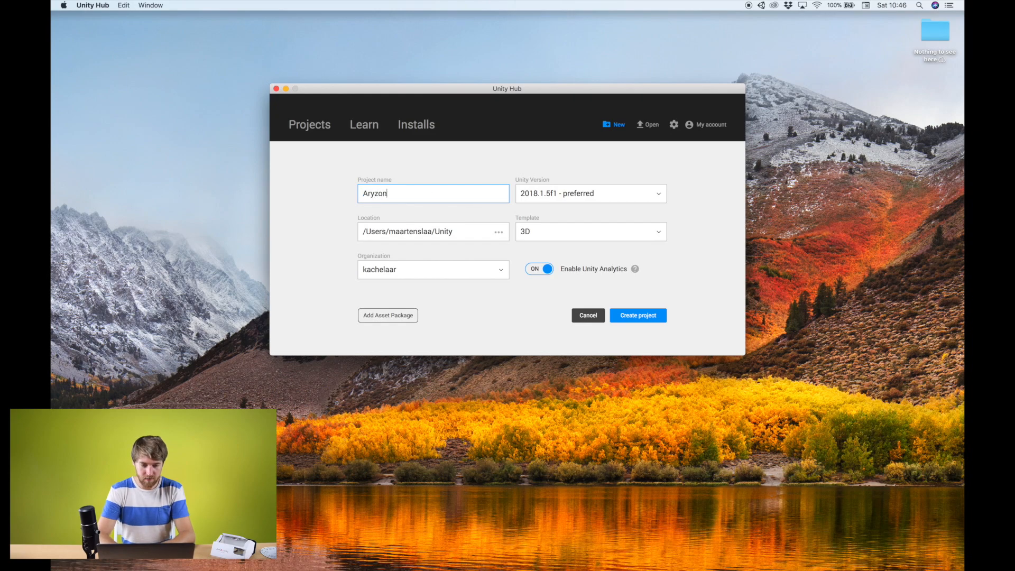
text(+Vuforia)
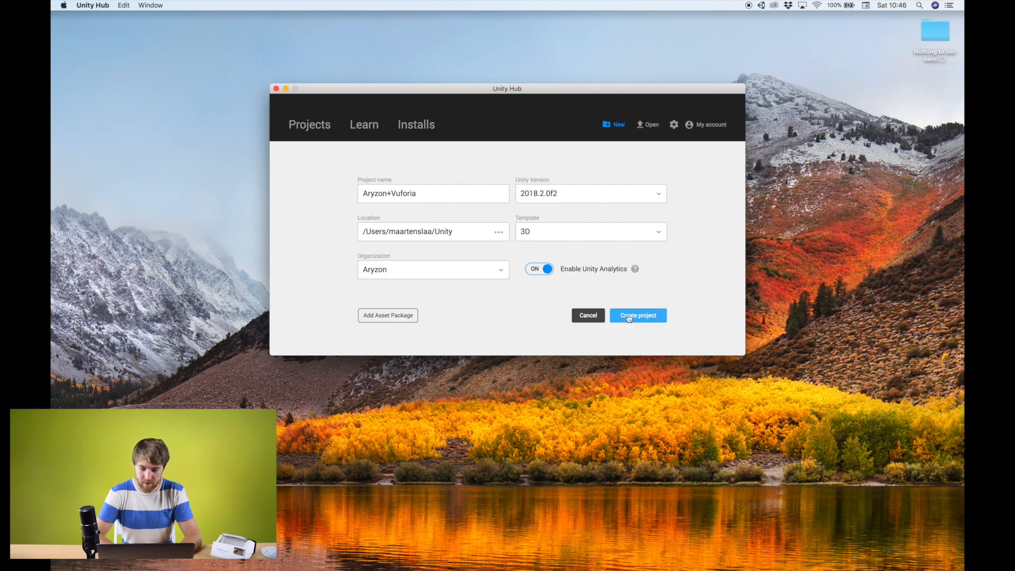
click(637, 315)
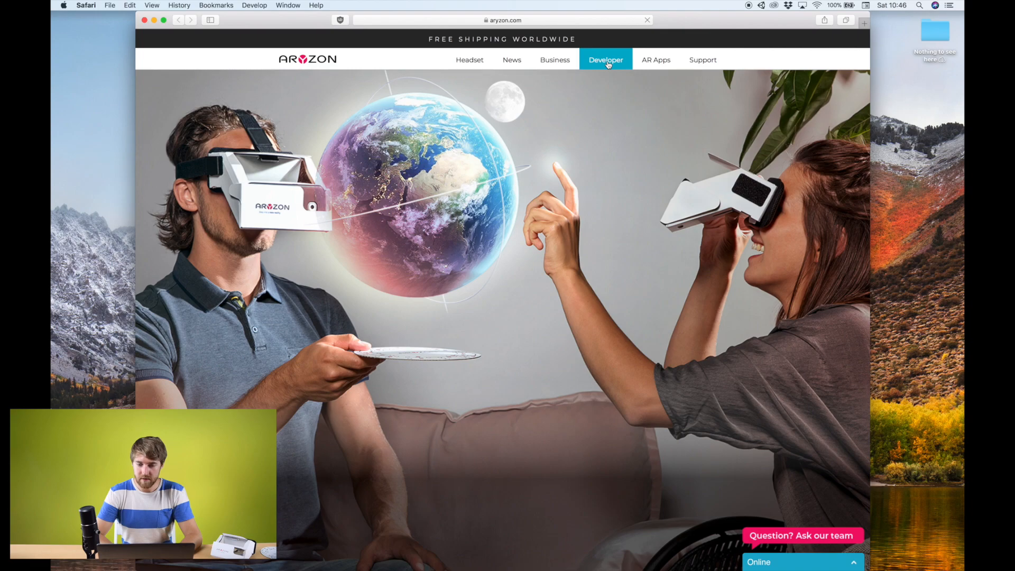
- From aryzon.com's Developer section, download AryzonSDK.zip on the Basic setup of SDK page
click(606, 60)
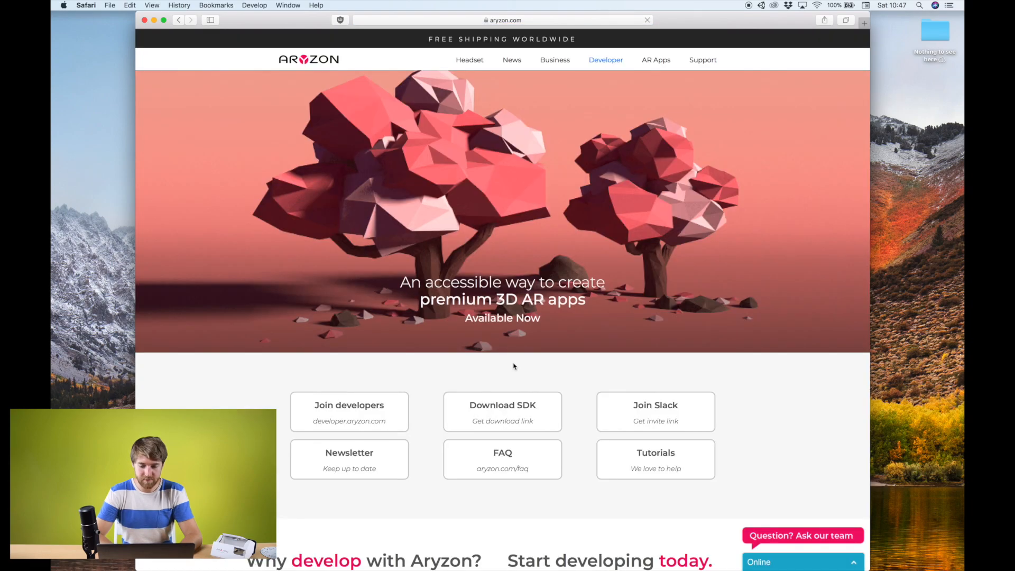
click(349, 405)
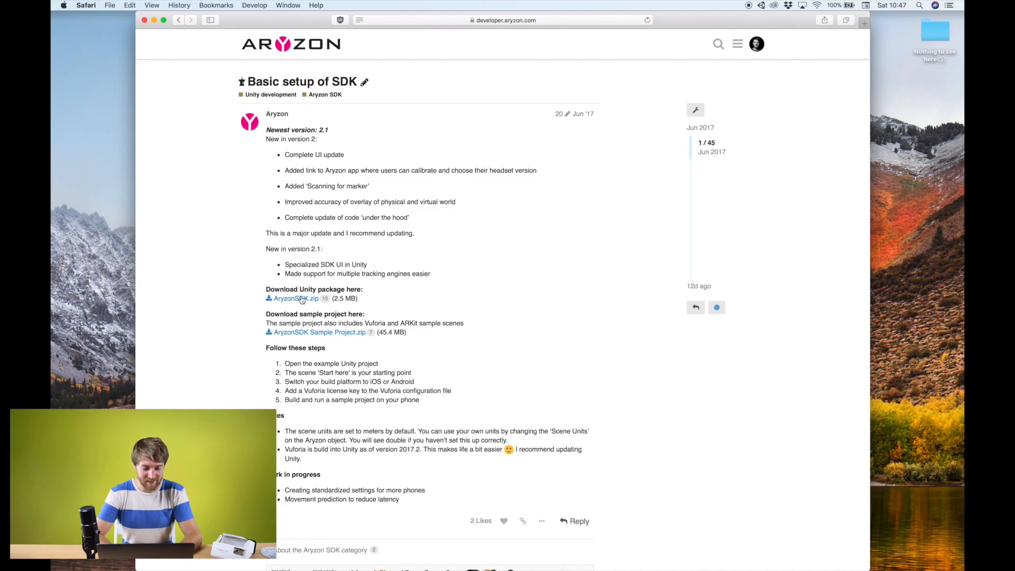
mouse_move(337, 335)
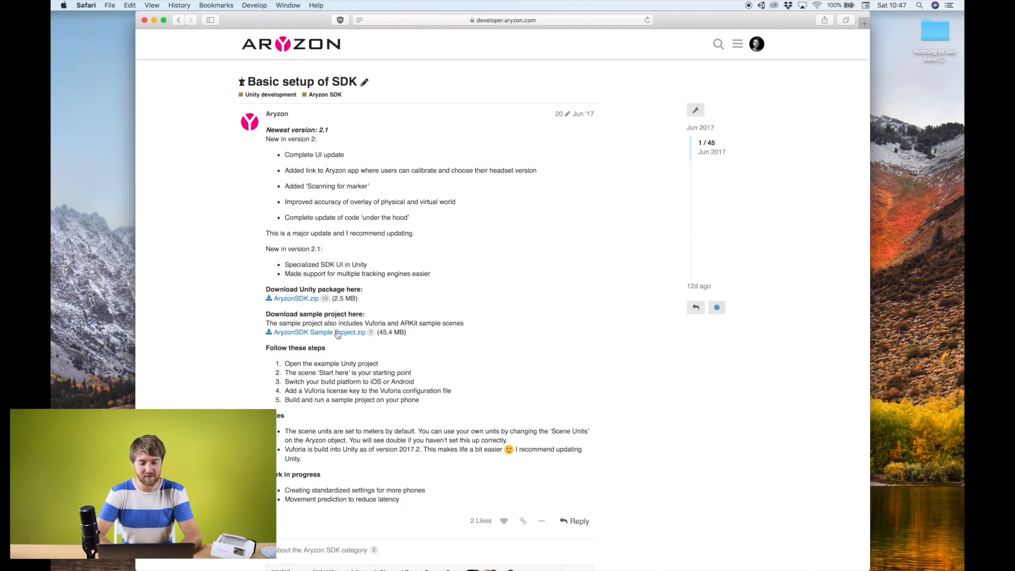
mouse_move(441, 323)
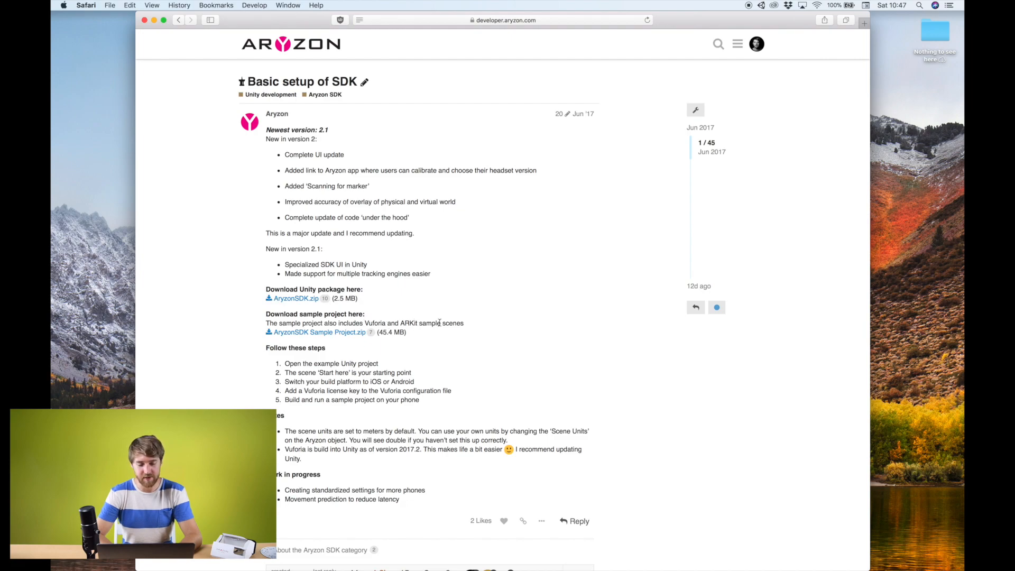
mouse_move(256, 323)
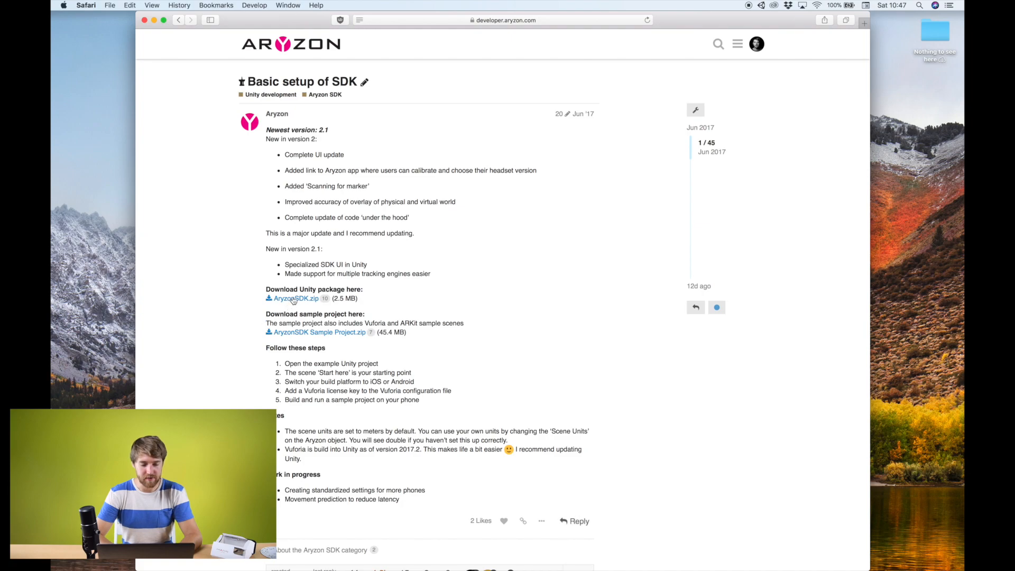
click(295, 298)
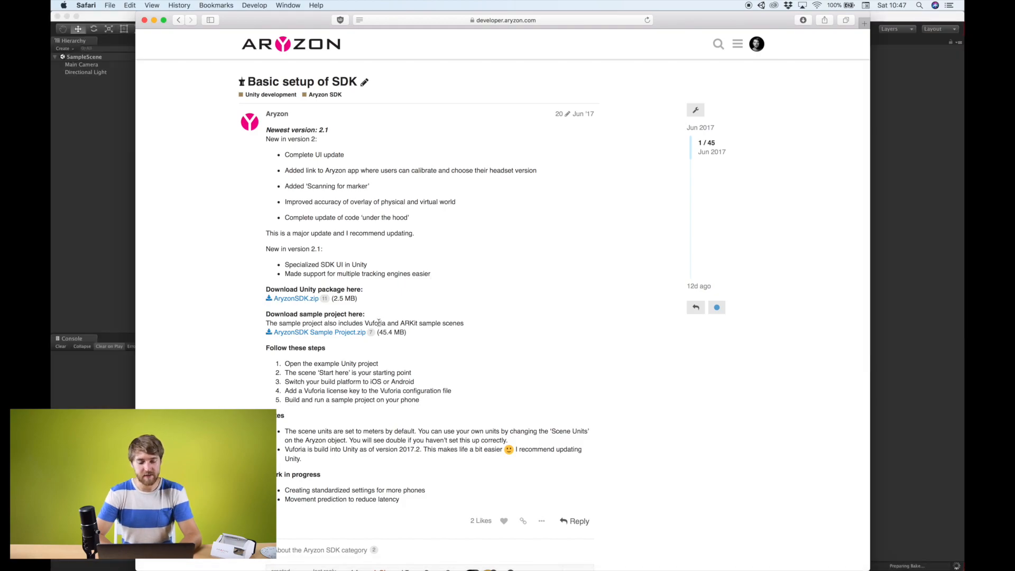
mouse_move(406, 315)
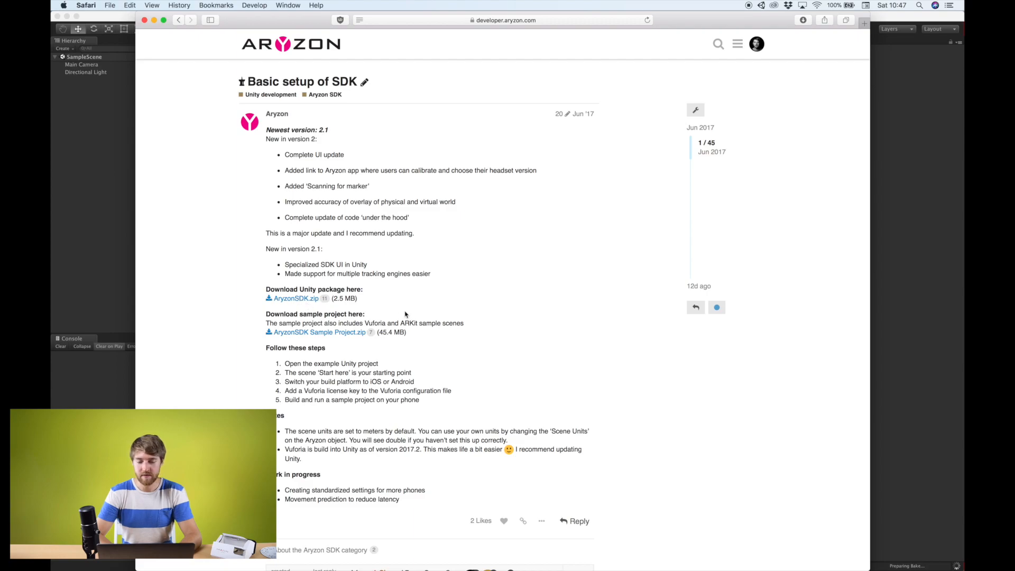
mouse_move(738, 121)
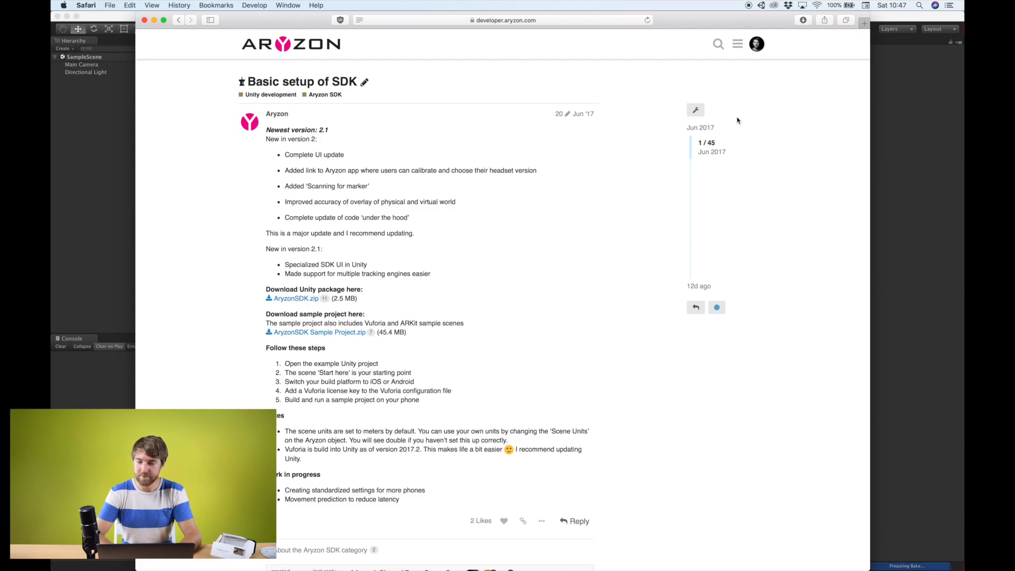
mouse_move(749, 542)
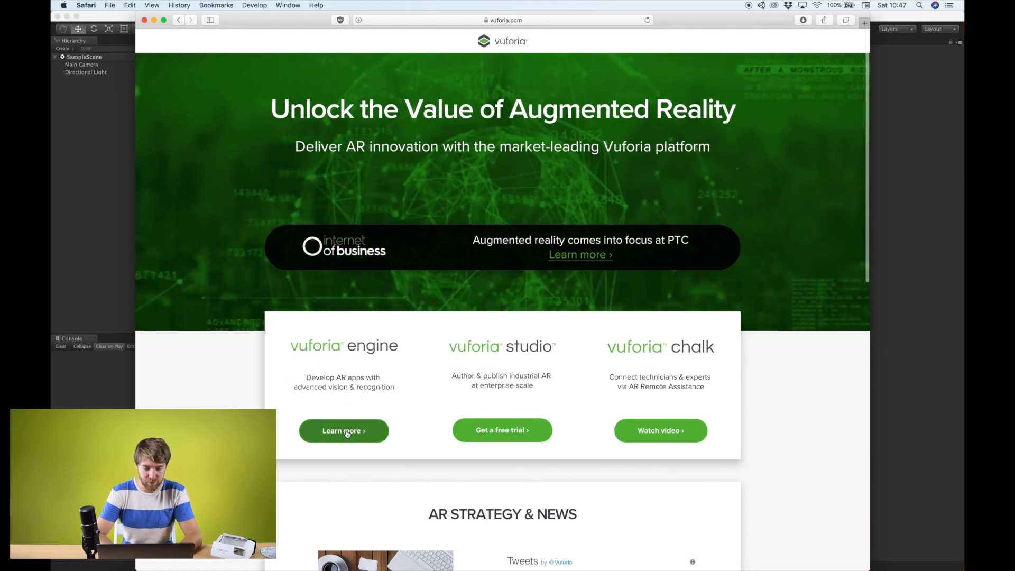
- Go from Vuforia Engine's Learn more page to the Dev Portal's empty License Manager
click(344, 430)
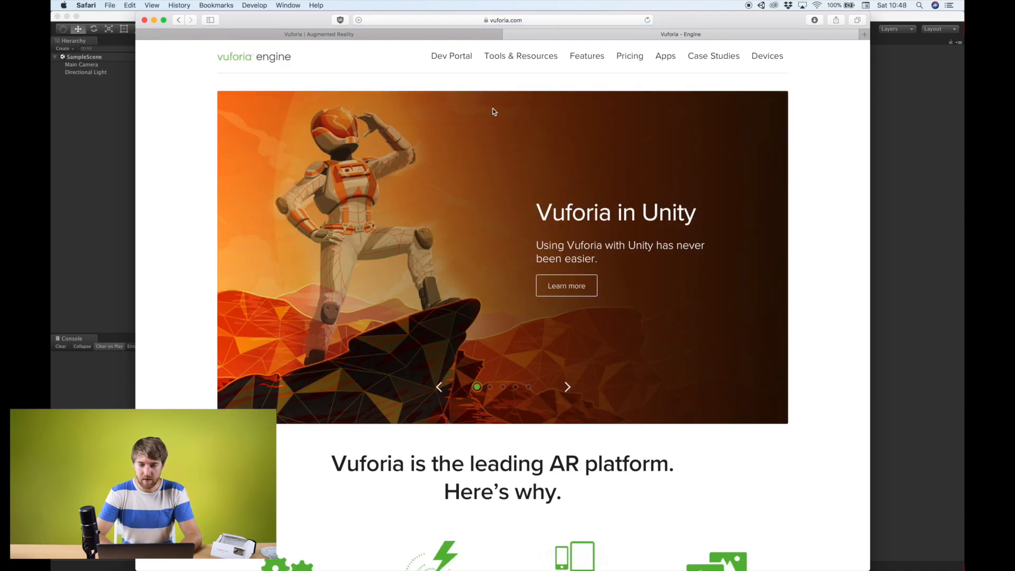
click(452, 55)
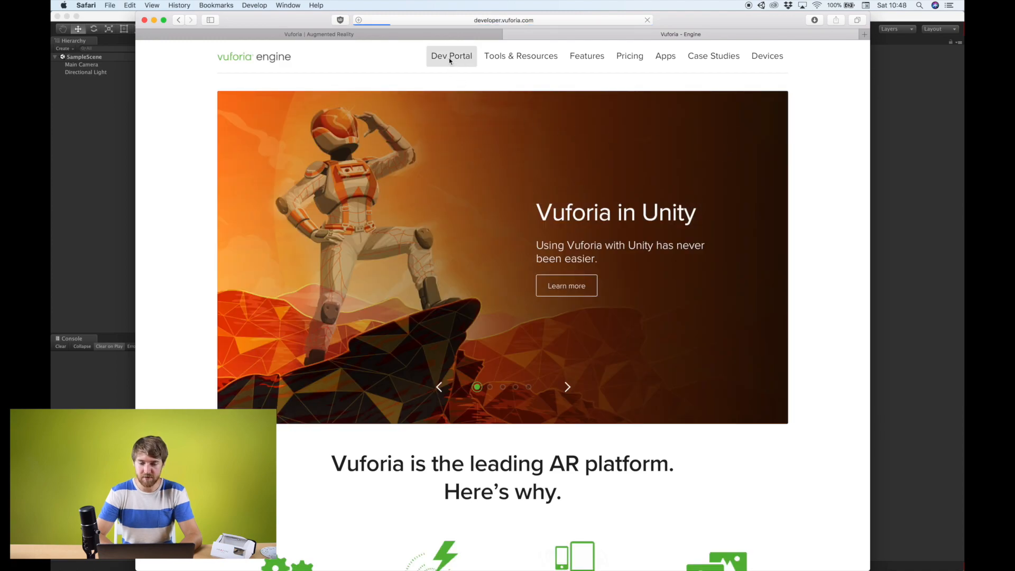
click(451, 55)
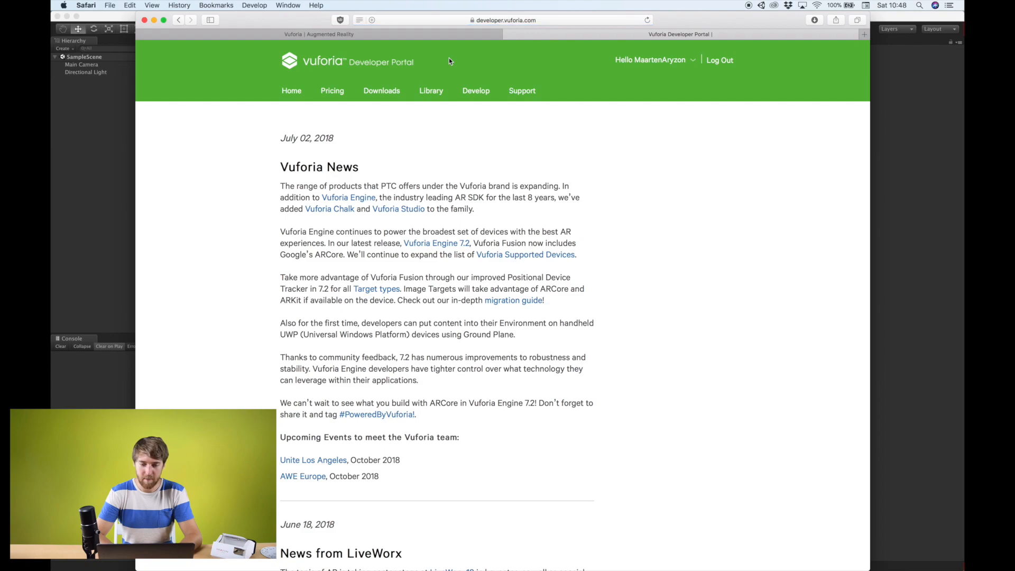
mouse_move(635, 70)
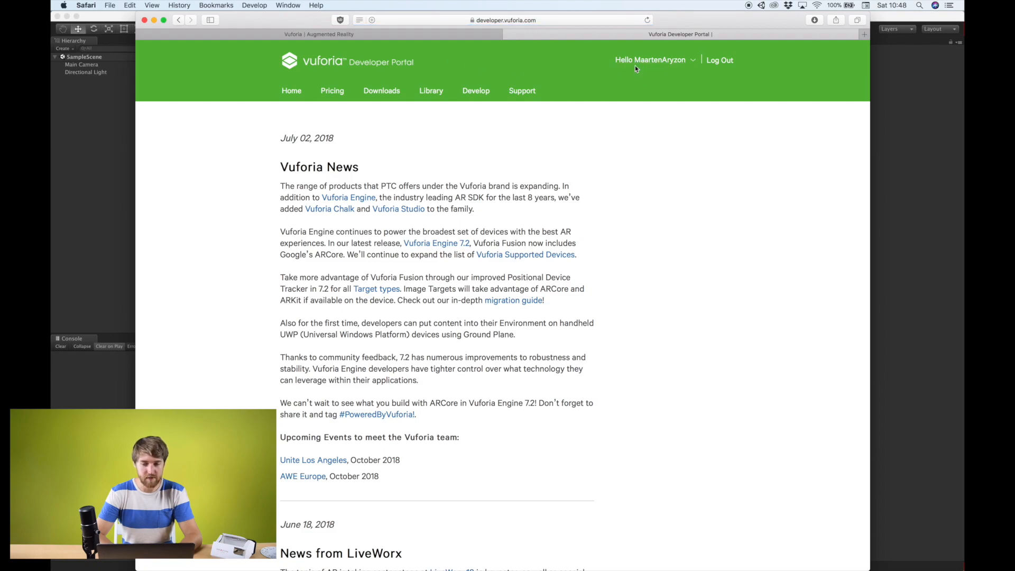
mouse_move(392, 150)
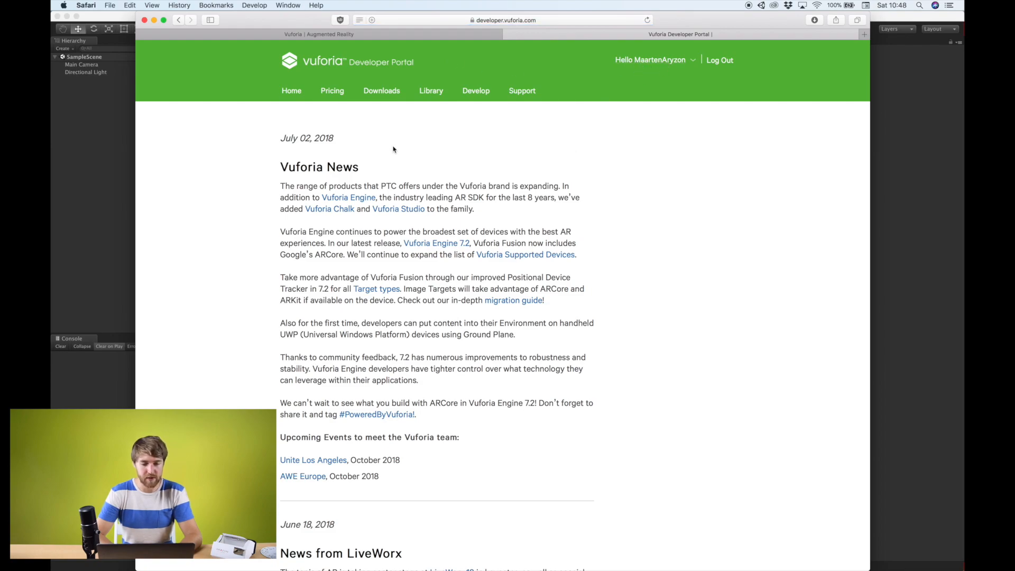
mouse_move(476, 90)
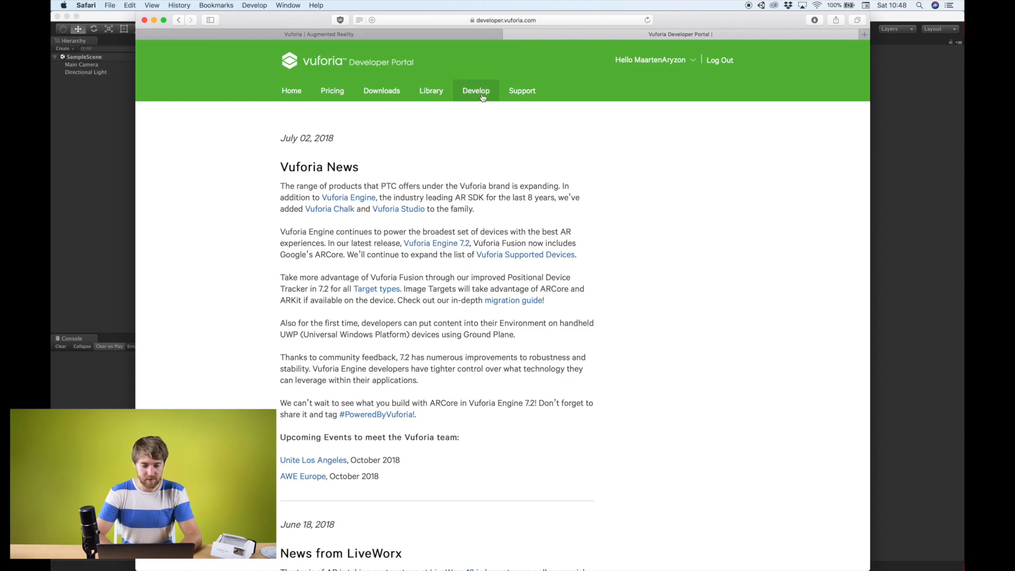
click(476, 90)
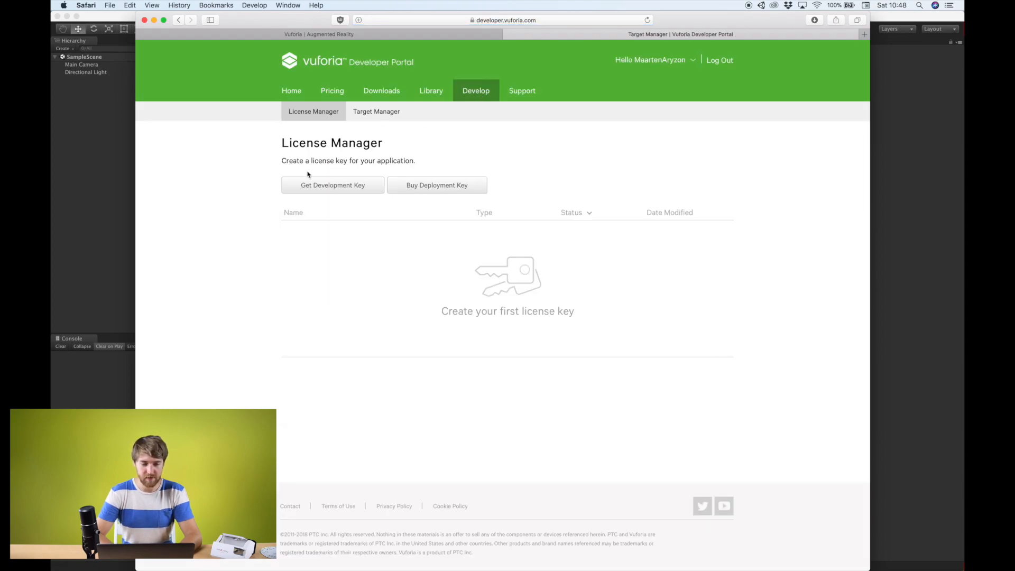
- Create a free development license key named 'Vuforia test' and view its key details
click(332, 185)
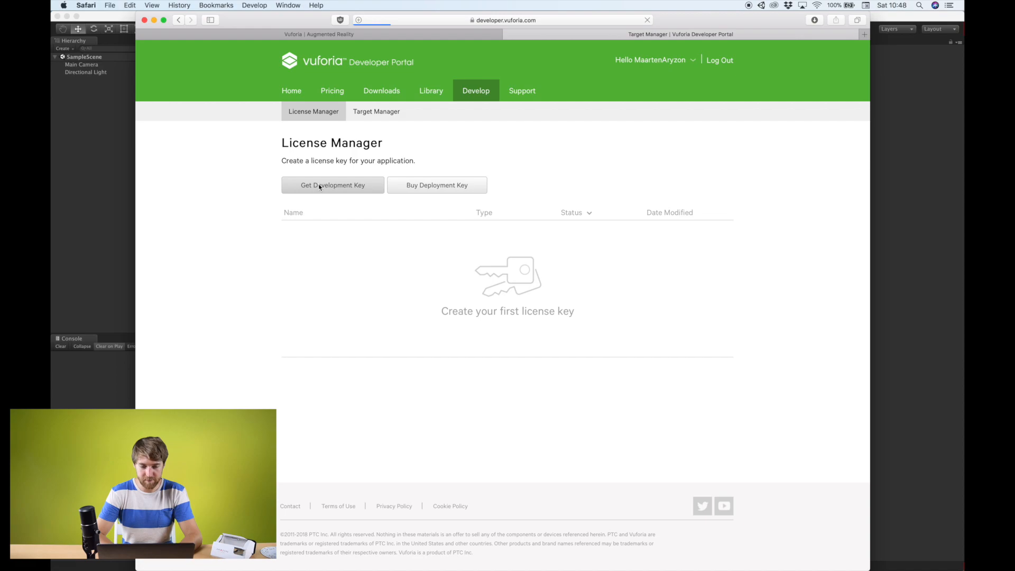
click(332, 186)
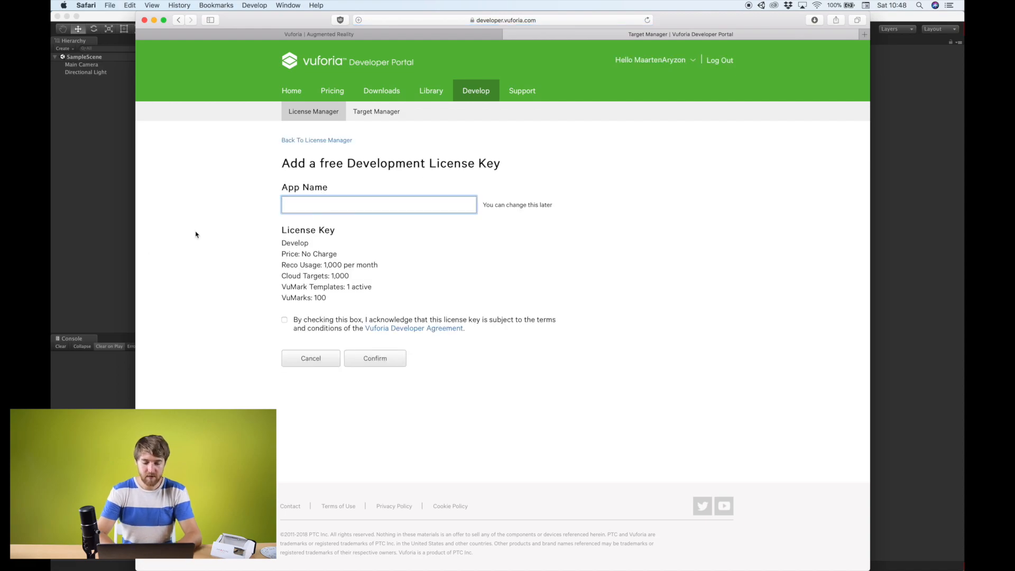
text(Ary)
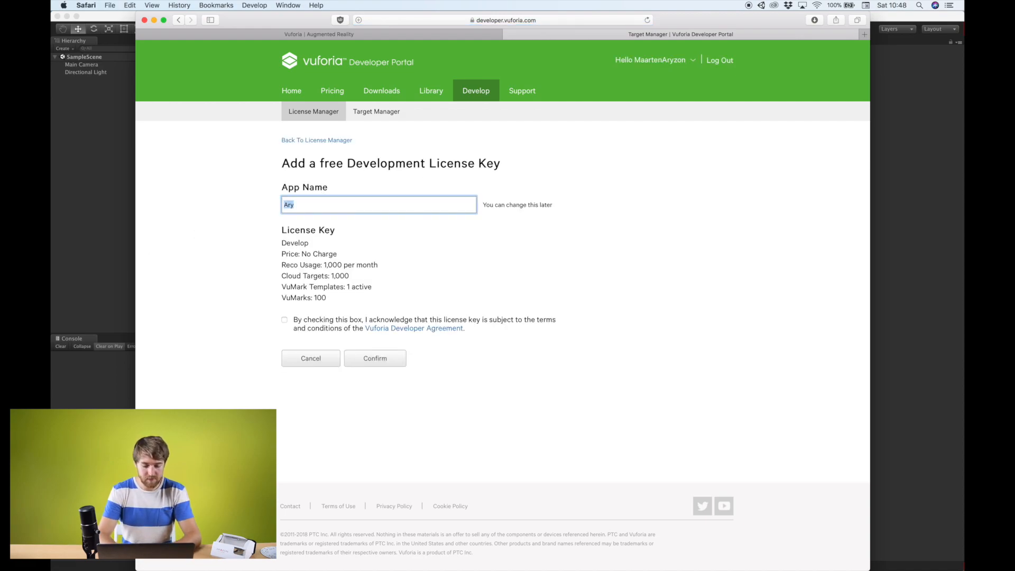
text(Vuforia test)
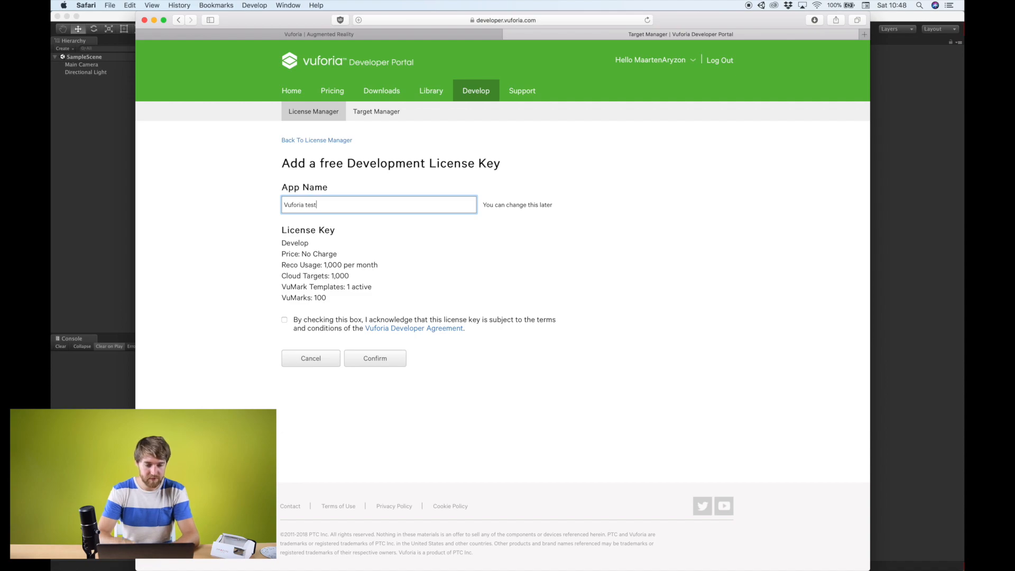
click(284, 320)
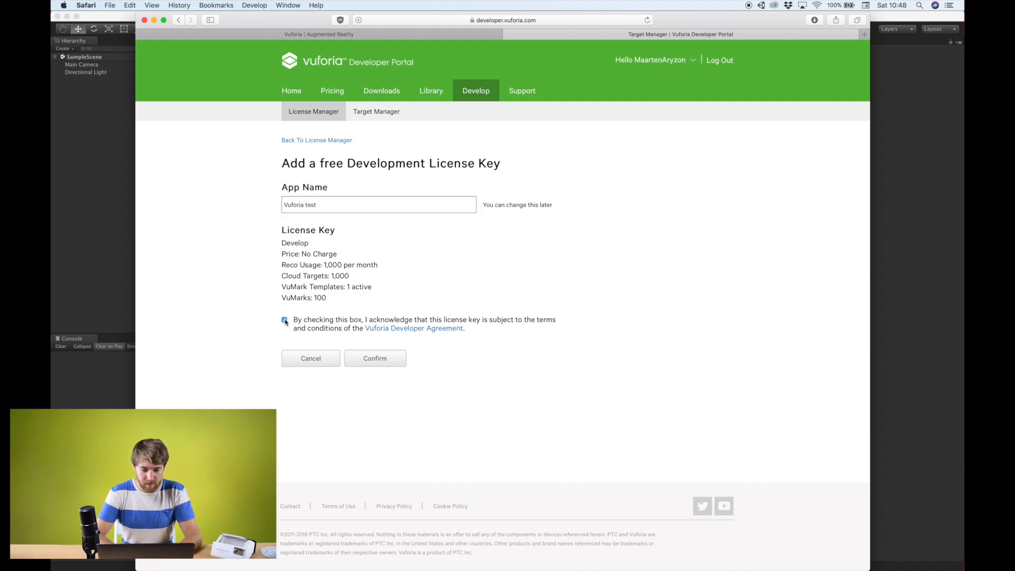
click(284, 320)
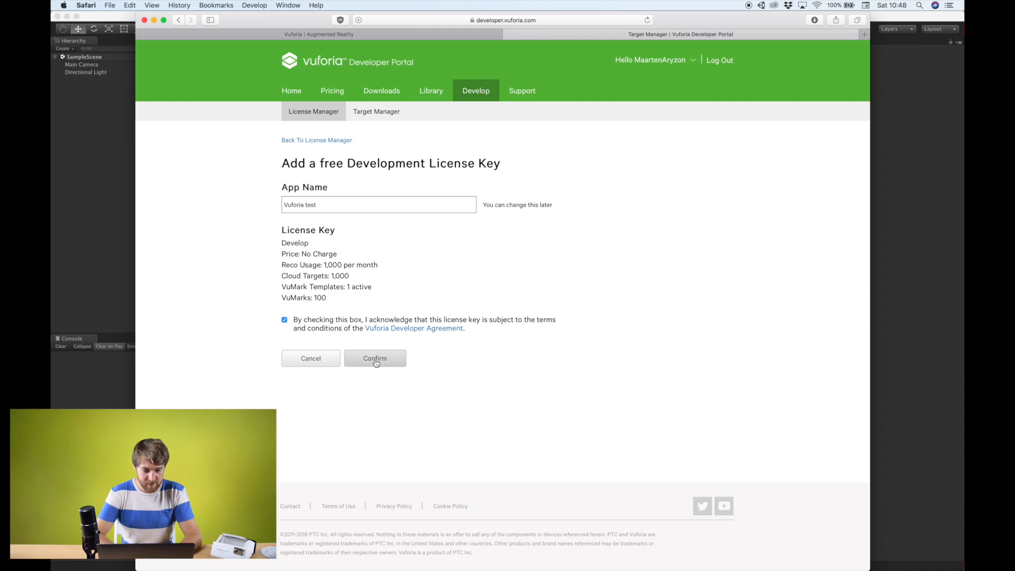
click(375, 358)
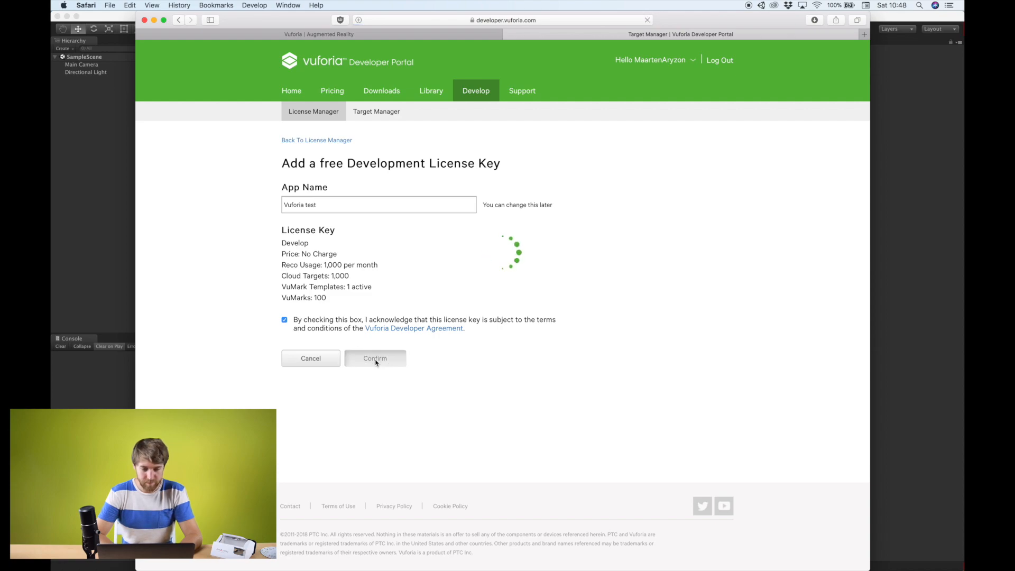
click(374, 358)
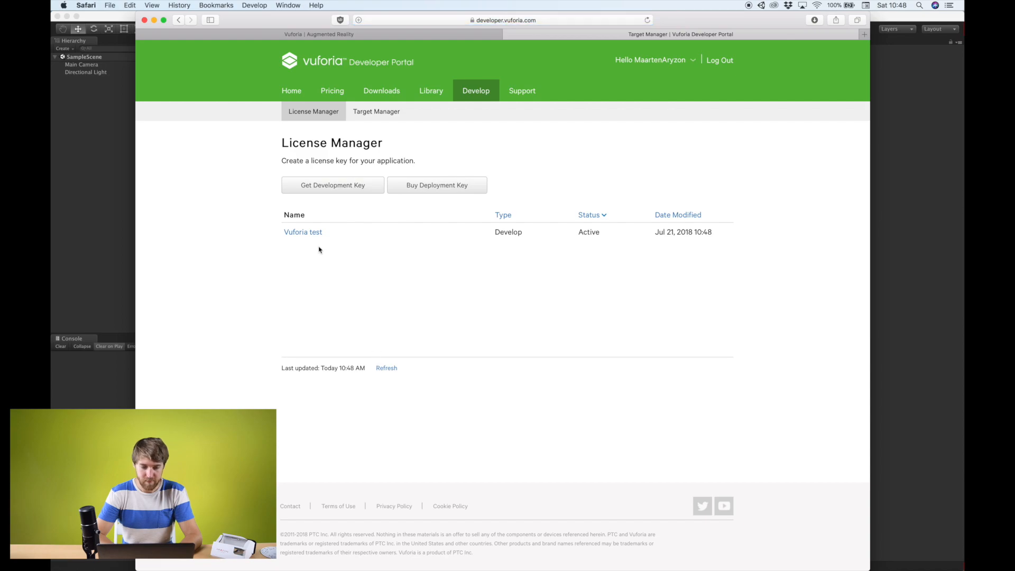
click(303, 231)
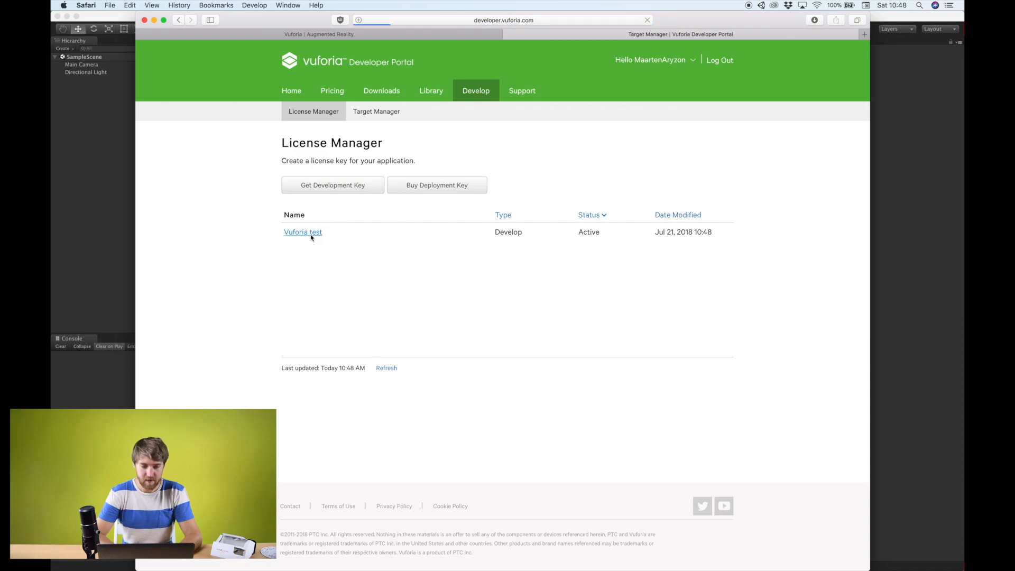
click(302, 232)
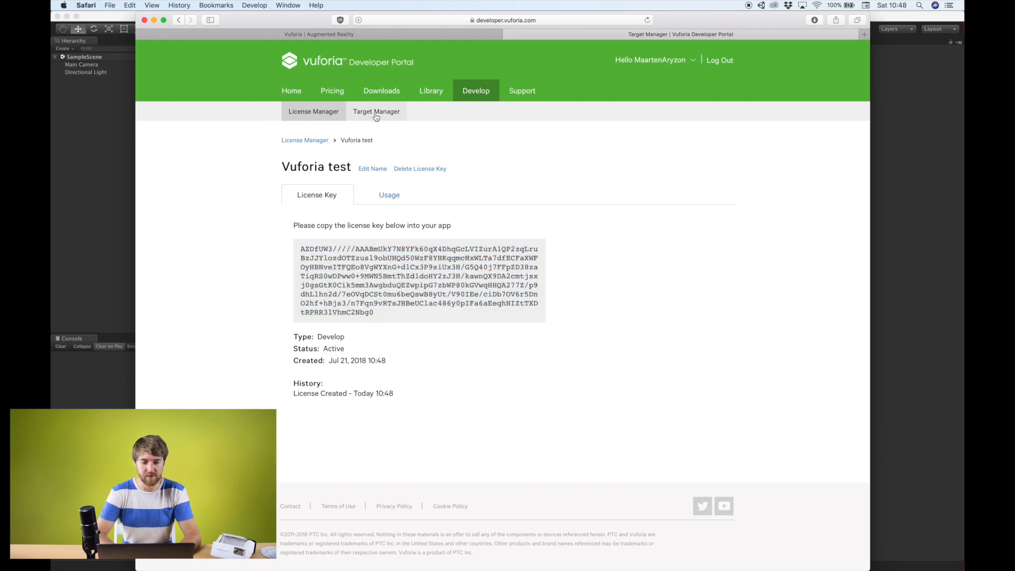
- Open the Target Manager from the Vuforia portal's Develop tab
click(376, 110)
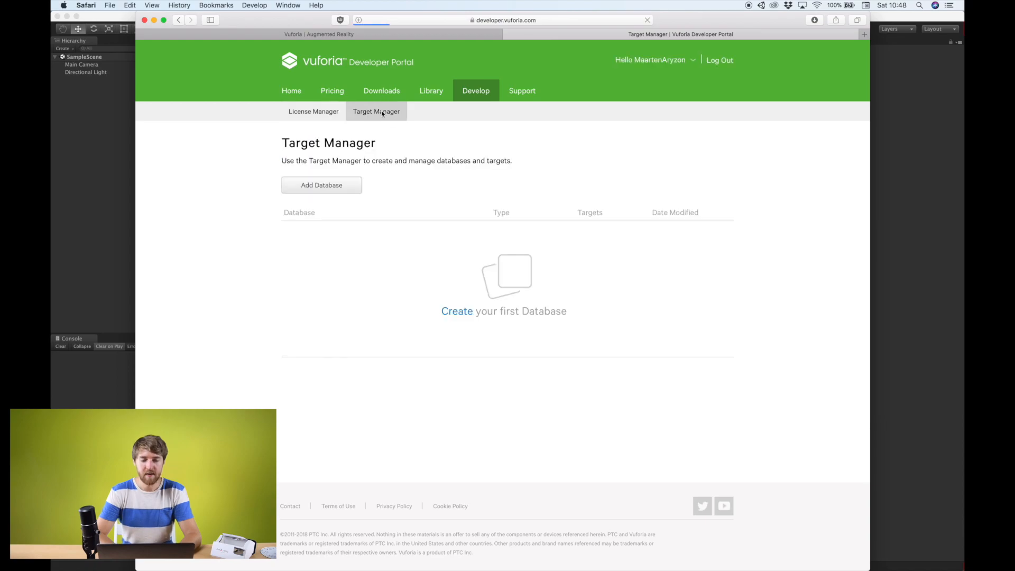
mouse_move(291, 127)
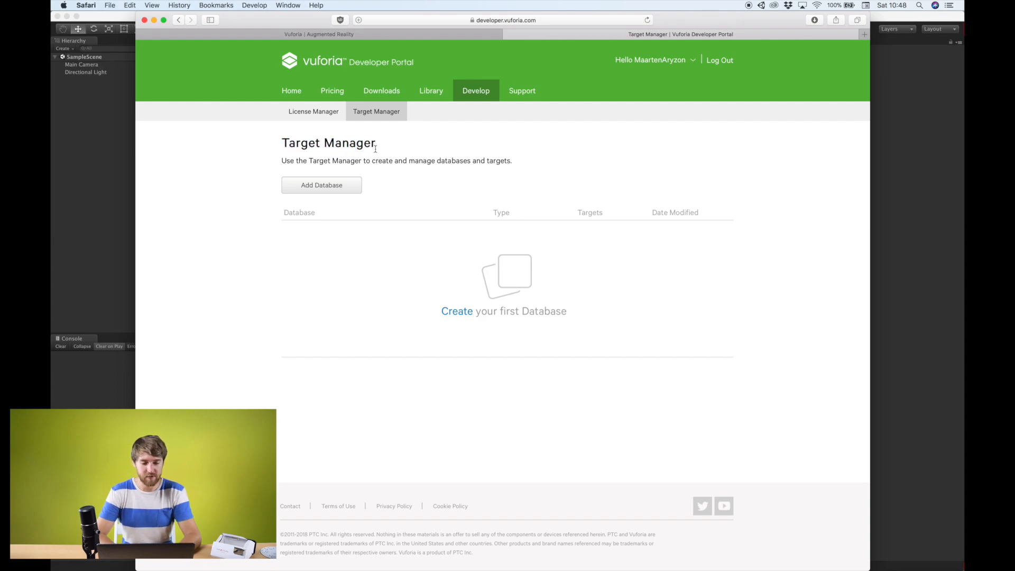
mouse_move(457, 311)
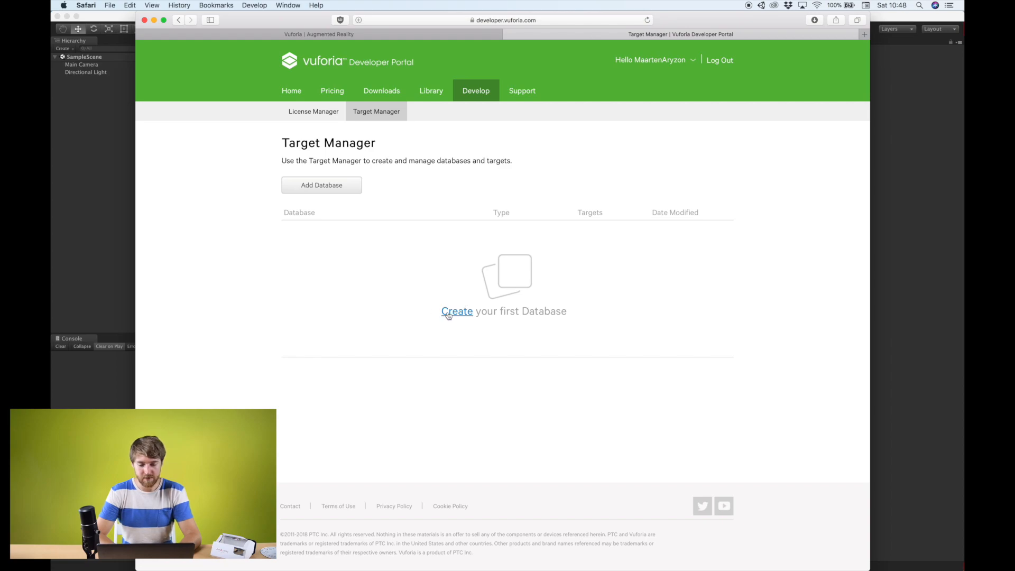
mouse_move(435, 266)
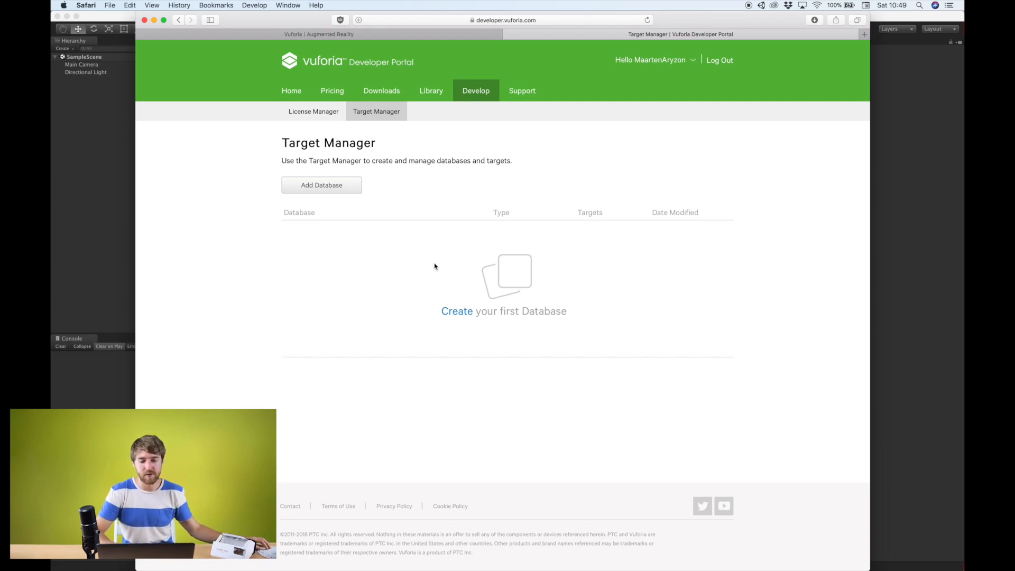
mouse_move(428, 309)
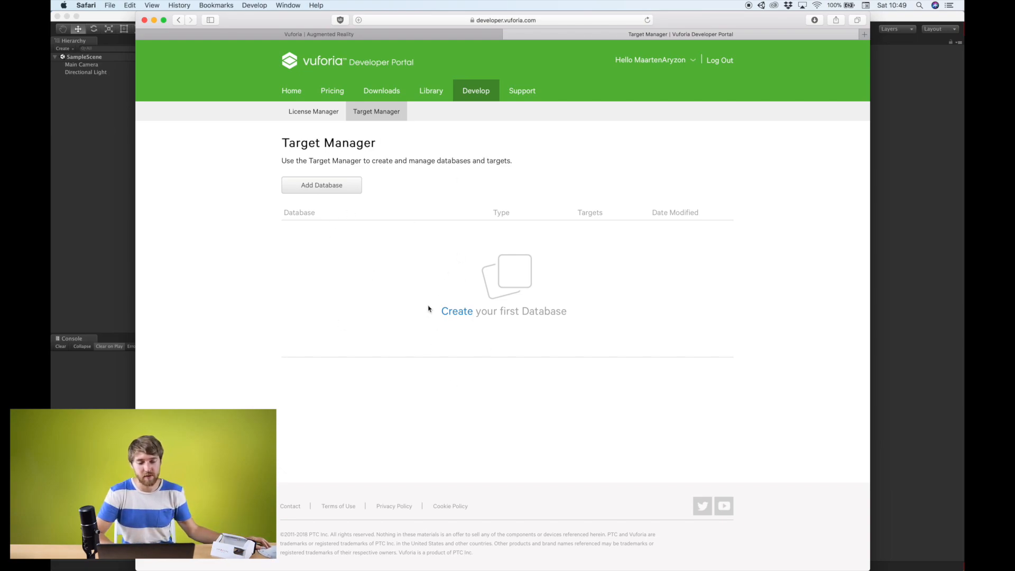
mouse_move(397, 201)
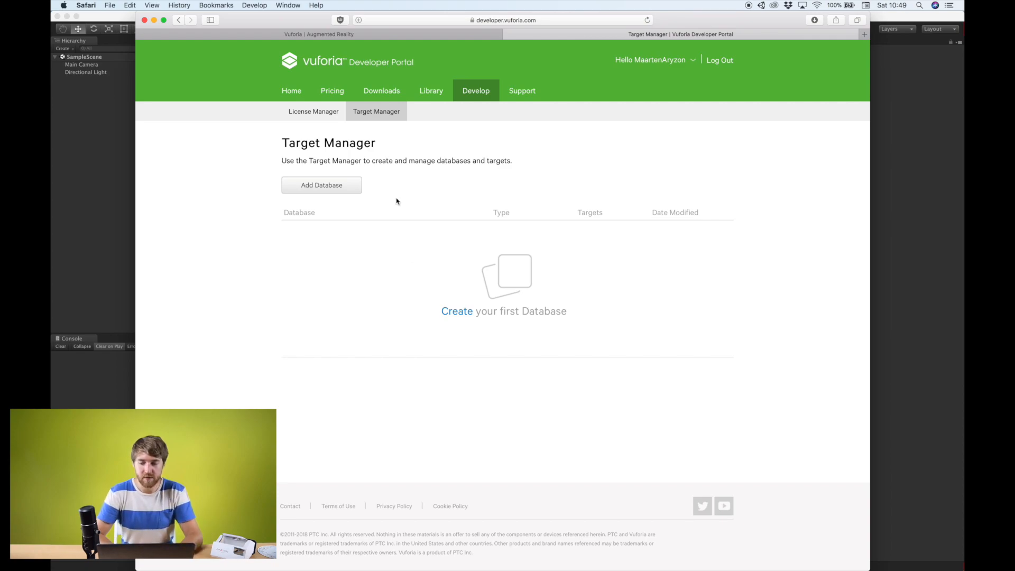
mouse_move(435, 221)
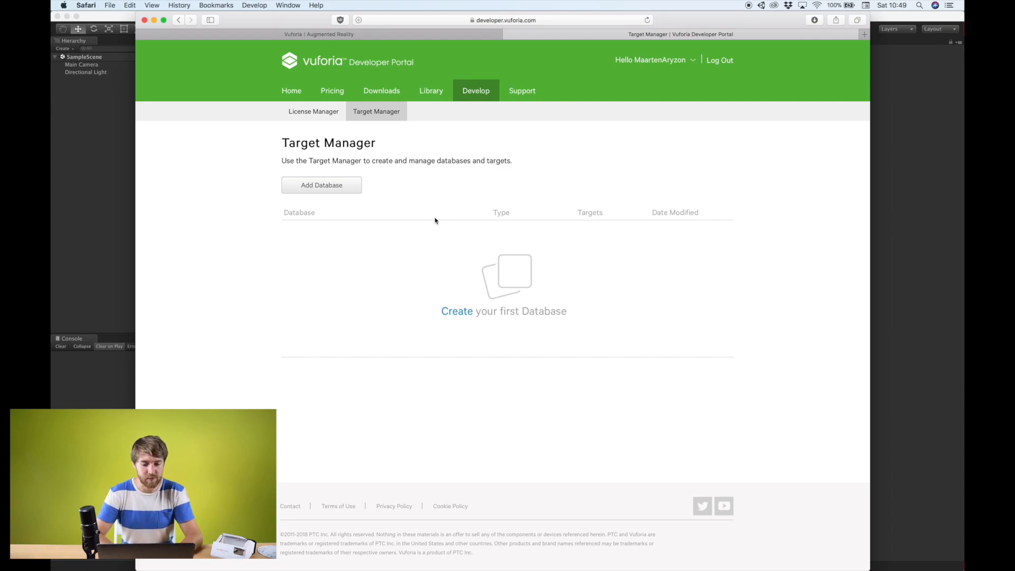
mouse_move(371, 164)
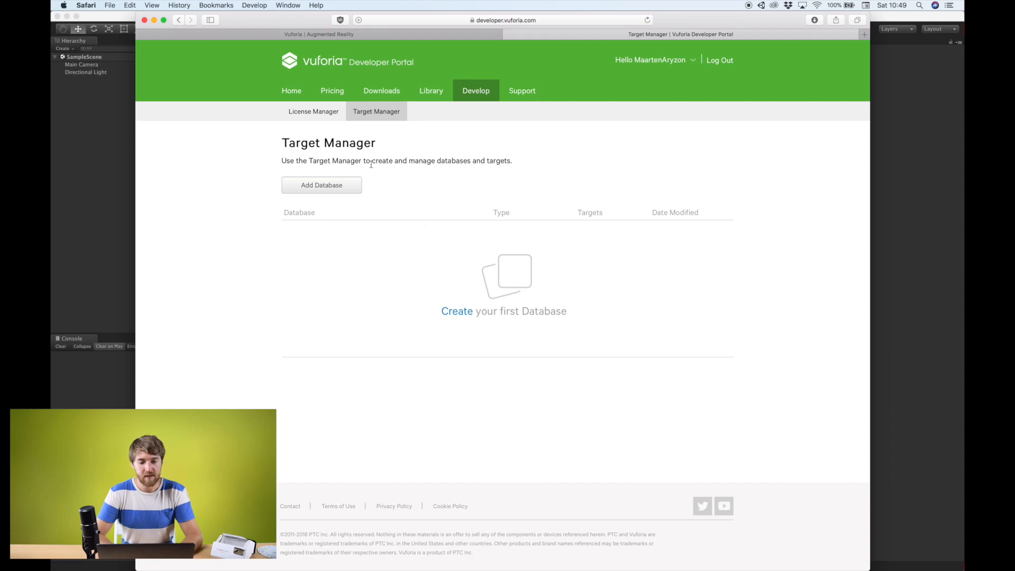
mouse_move(276, 121)
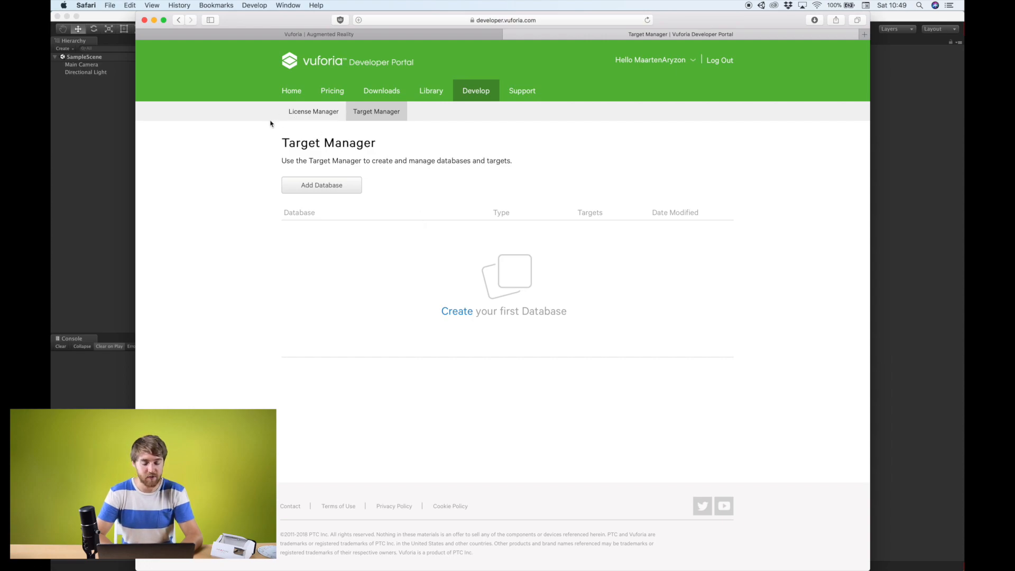
mouse_move(91, 33)
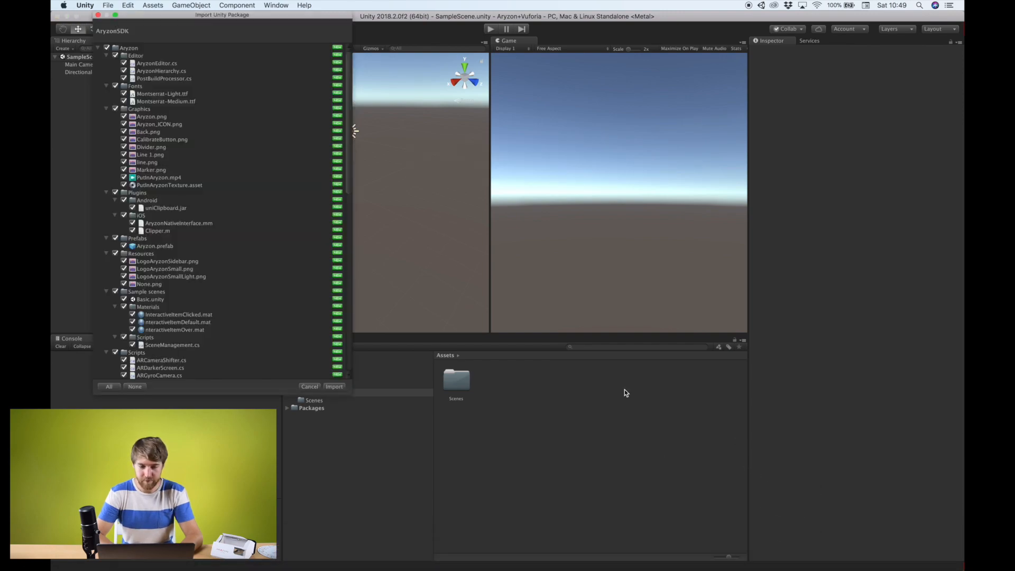
- Confirm importing the AryzonSDK Unity package
click(334, 387)
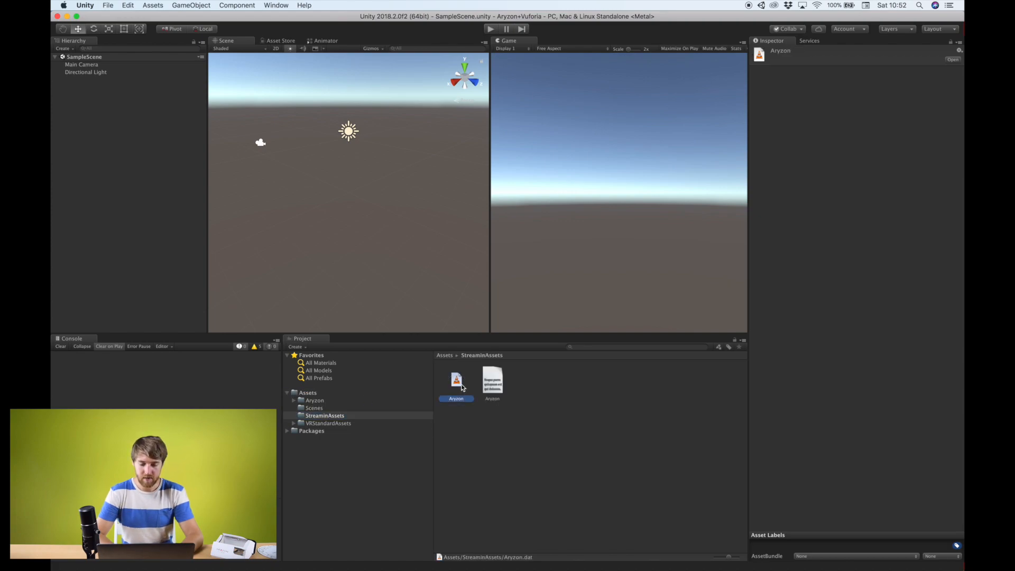
- Inspect Aryzon.xml and Aryzon.dat in StreamingAssets, then return to the Assets folder
click(493, 381)
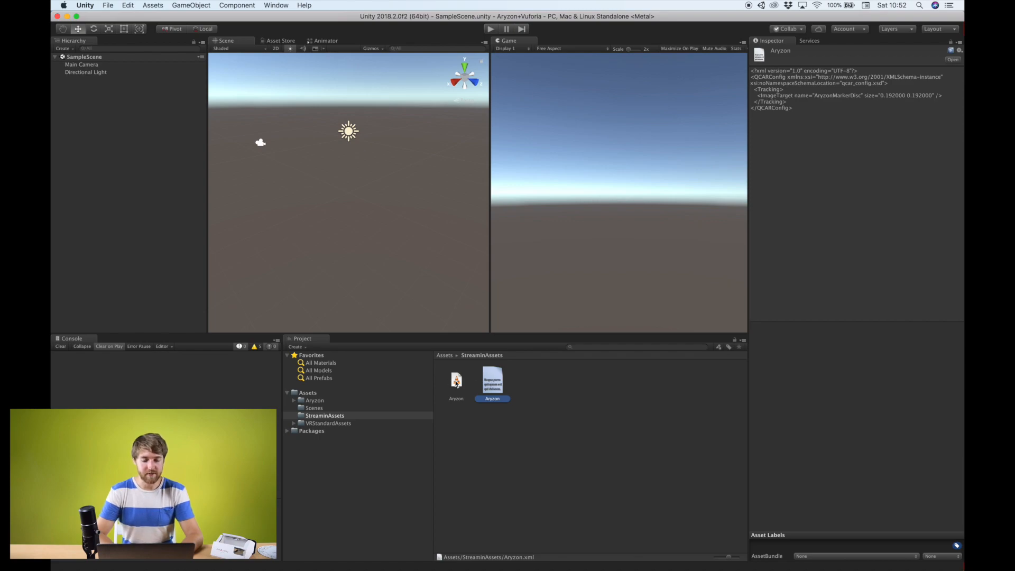
click(456, 380)
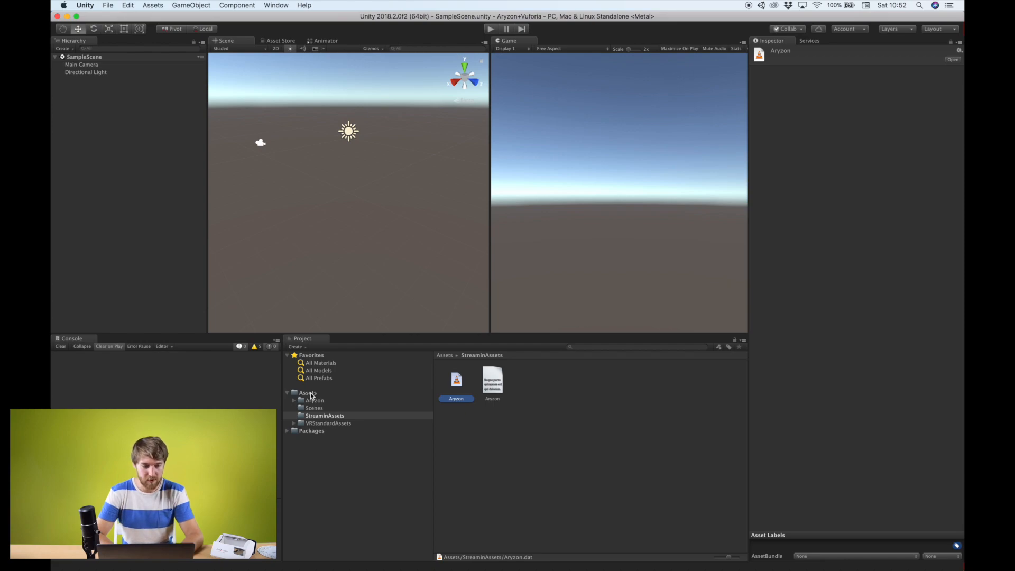
click(308, 392)
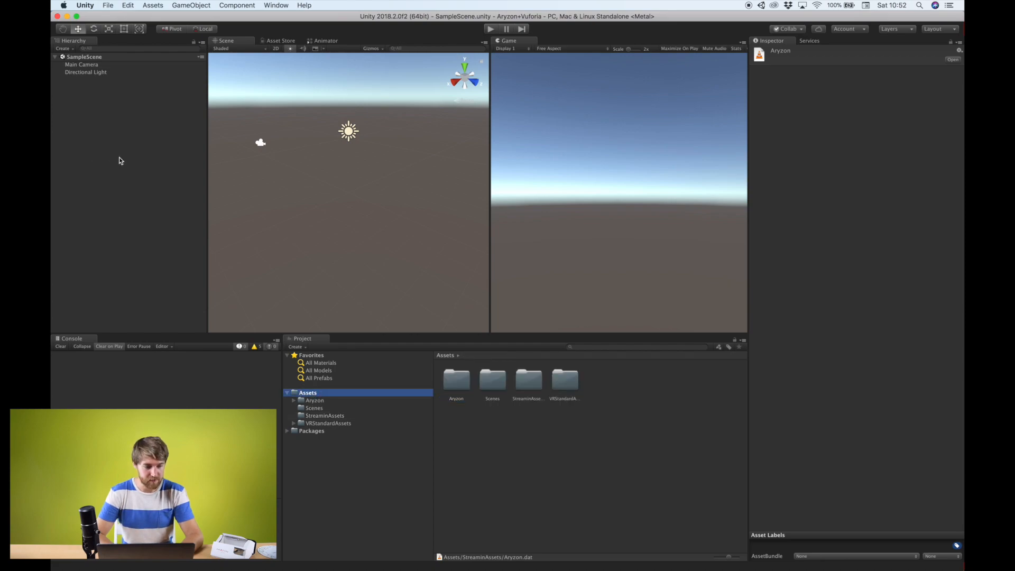
click(107, 5)
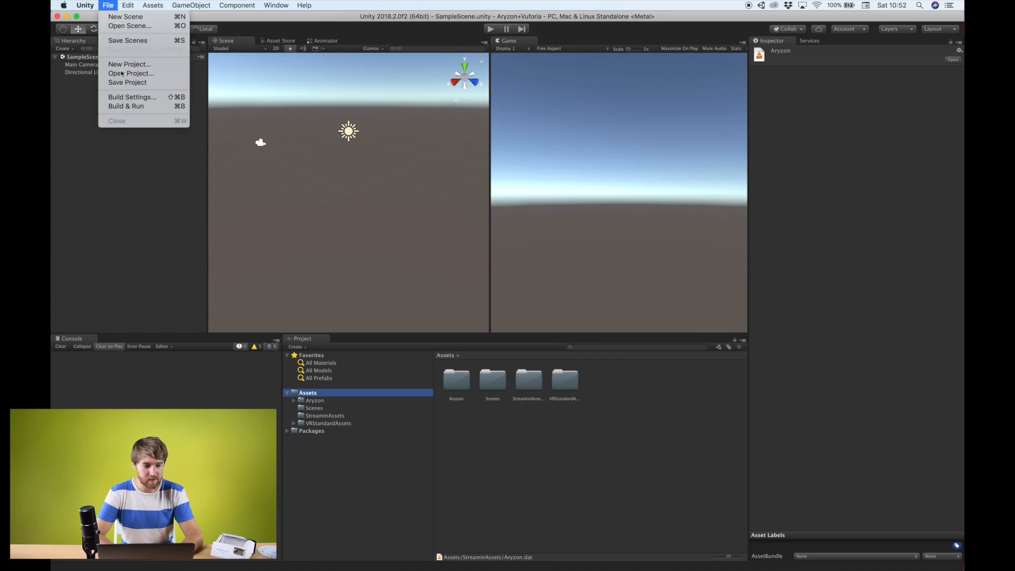
- Switch the build platform to iOS in Build Settings
click(132, 97)
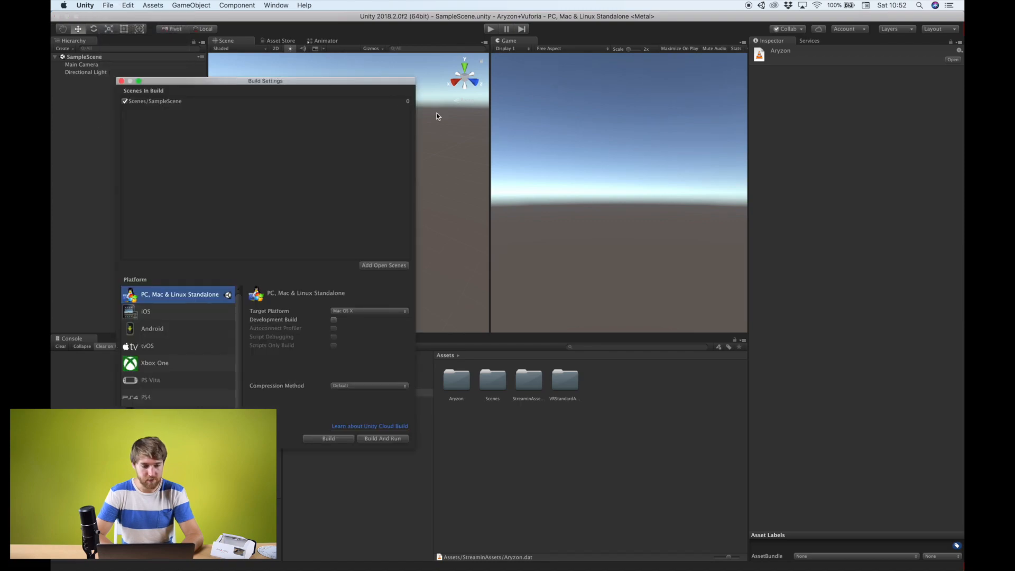
click(146, 312)
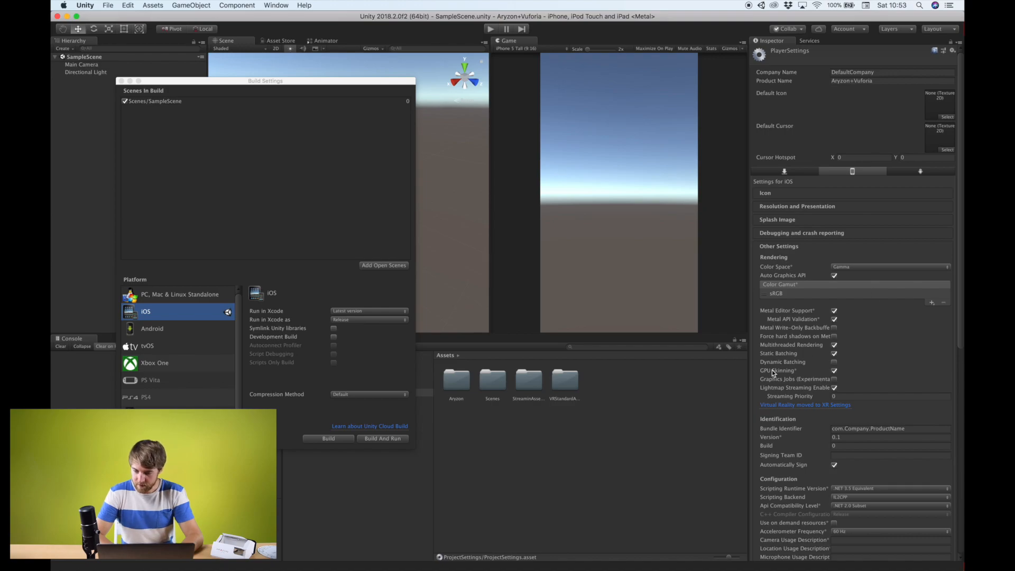
scroll(down, 3)
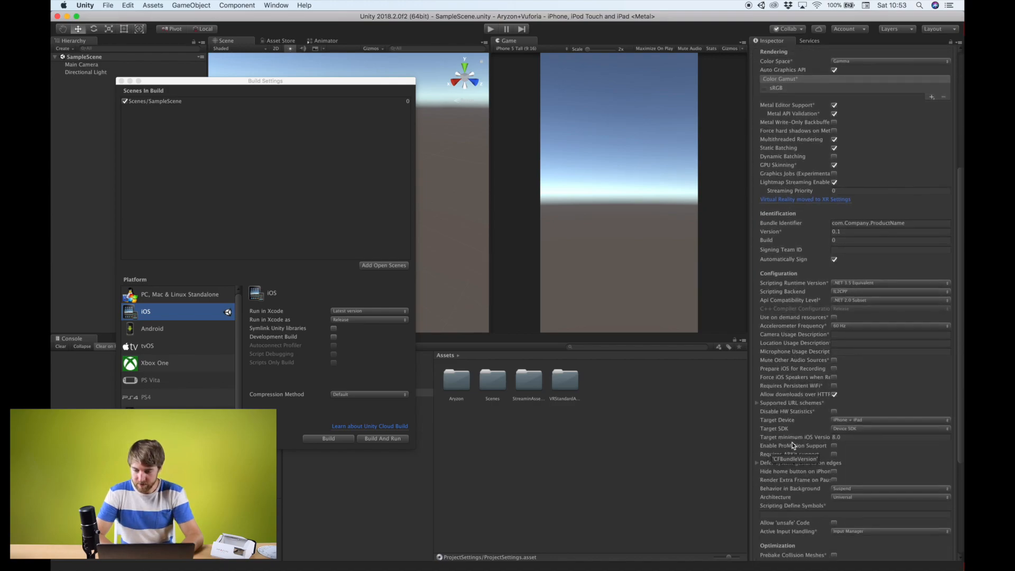
scroll(up, 3)
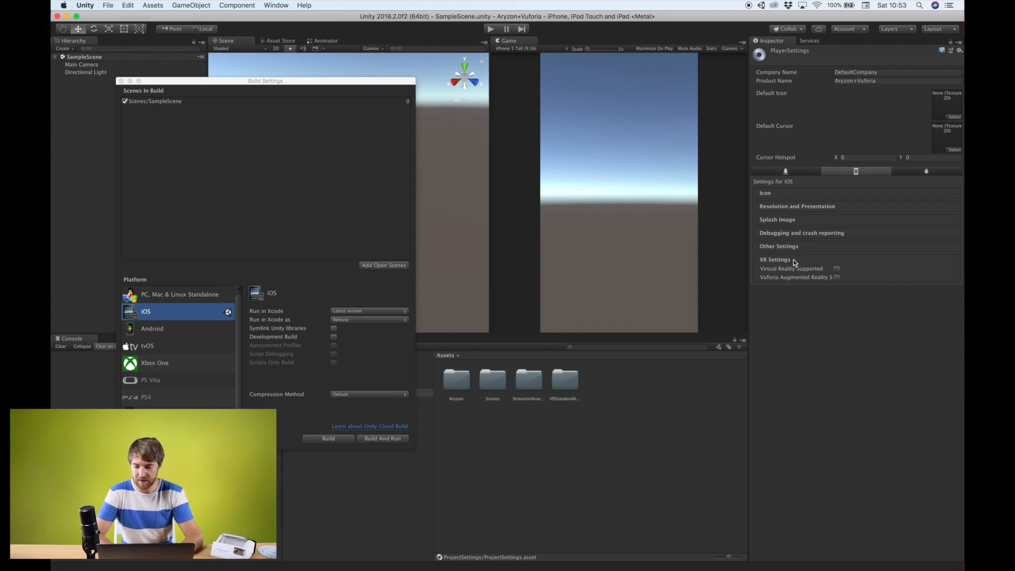
mouse_move(777, 285)
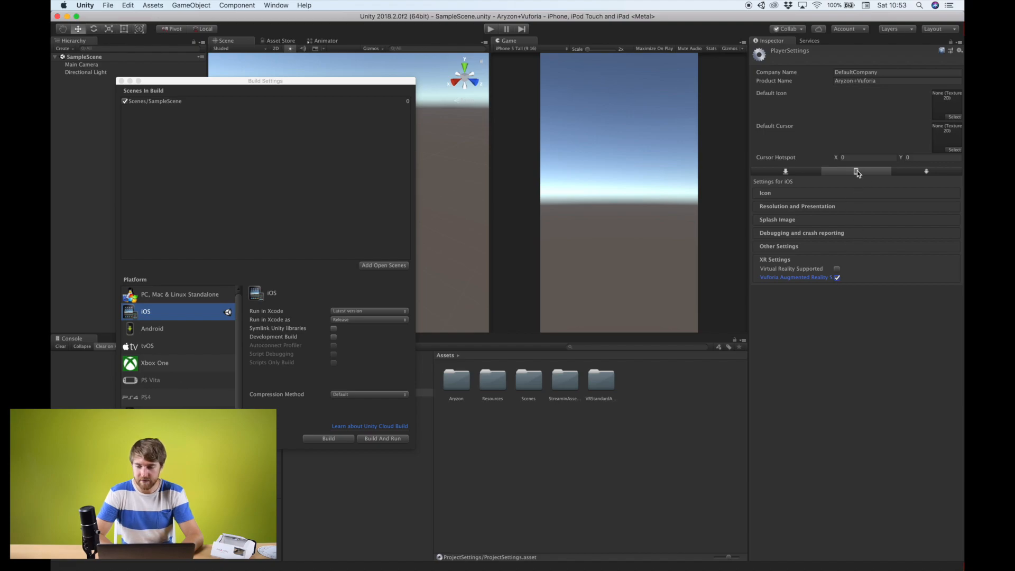
mouse_move(926, 171)
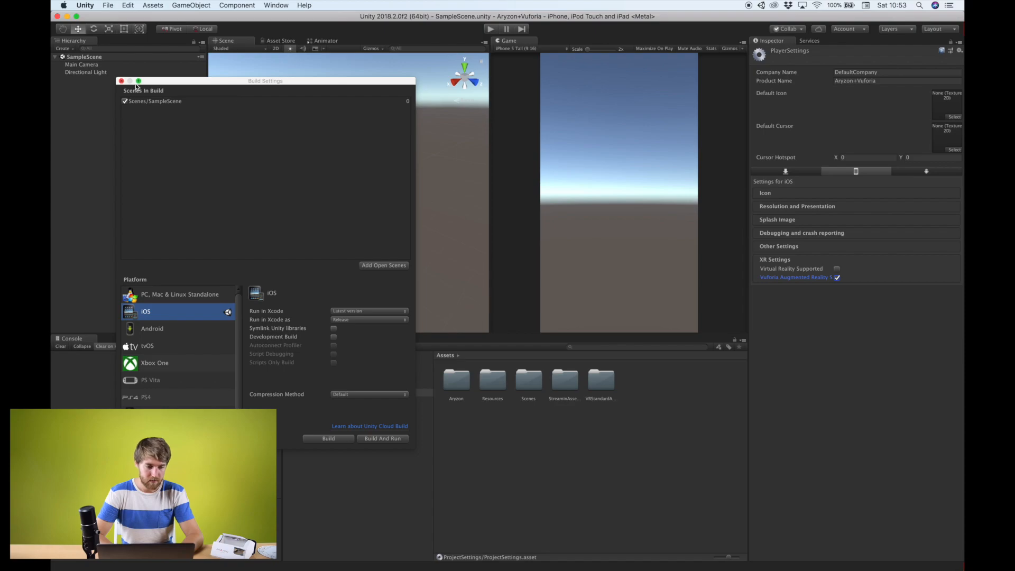
- Add a Vuforia ARCamera to the Hierarchy and import the required Vuforia assets
click(121, 81)
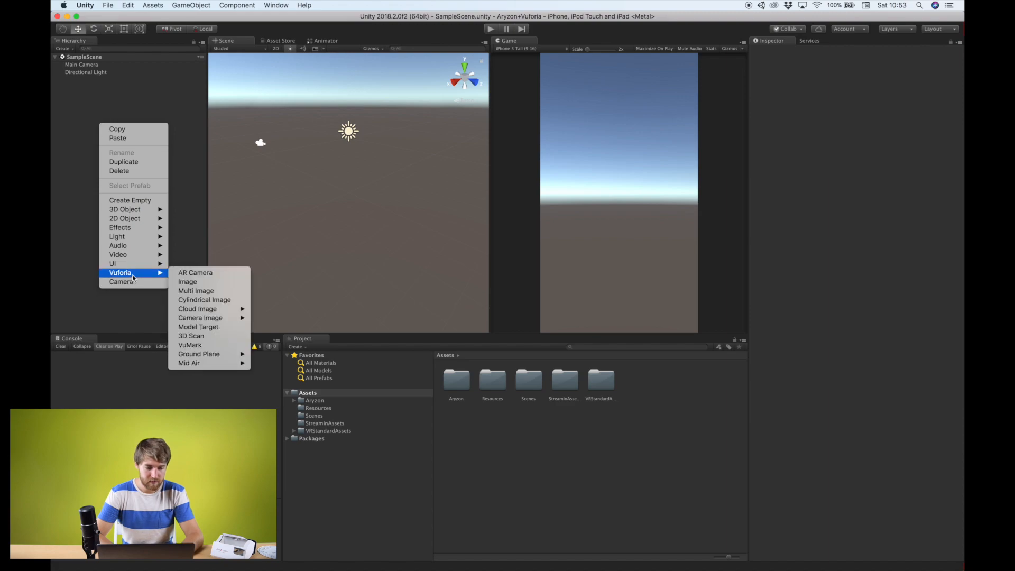
mouse_move(204, 275)
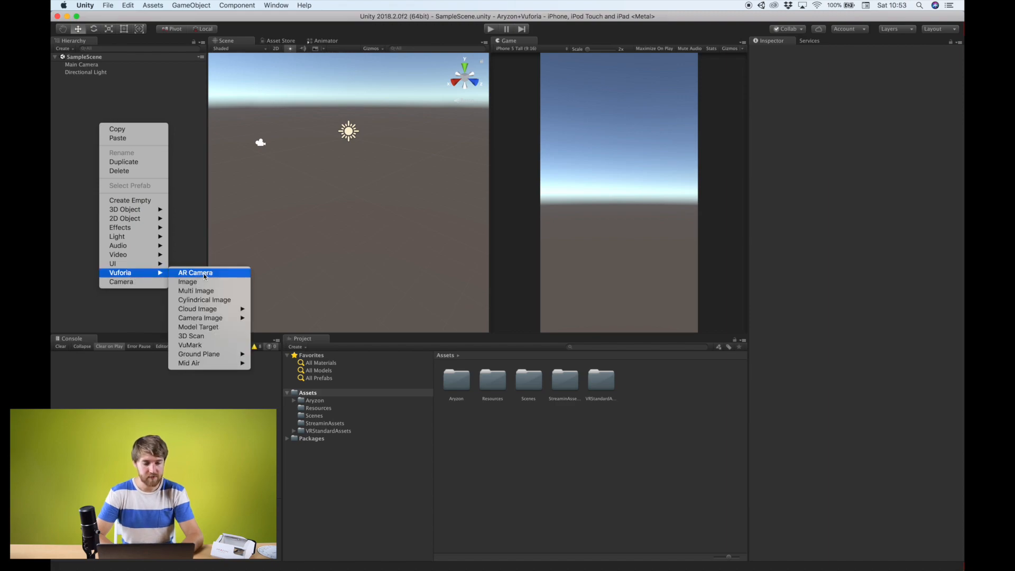
click(195, 273)
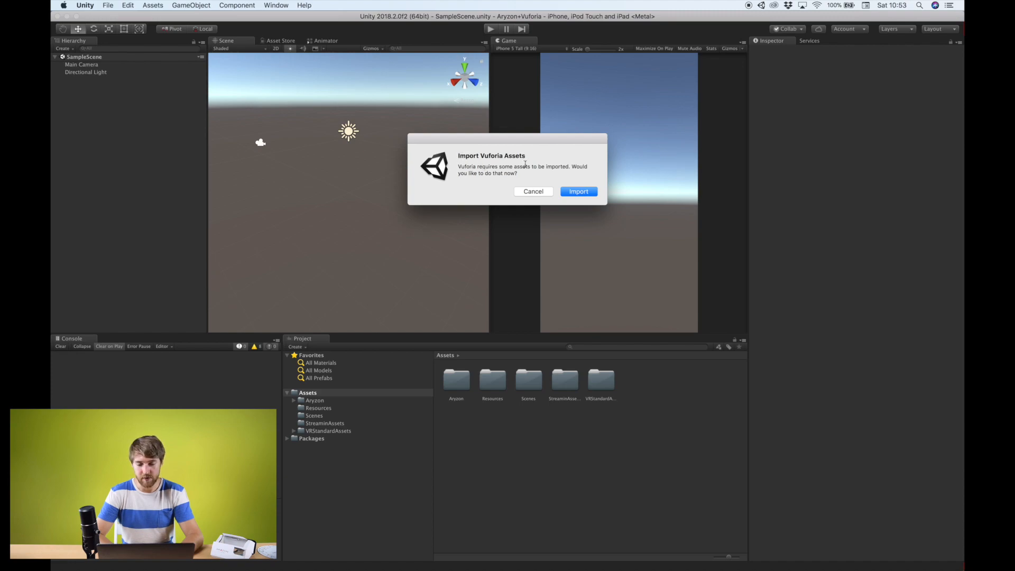
click(578, 191)
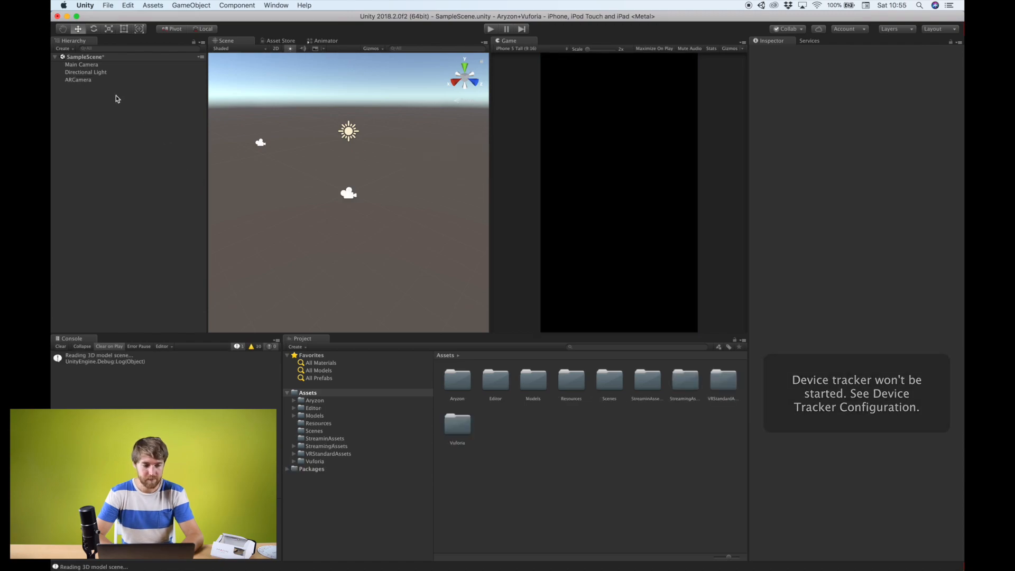
- Set the ARCamera's Vuforia Behaviour World Center Mode to DEVICE_TRACKING
click(78, 80)
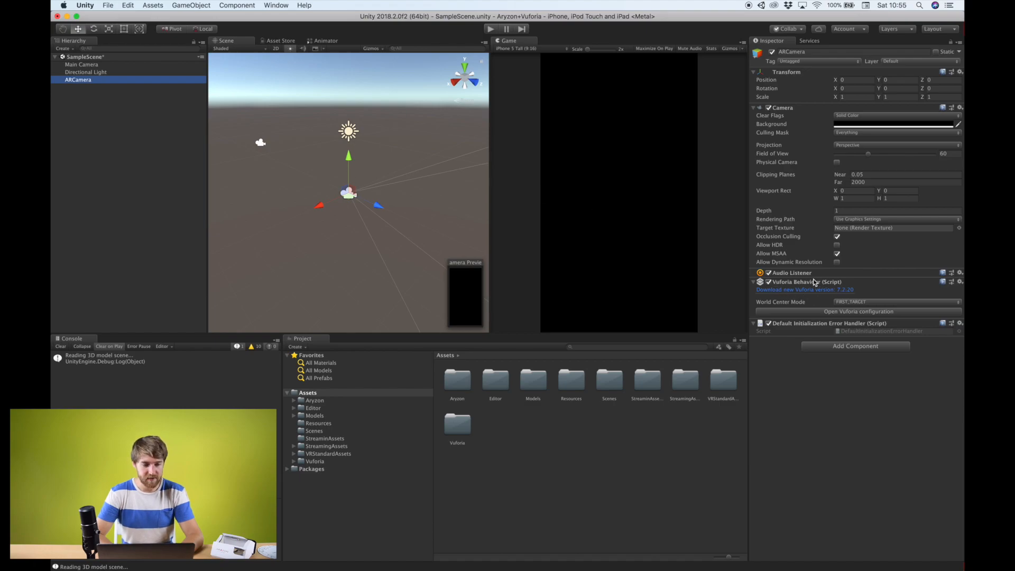
mouse_move(767, 299)
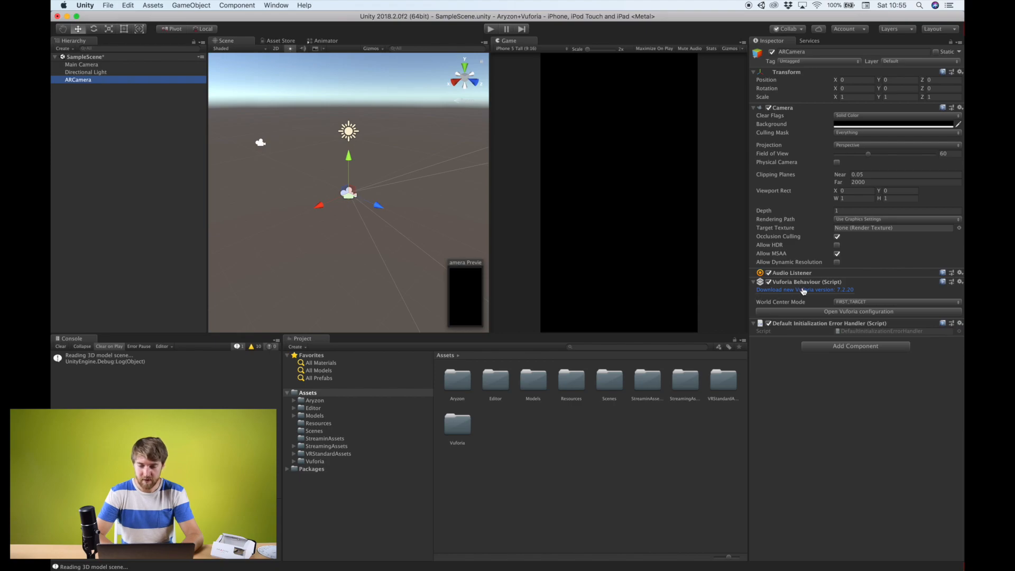
mouse_move(849, 295)
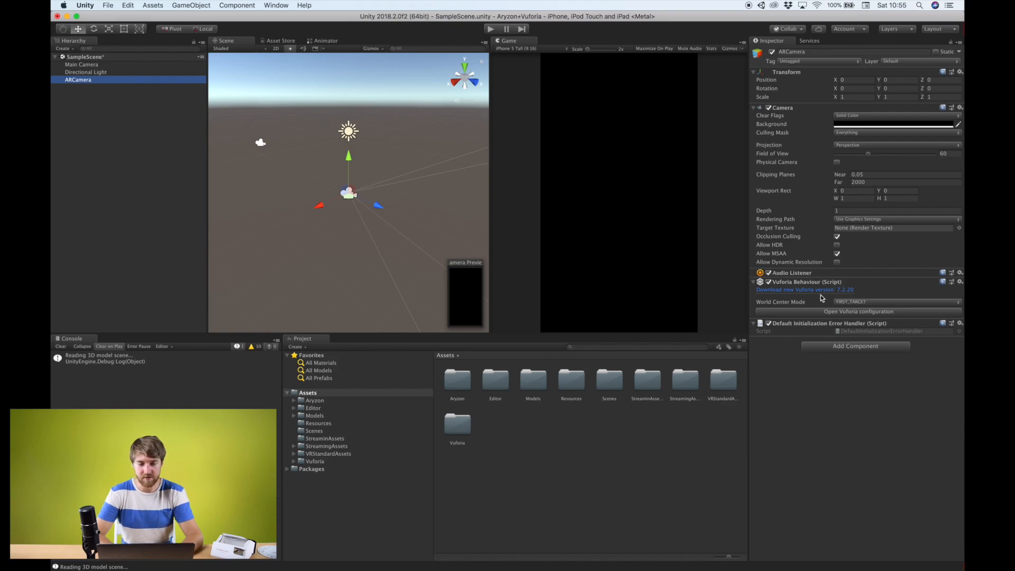
mouse_move(866, 318)
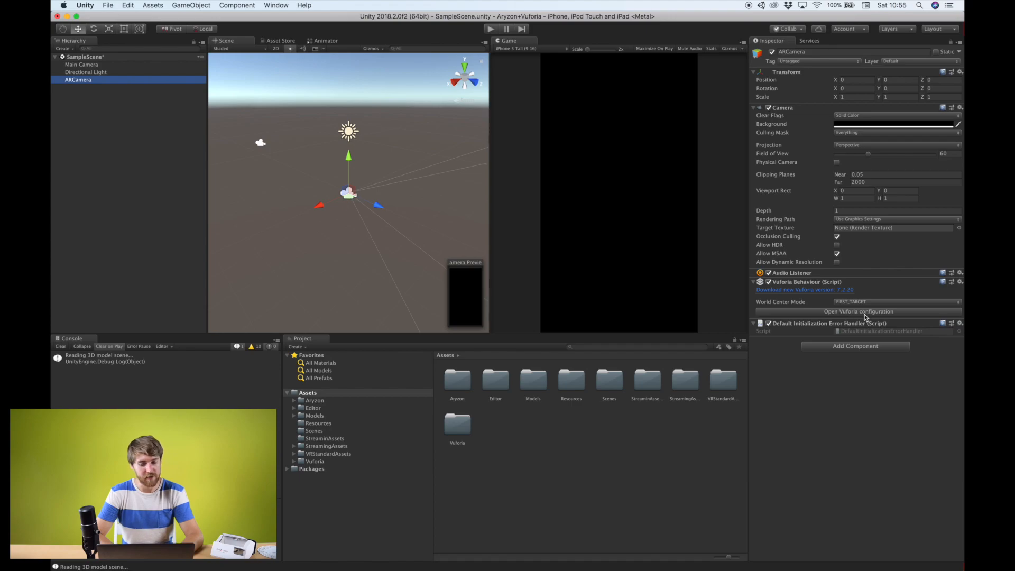
mouse_move(784, 304)
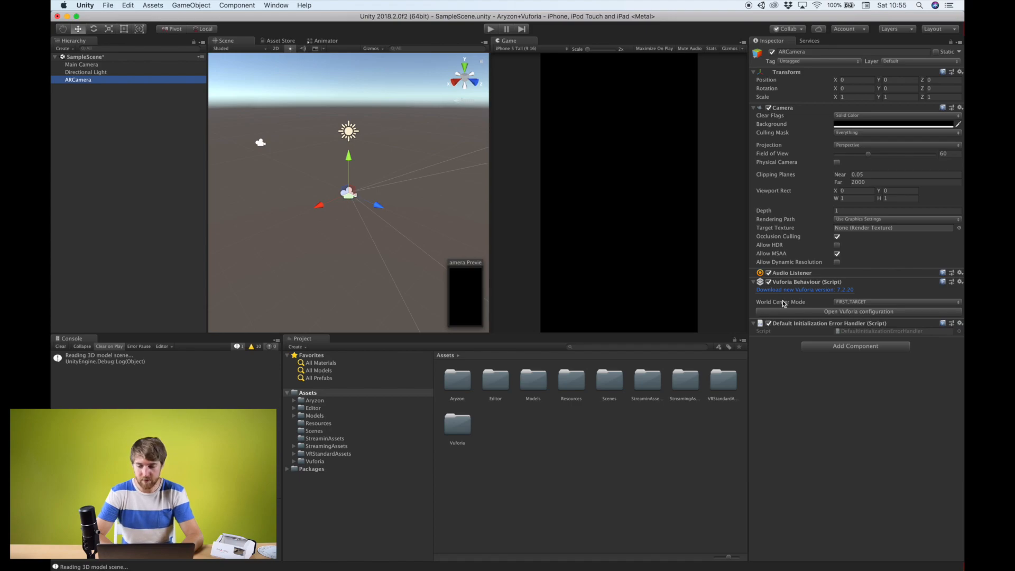
click(895, 302)
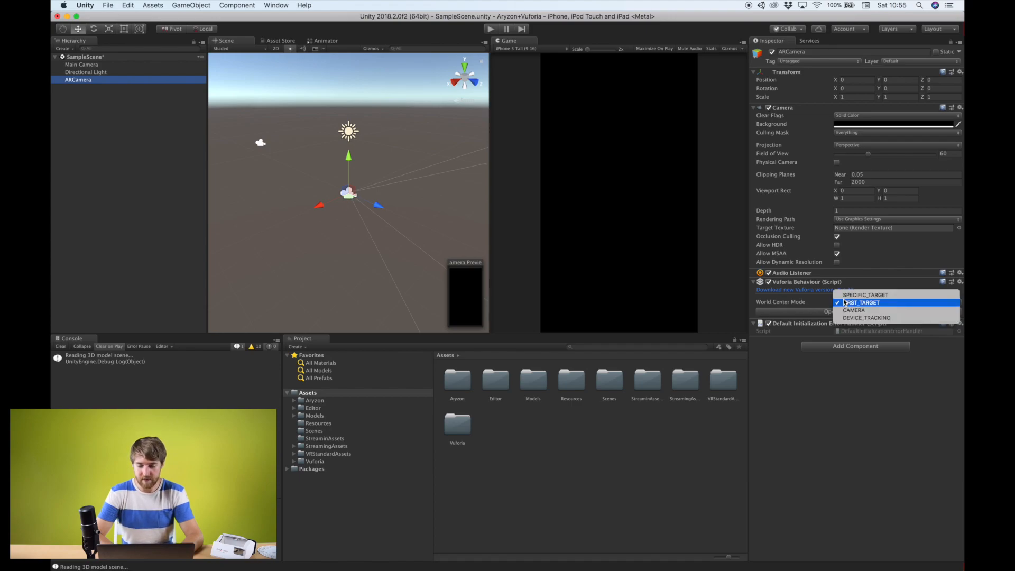
mouse_move(868, 318)
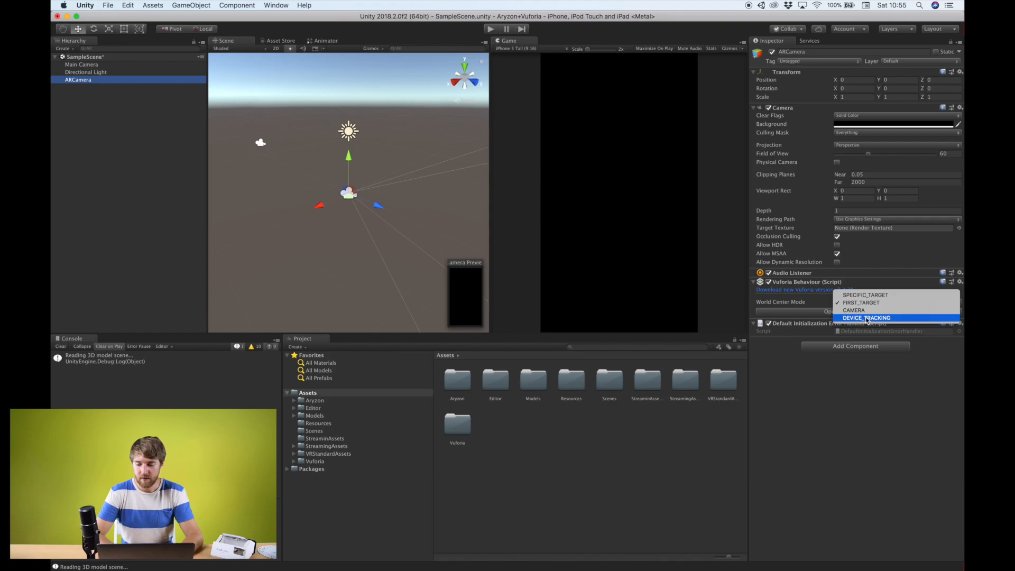
click(867, 318)
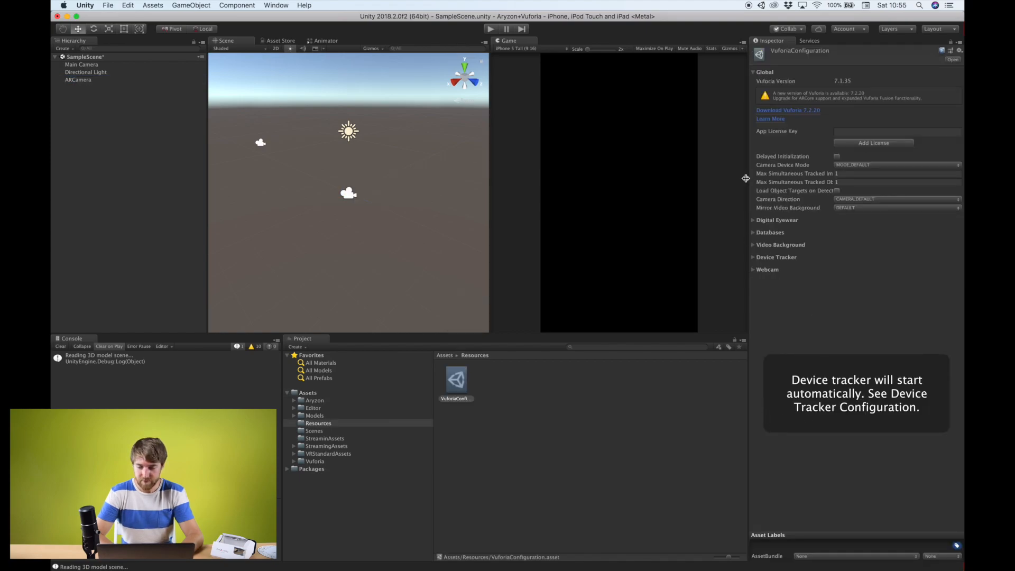
mouse_move(259, 564)
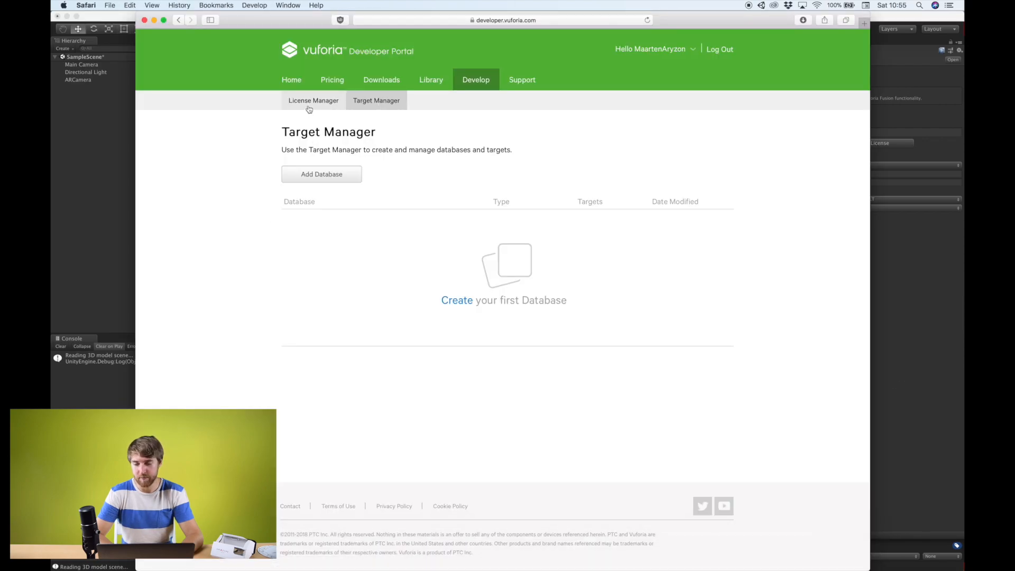
- Go to License Manager and open the Vuforia test license details
click(314, 101)
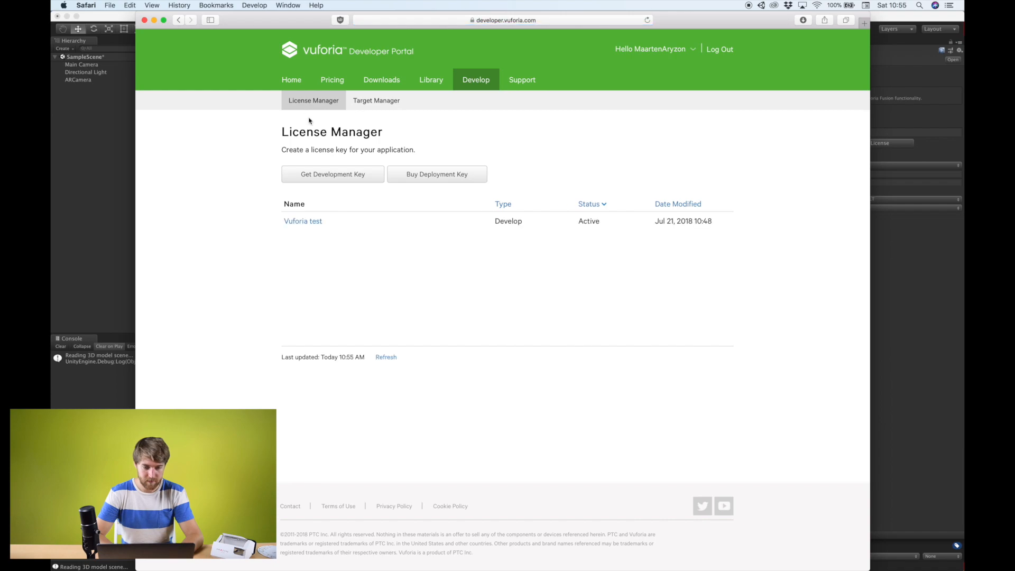
click(302, 221)
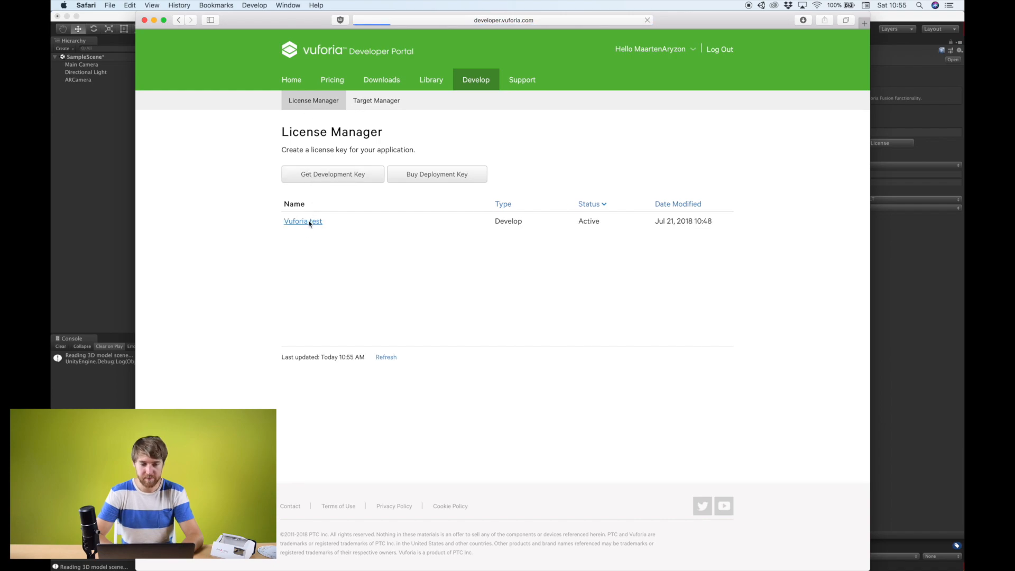
click(302, 221)
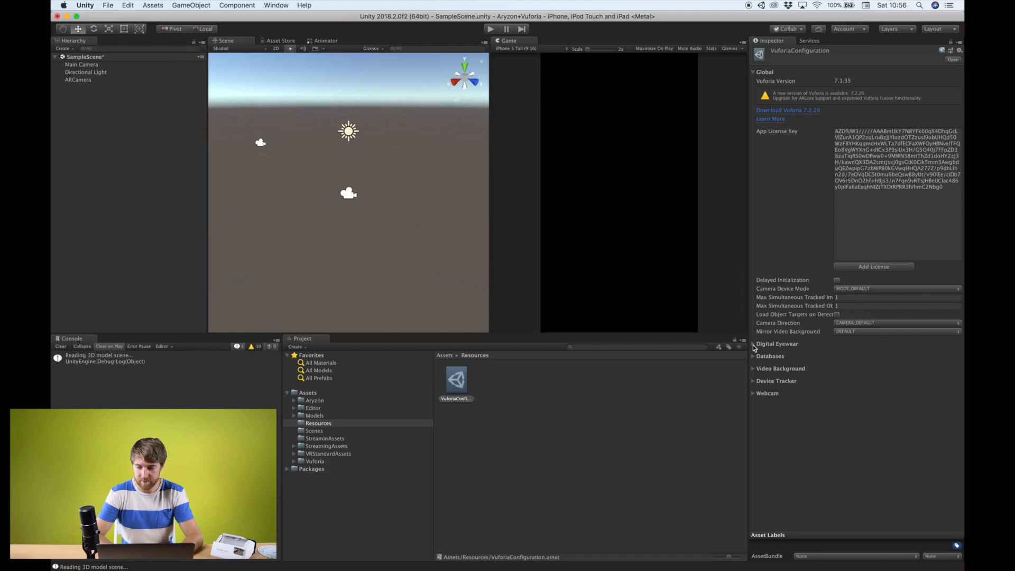
- Browse VuforiaConfiguration's Digital Eyewear, Databases and Video Background sections
click(755, 344)
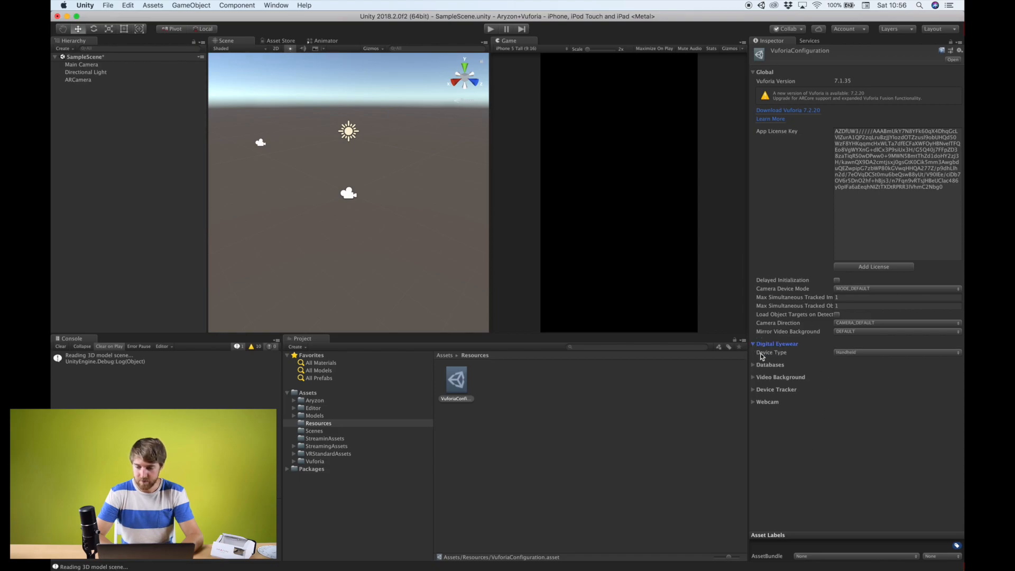
click(770, 364)
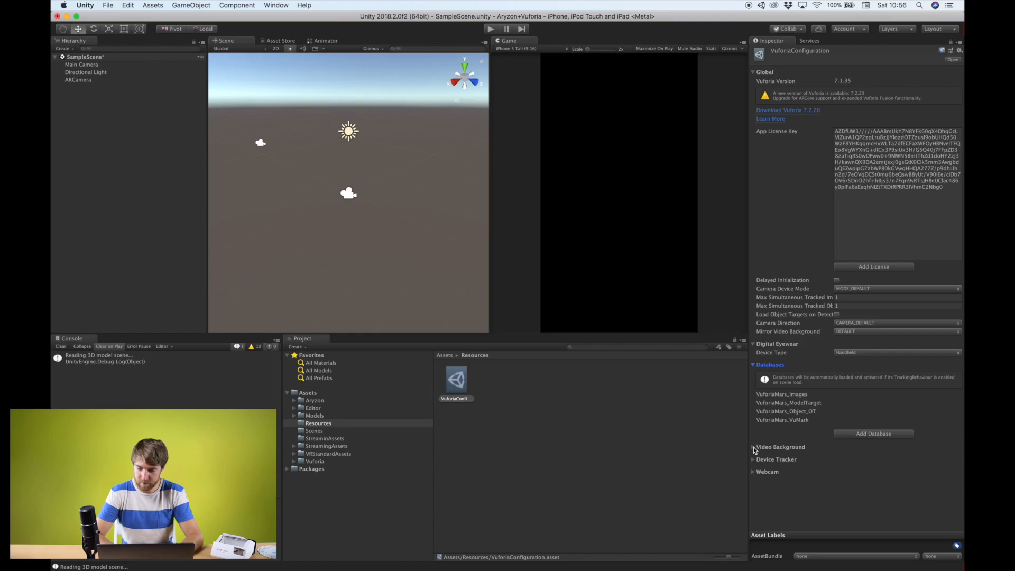
click(753, 447)
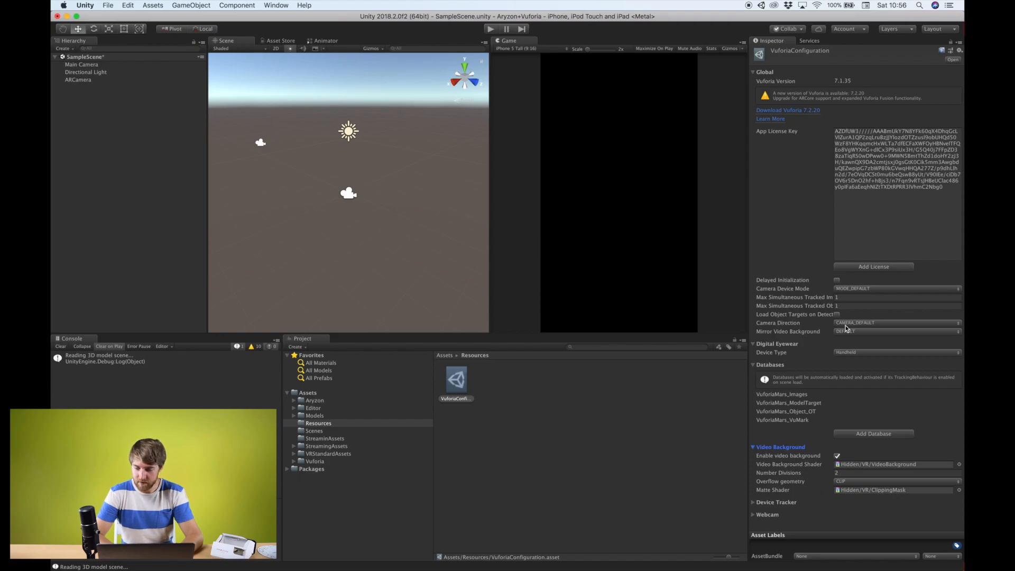
mouse_move(748, 363)
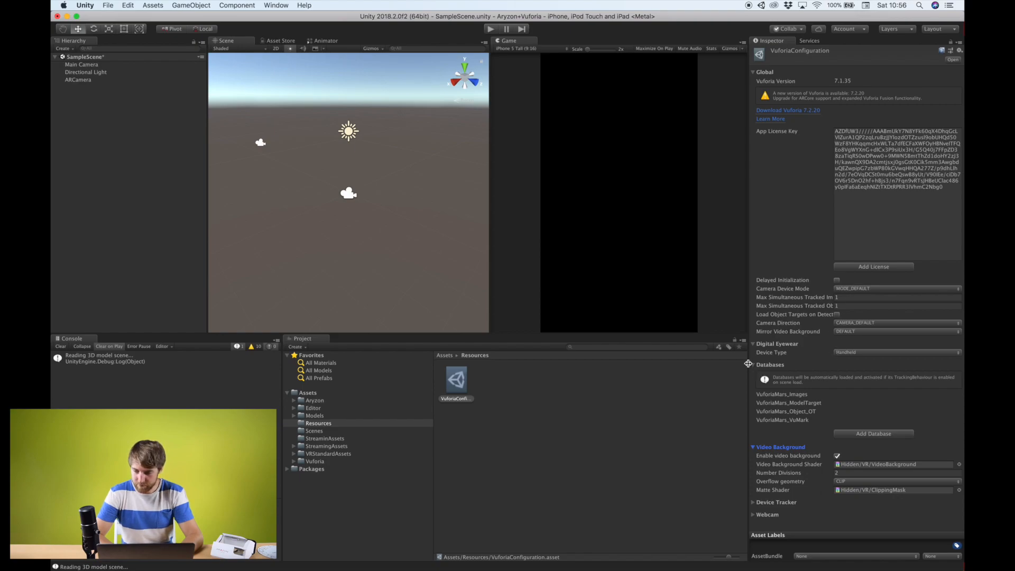
click(753, 365)
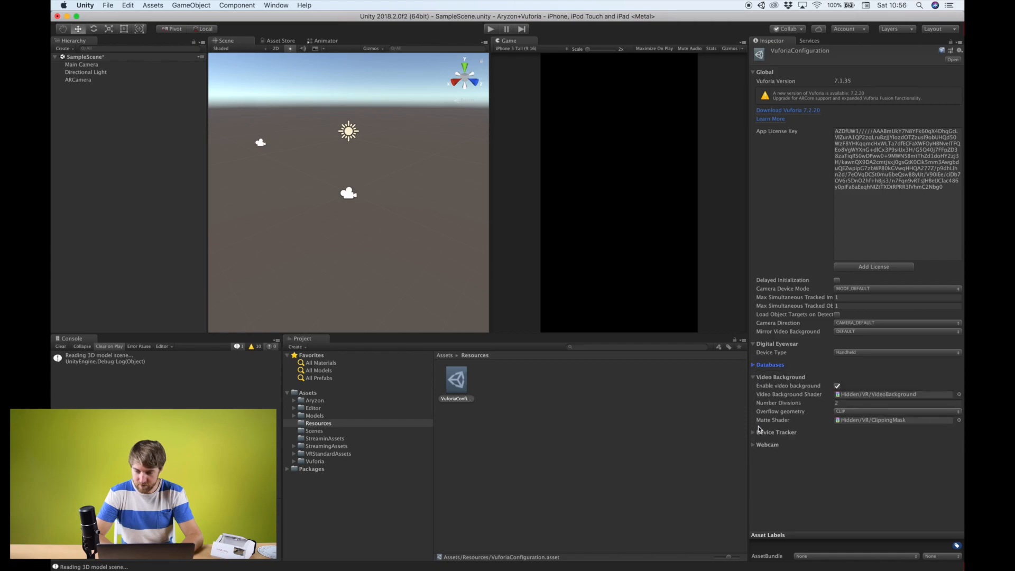
- Expand Device Tracker and set its tracking mode to POSITIONAL
click(777, 432)
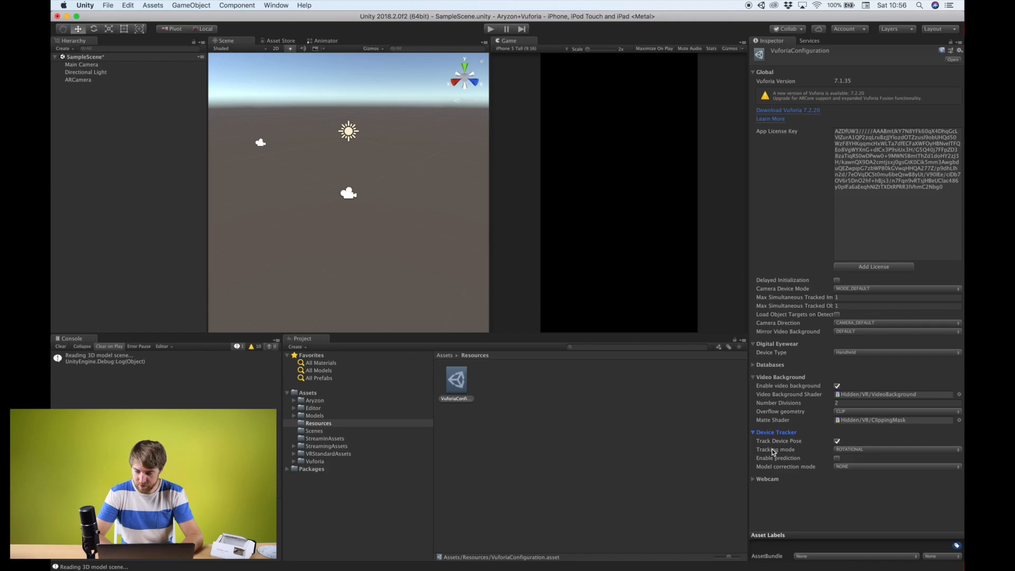
click(897, 449)
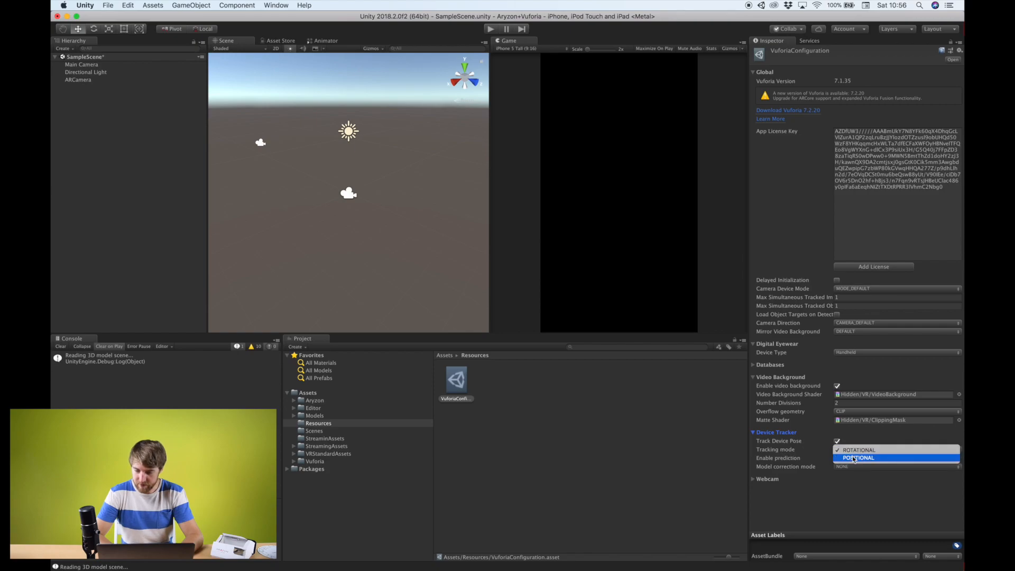
click(859, 458)
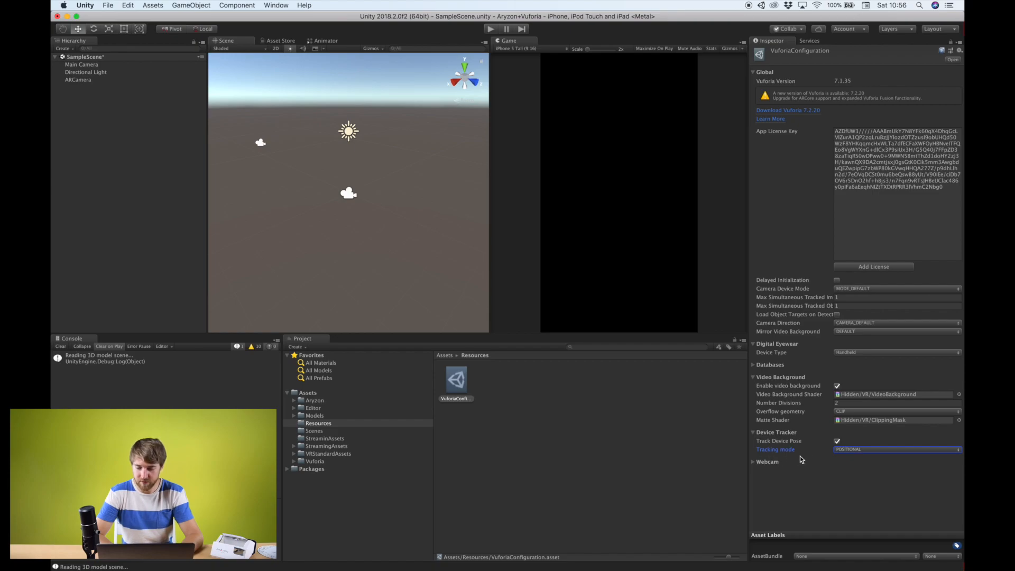
click(897, 450)
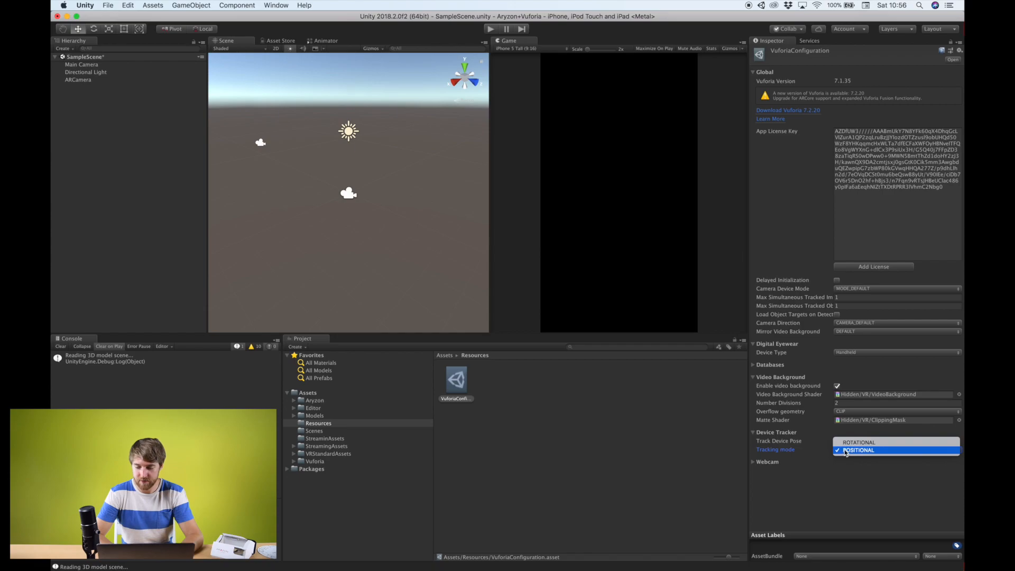
click(859, 451)
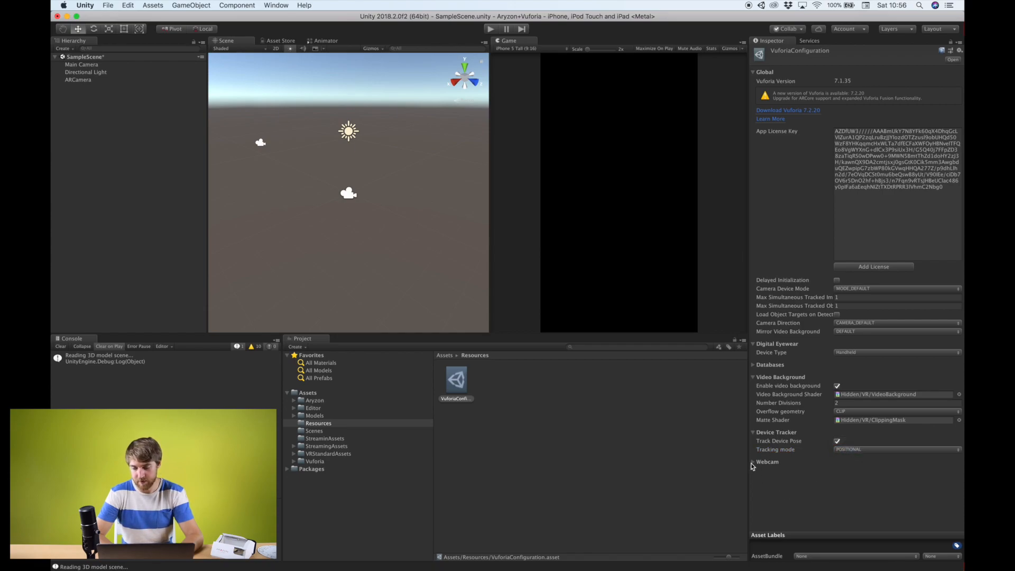
click(767, 462)
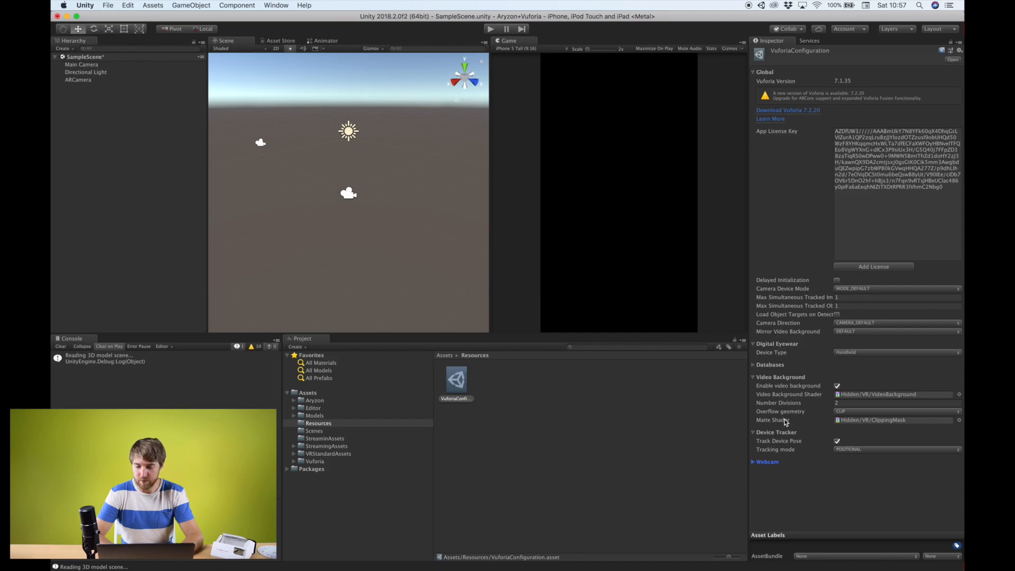
mouse_move(530, 97)
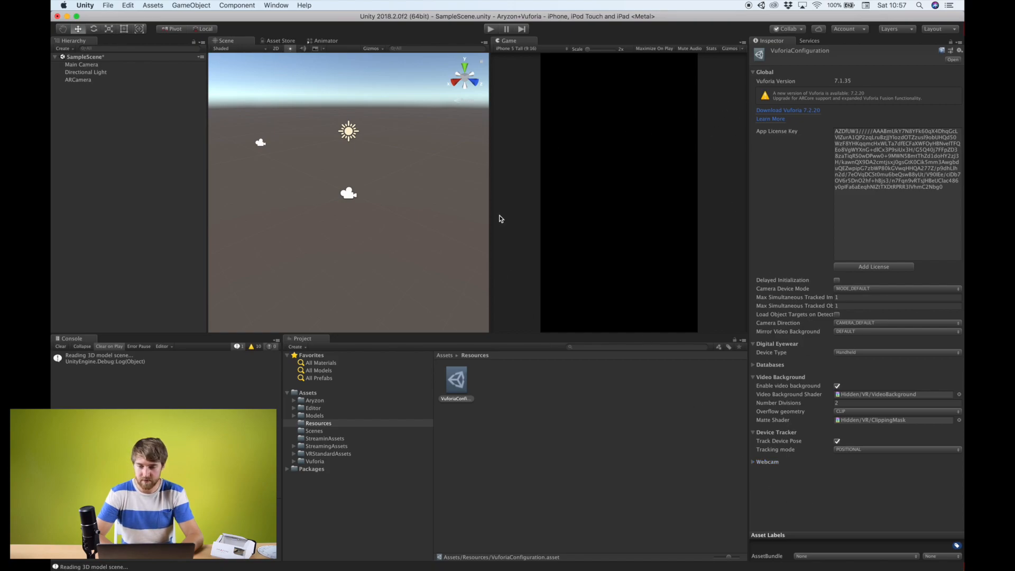
mouse_move(300, 87)
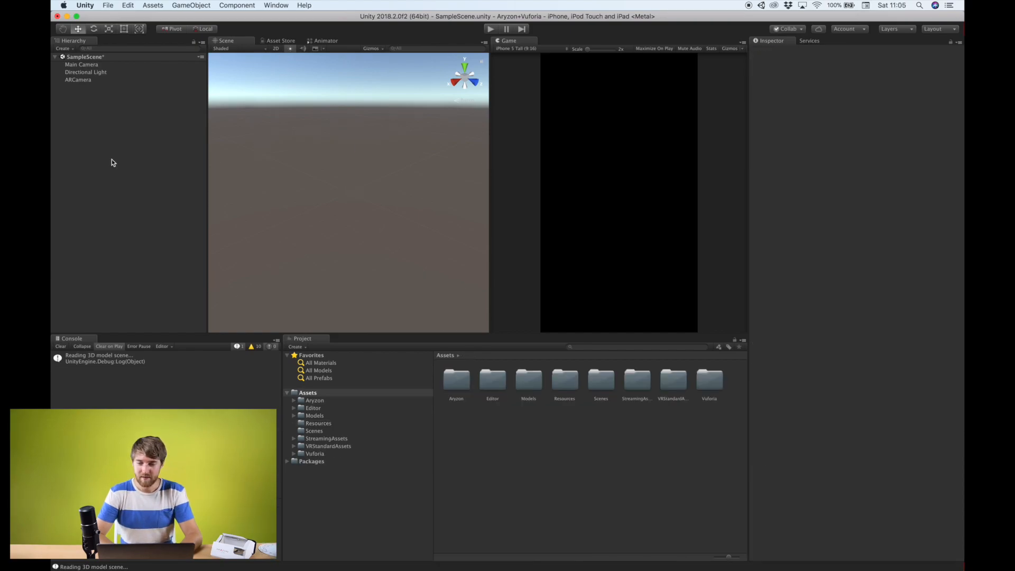
- Add a Vuforia ImageTarget to the scene and try the VuforiaMars_Images database
right_click(82, 122)
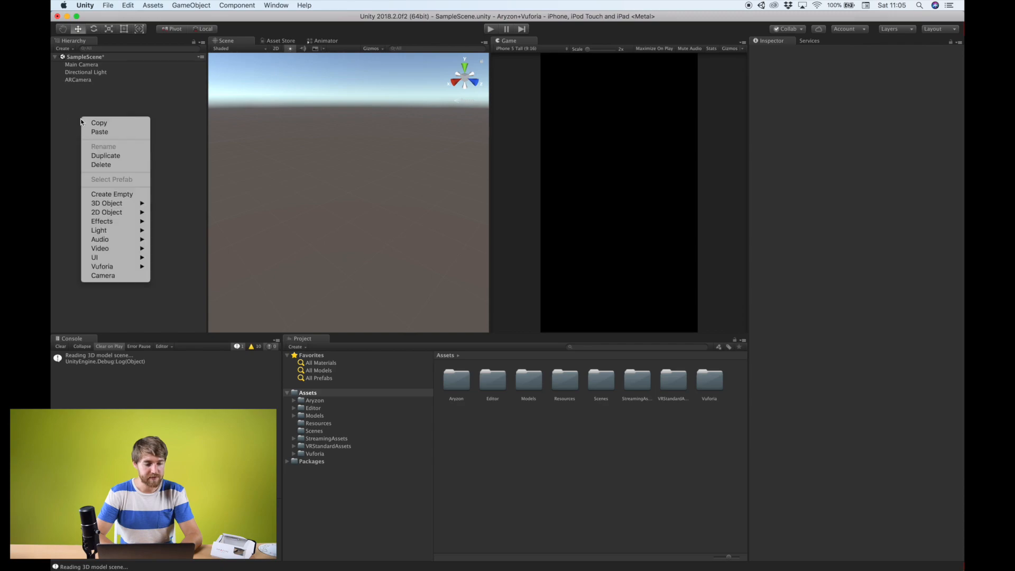
mouse_move(102, 266)
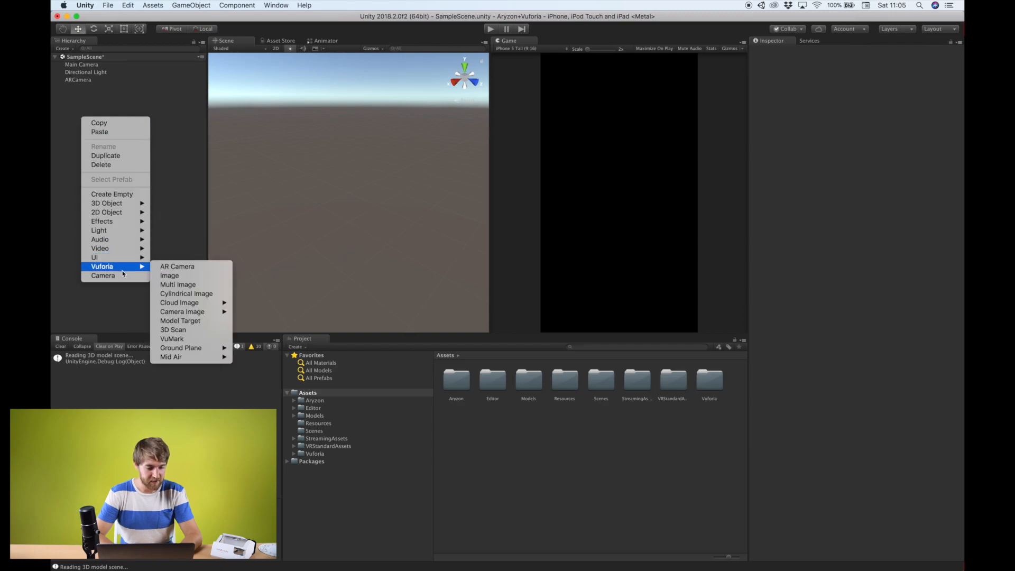
click(170, 275)
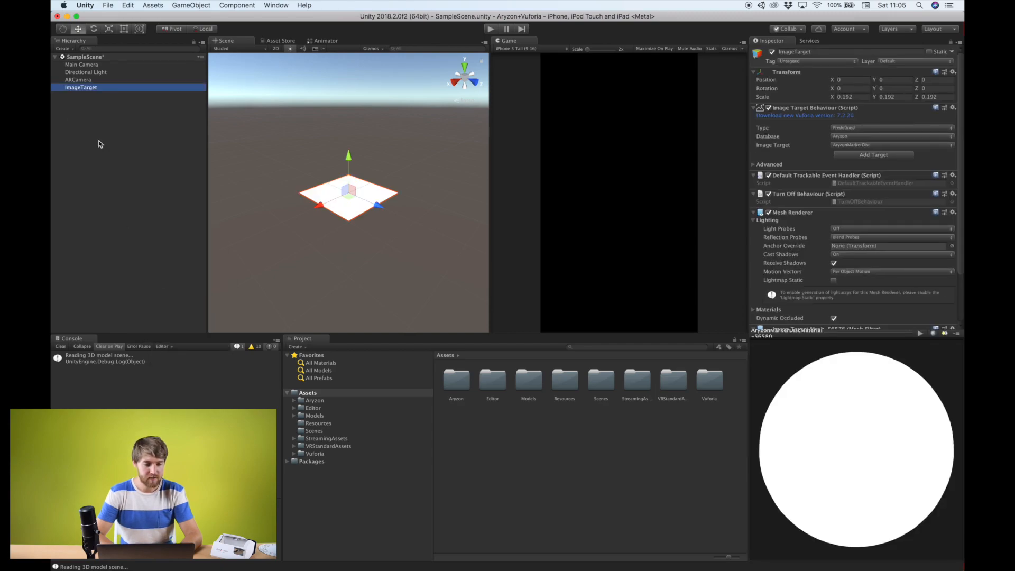
mouse_move(89, 96)
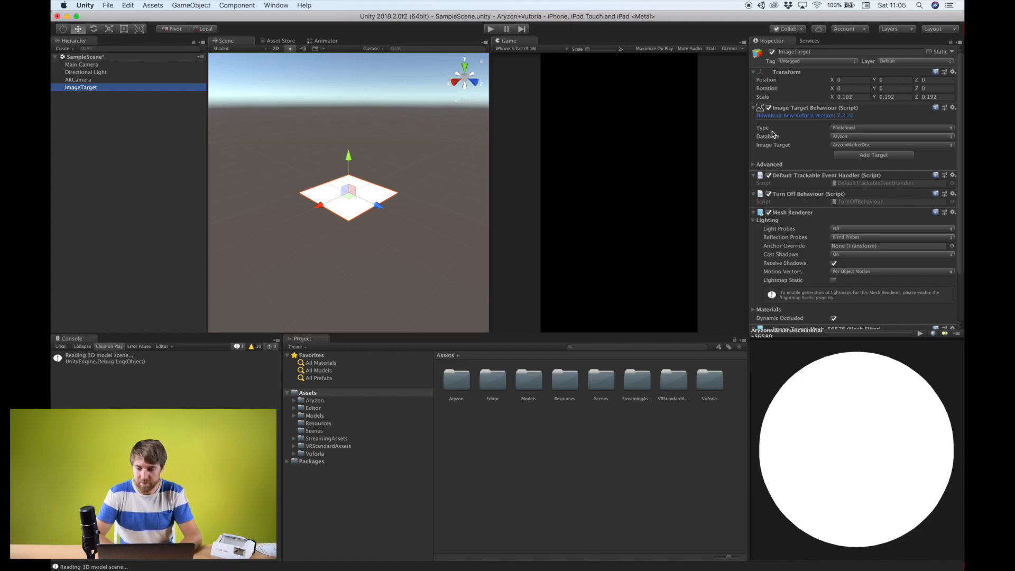
click(892, 136)
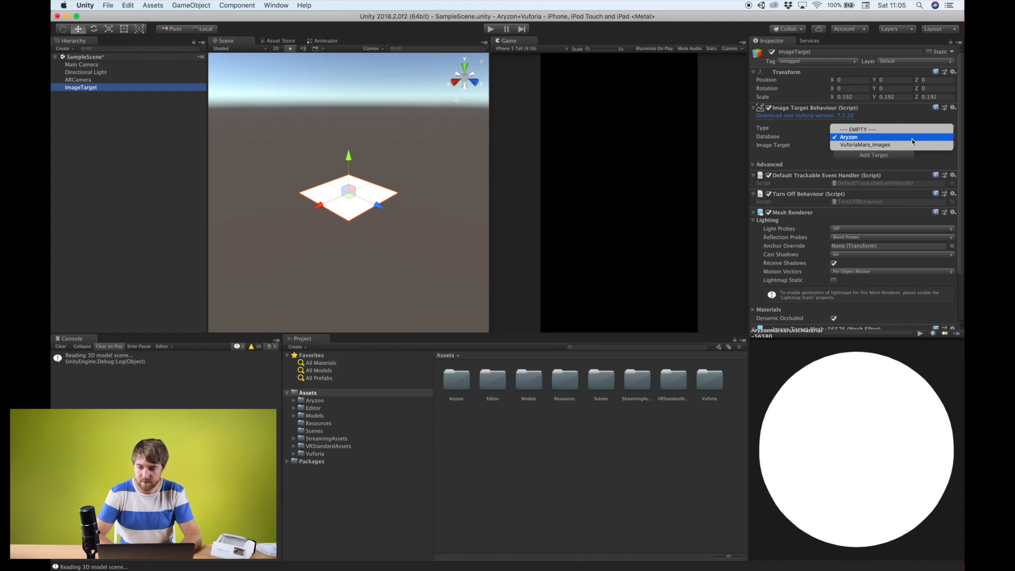
mouse_move(866, 145)
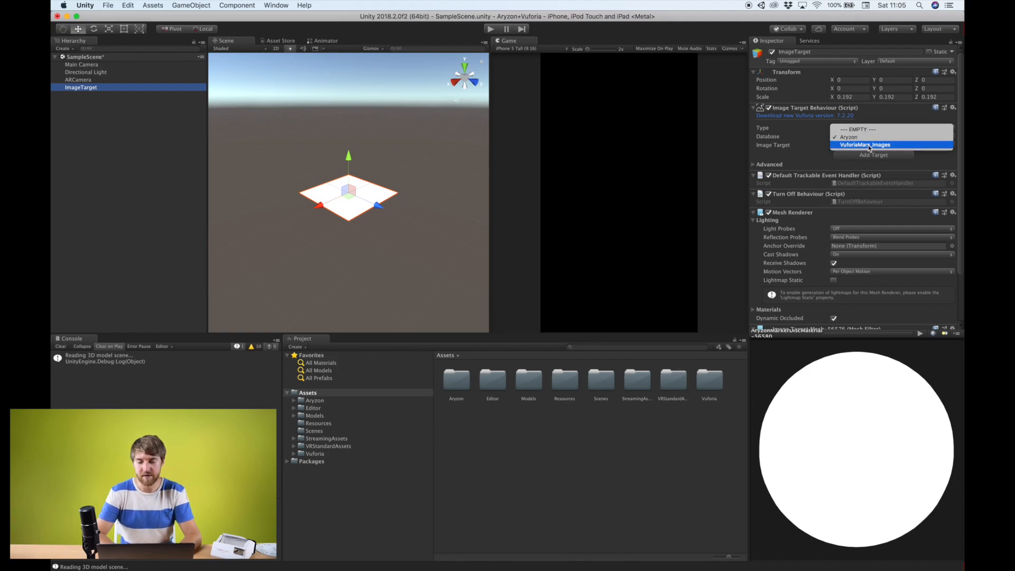
mouse_move(867, 147)
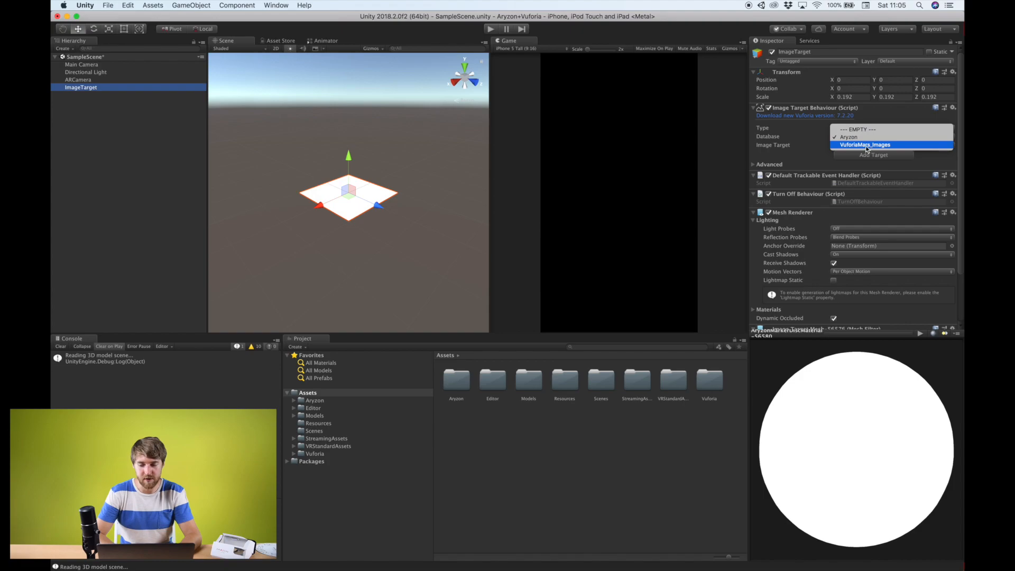
click(866, 145)
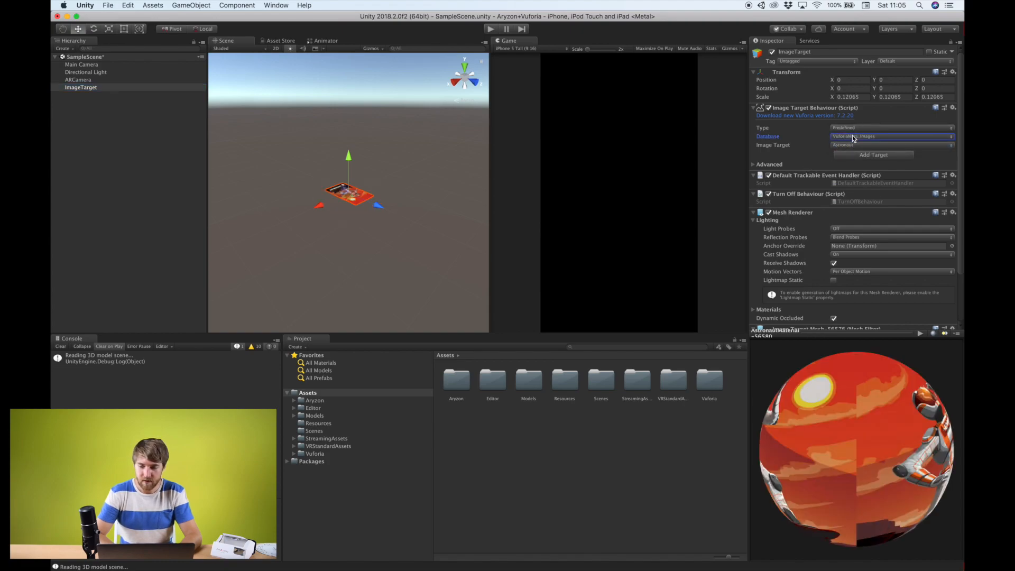
- Set the database back to Aryzon and choose AryzonMarkerDisc as the image target
click(890, 136)
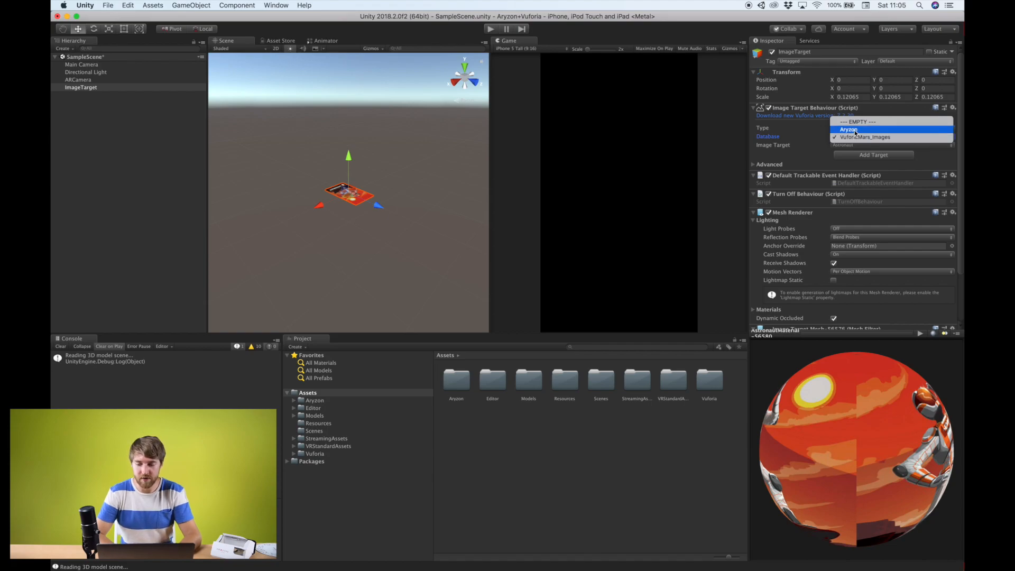
click(849, 130)
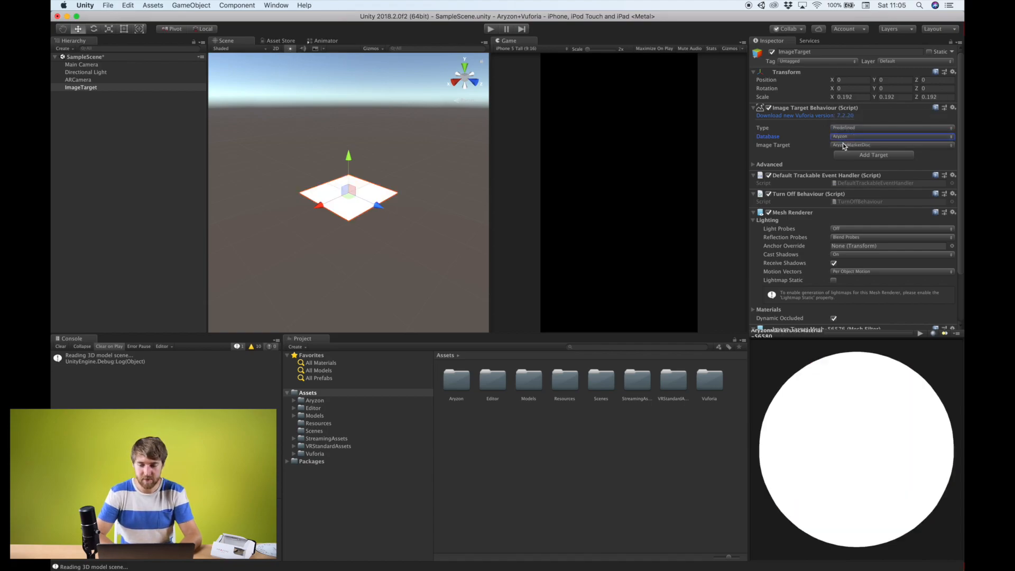
click(892, 145)
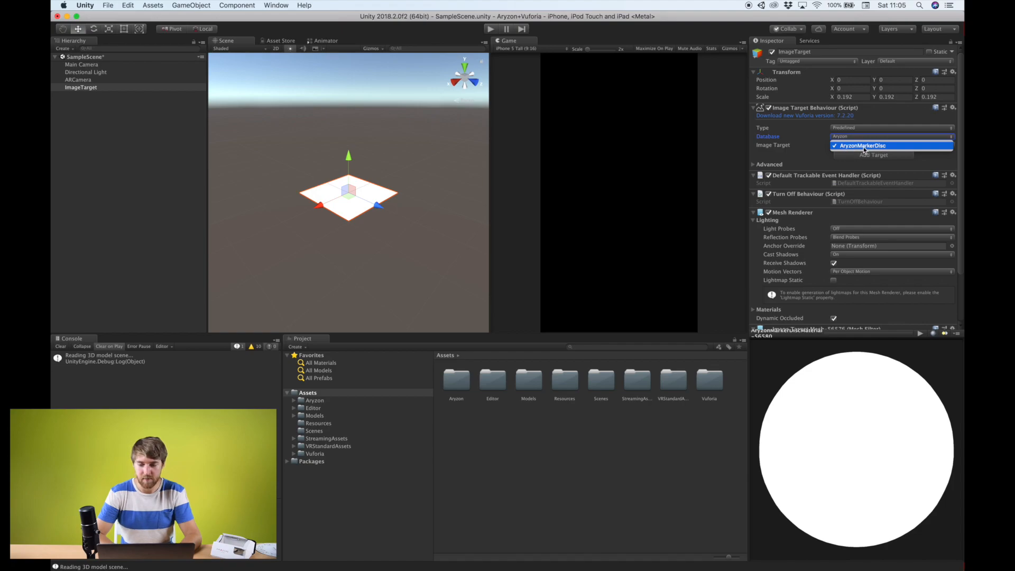
click(863, 145)
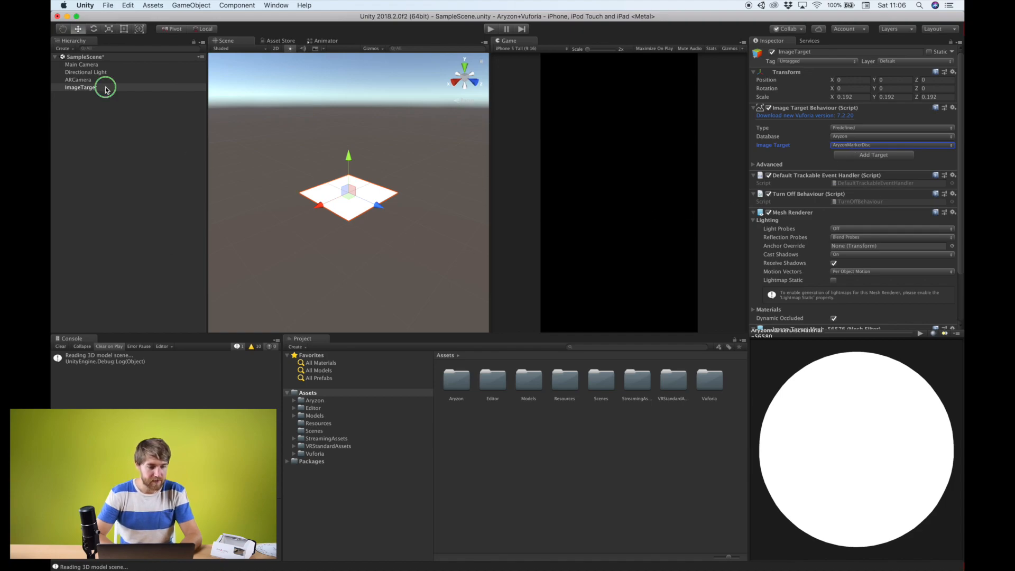
- Add a Cube under ImageTarget, scale 0.5, with Position Y 0.25
right_click(81, 87)
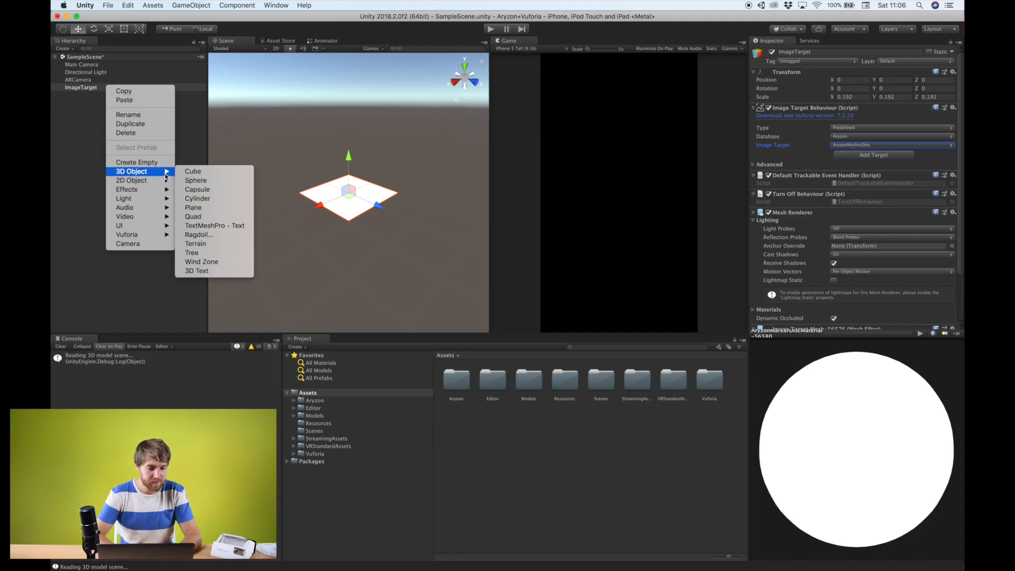
click(193, 171)
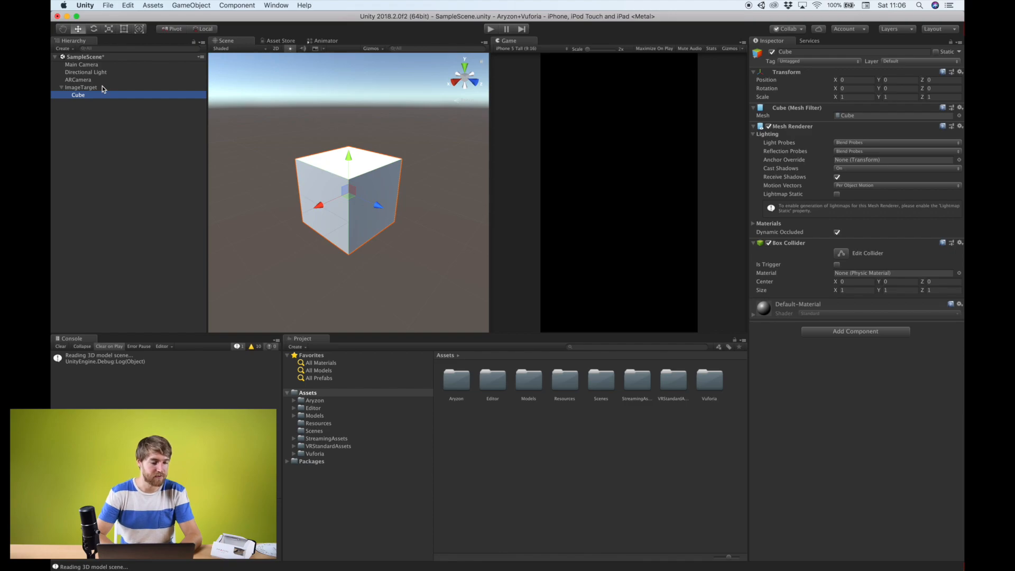
mouse_move(321, 146)
text(0.5)
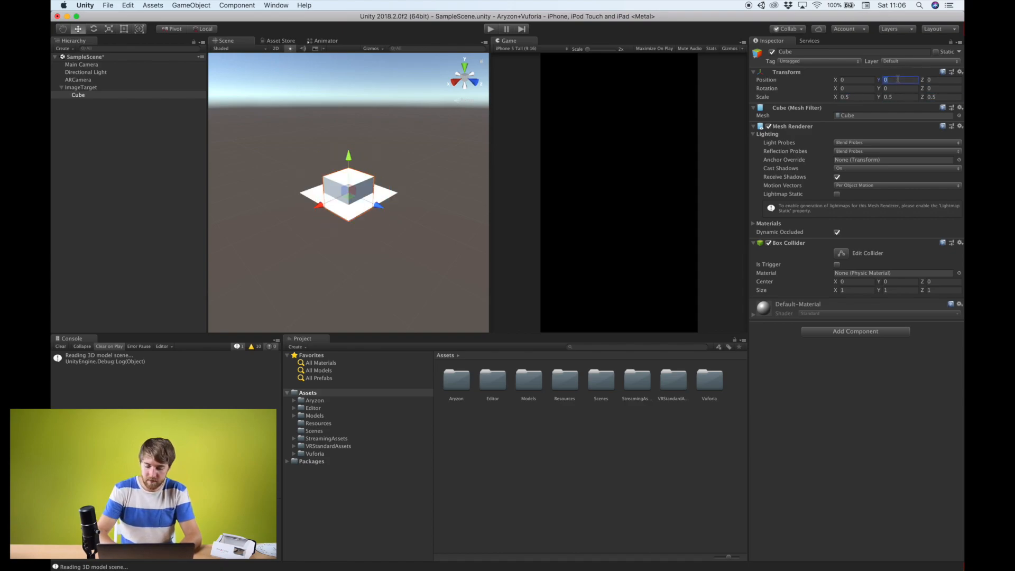
text(0.25)
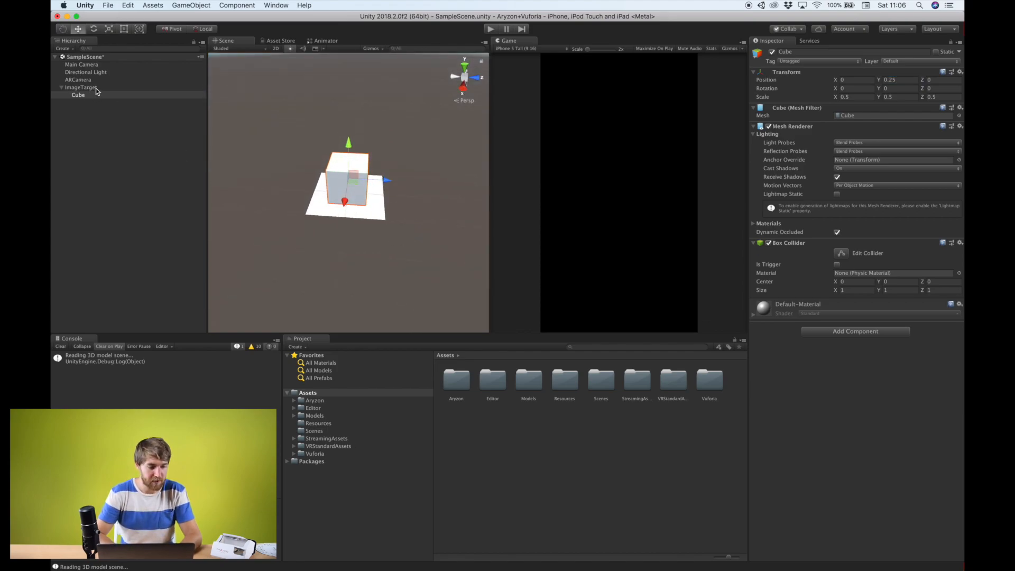
click(81, 88)
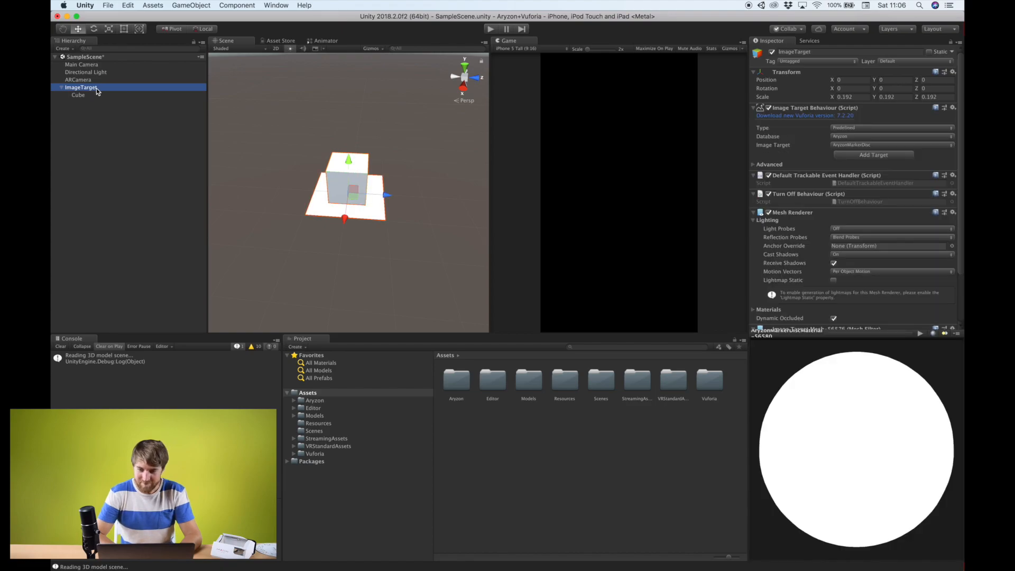
mouse_move(499, 153)
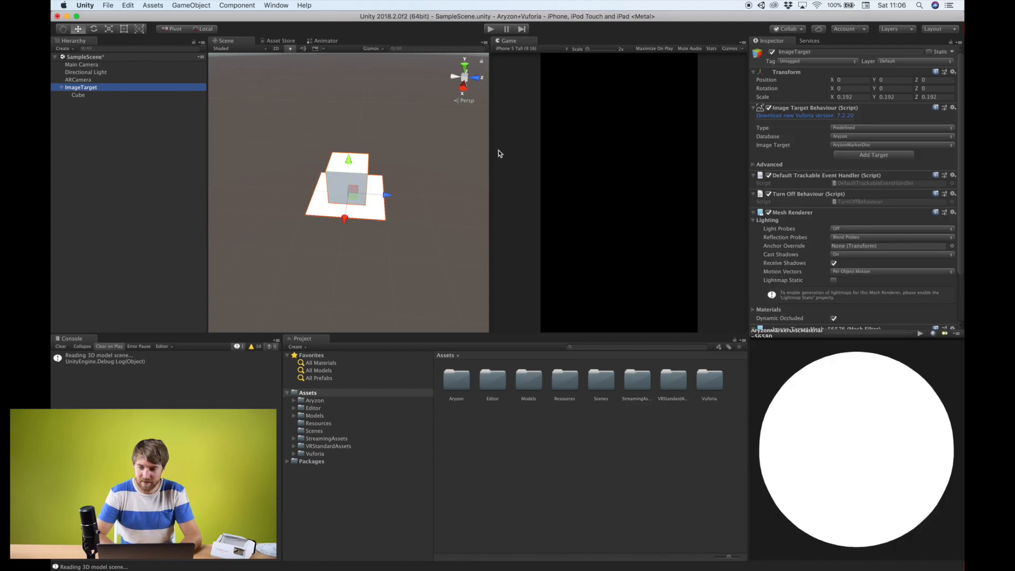
- Add the Aryzon prefab from Assets/Aryzon/Prefabs and tick Vuforia in Aryzon Tracking
click(100, 121)
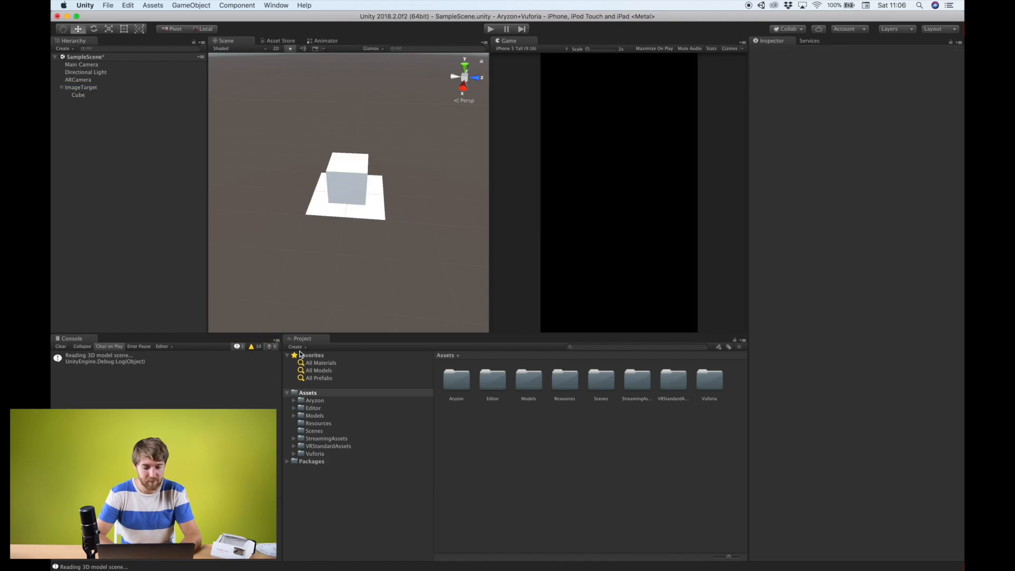
click(315, 400)
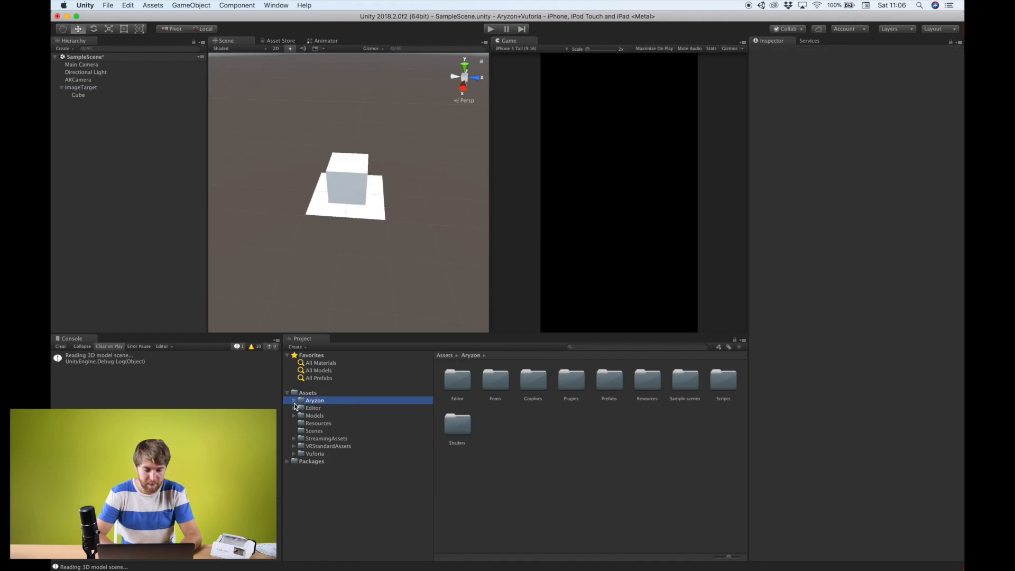
click(314, 399)
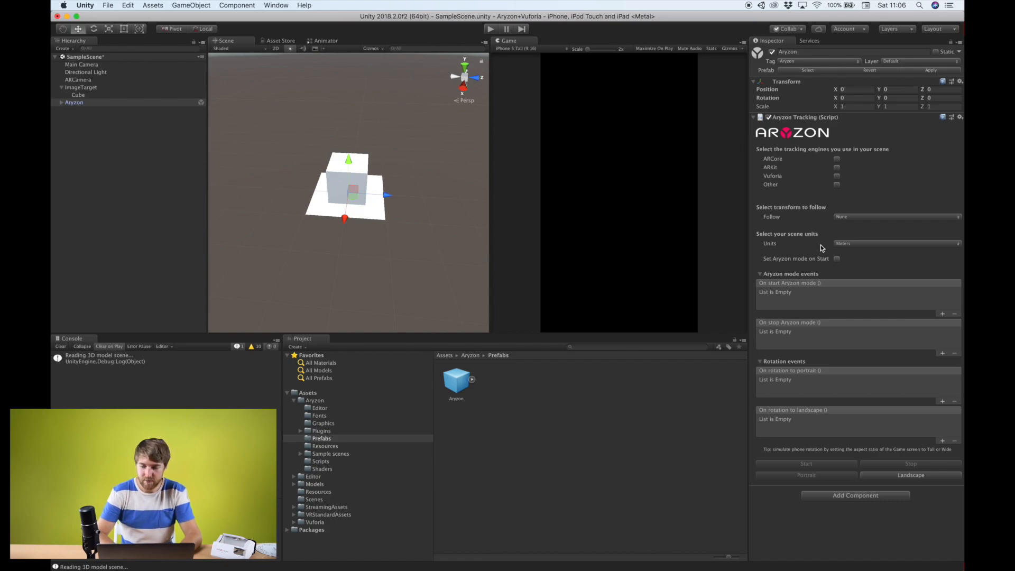
mouse_move(860, 367)
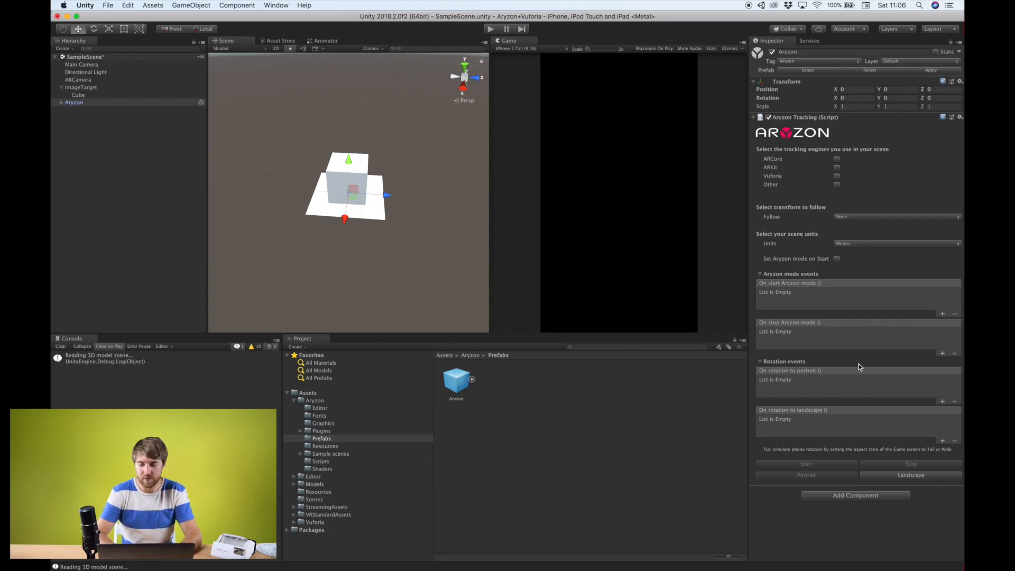
mouse_move(264, 159)
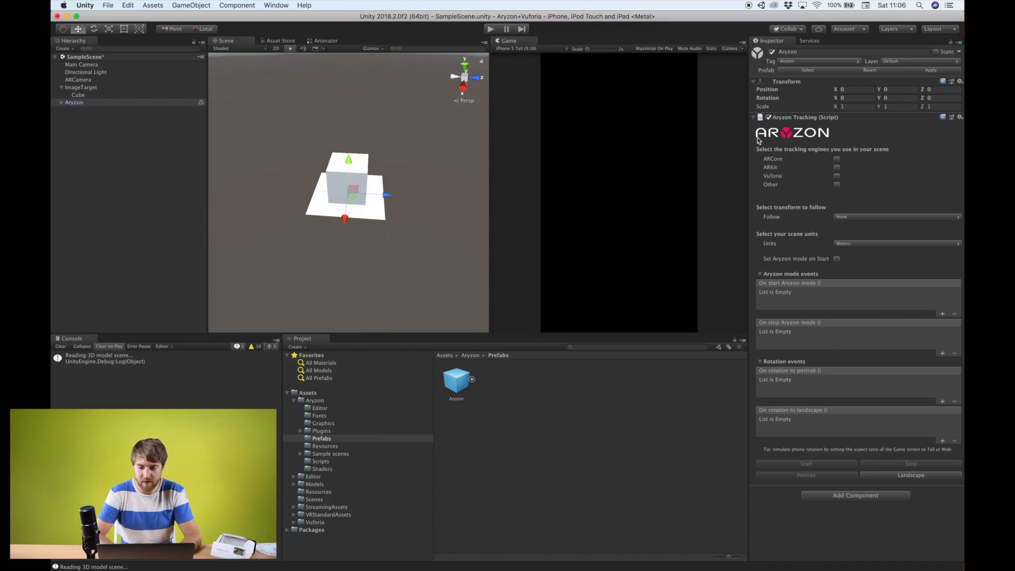
mouse_move(856, 156)
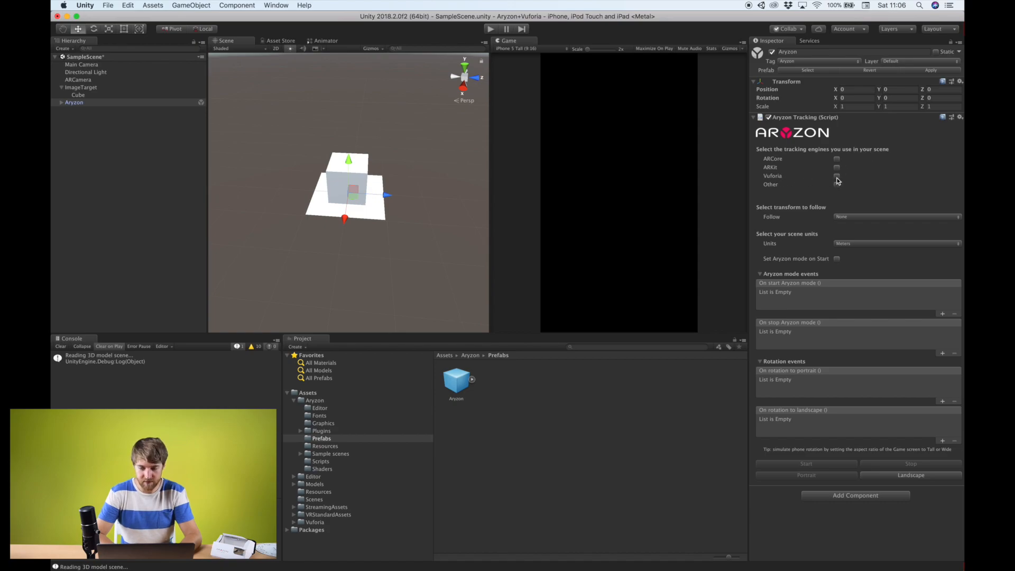
click(836, 176)
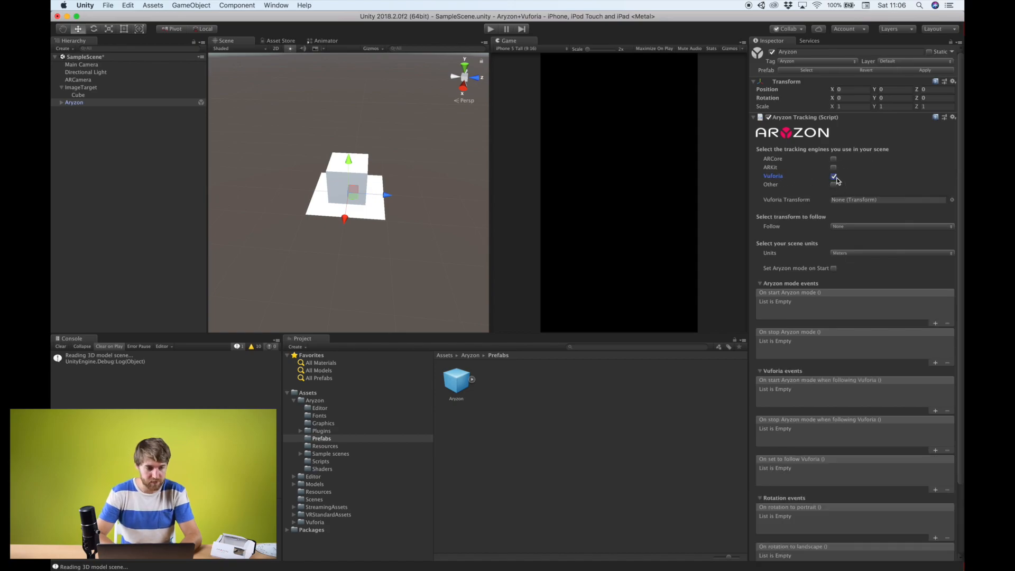
click(835, 177)
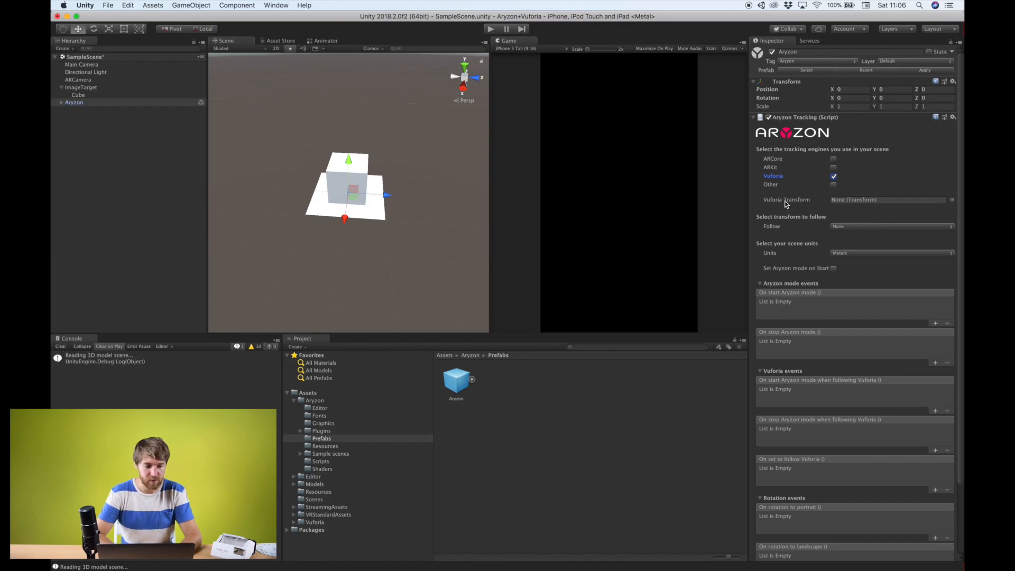
mouse_move(314, 119)
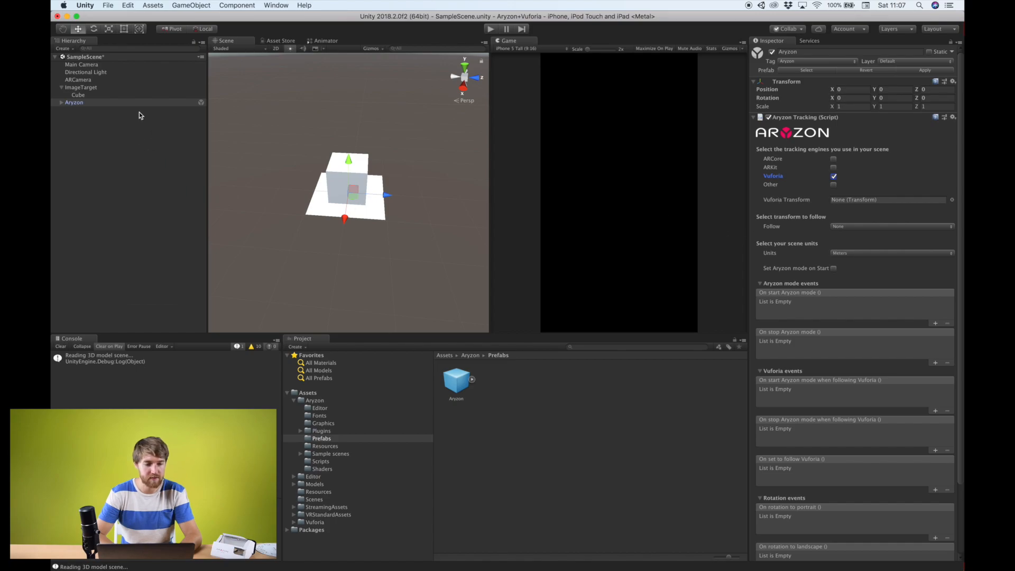
mouse_move(101, 83)
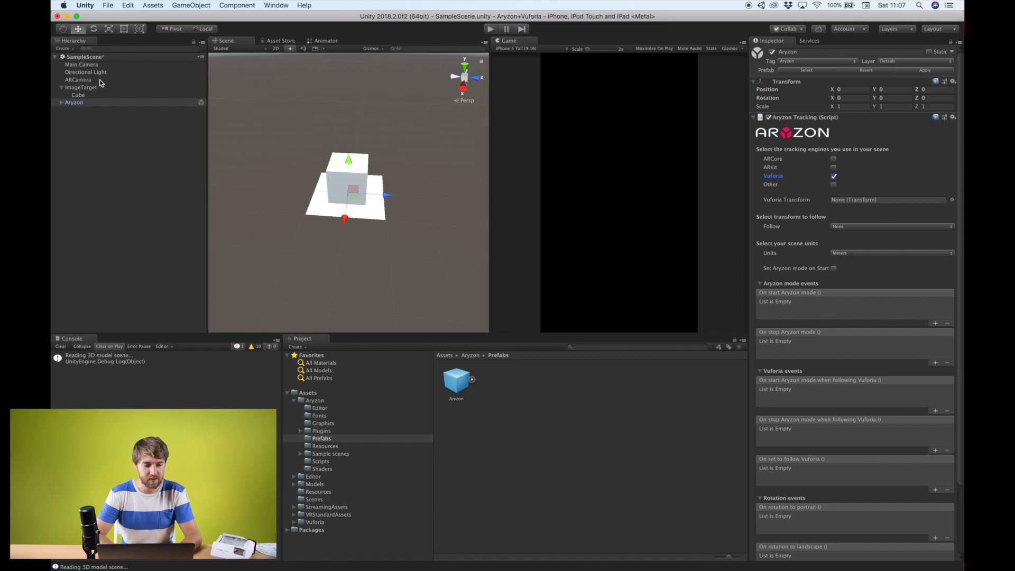
- Assign ARCamera as the Vuforia Transform and set Follow to Vuforia
click(74, 101)
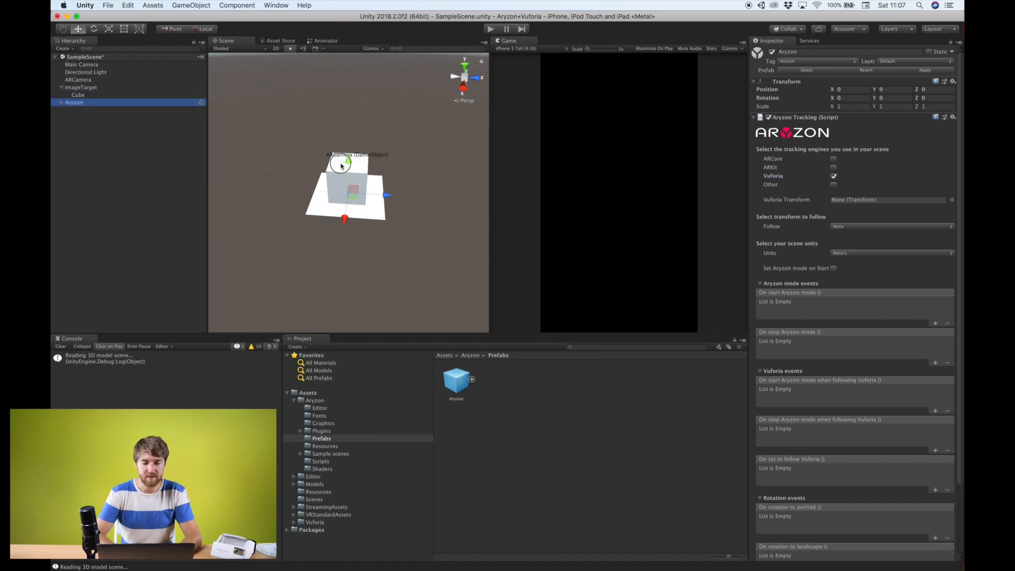
mouse_move(774, 203)
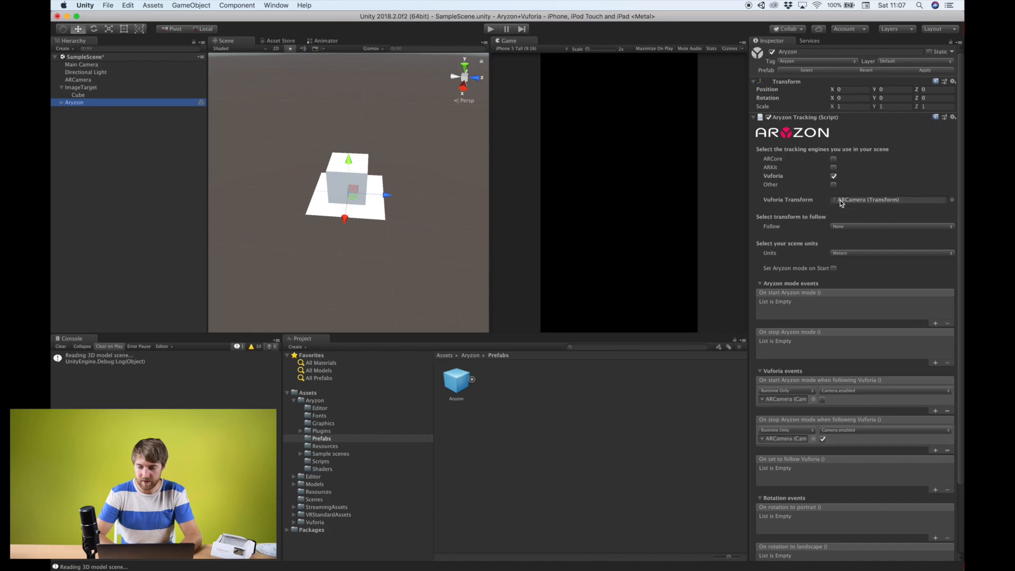
mouse_move(789, 448)
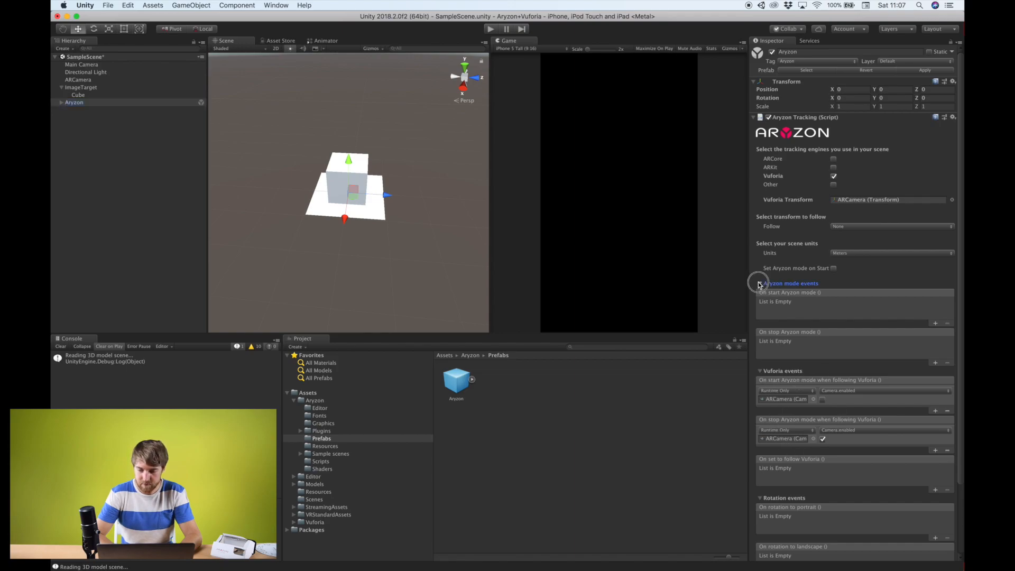
click(760, 283)
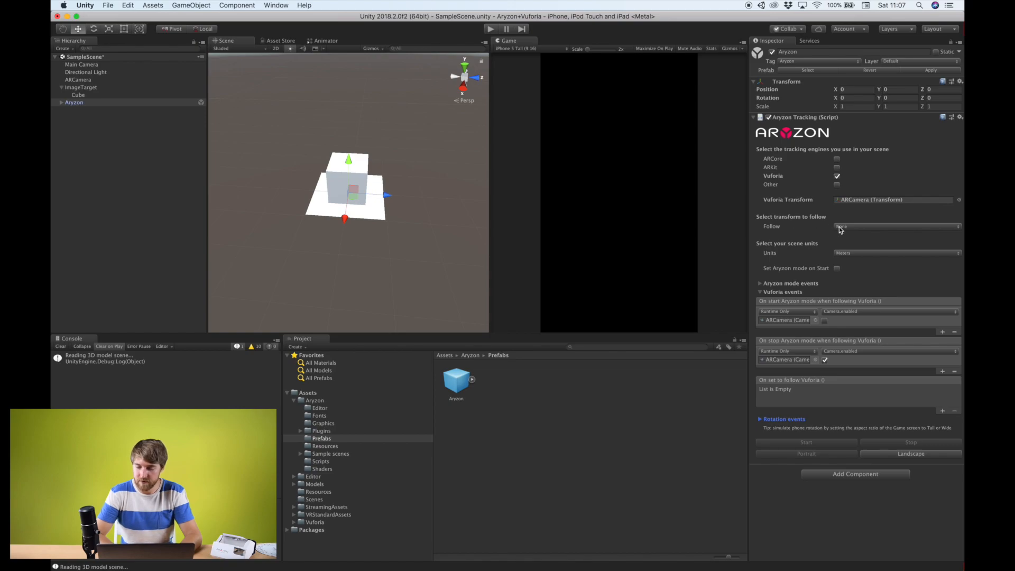
click(897, 226)
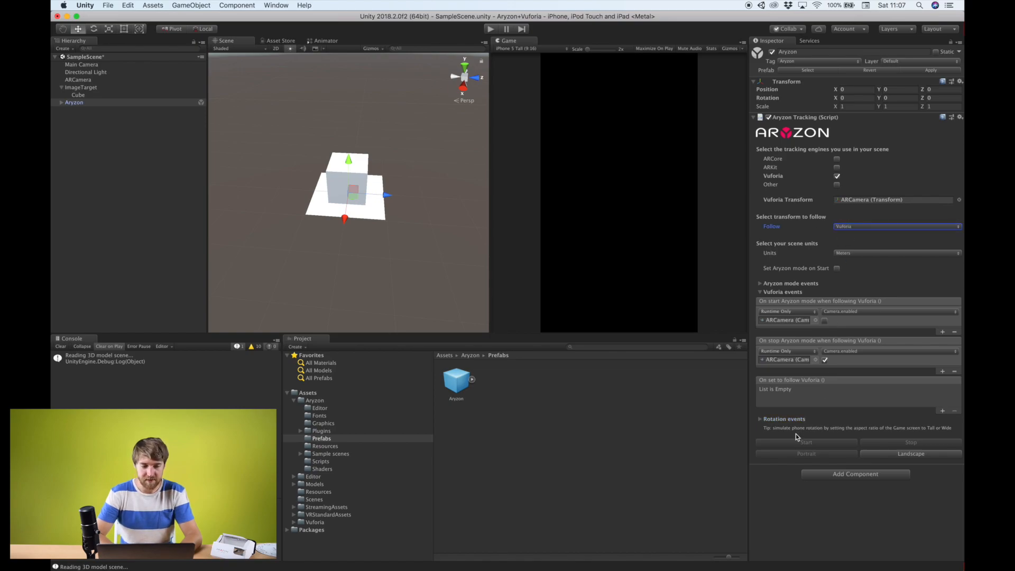
mouse_move(801, 438)
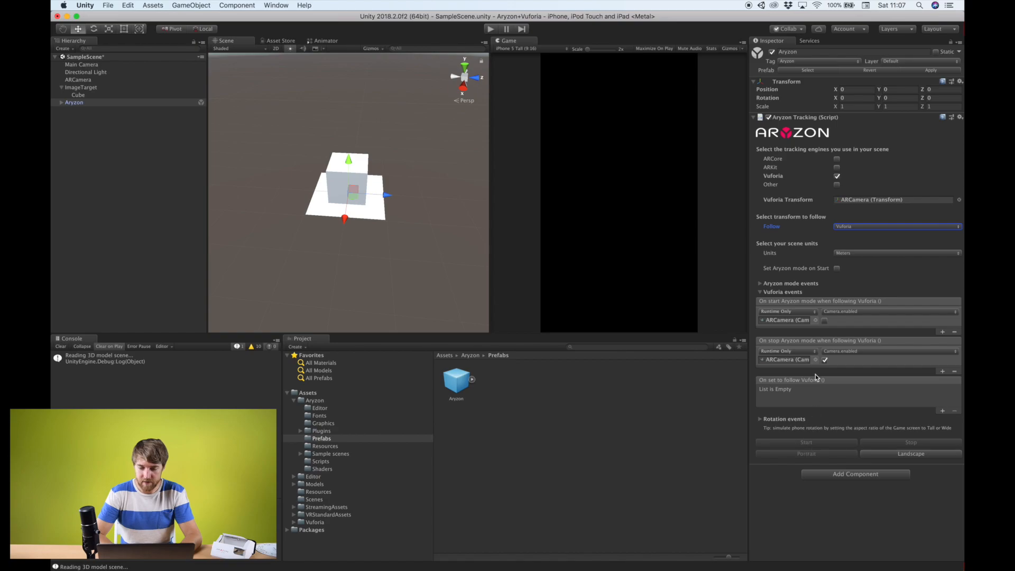
mouse_move(831, 387)
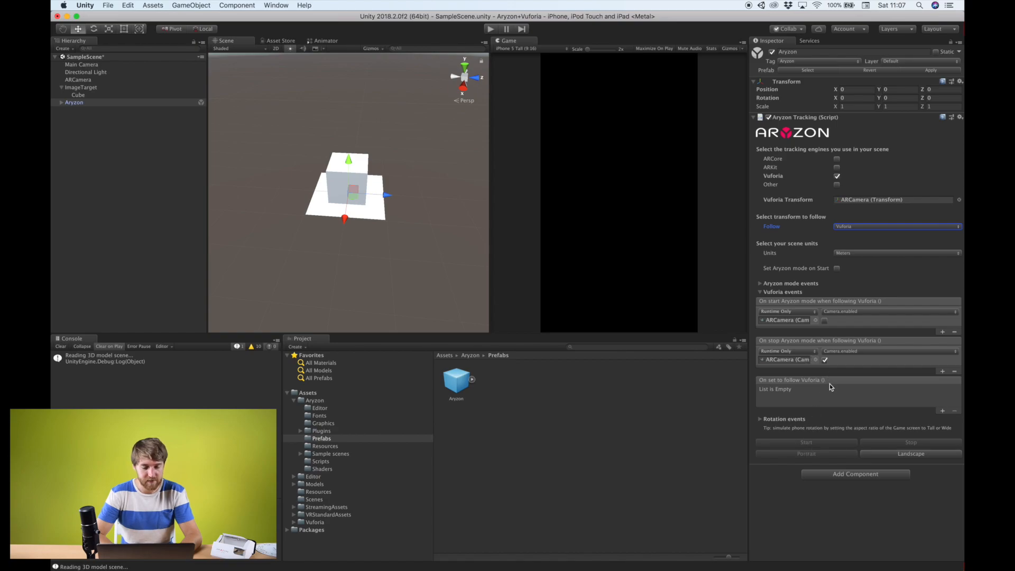
click(78, 80)
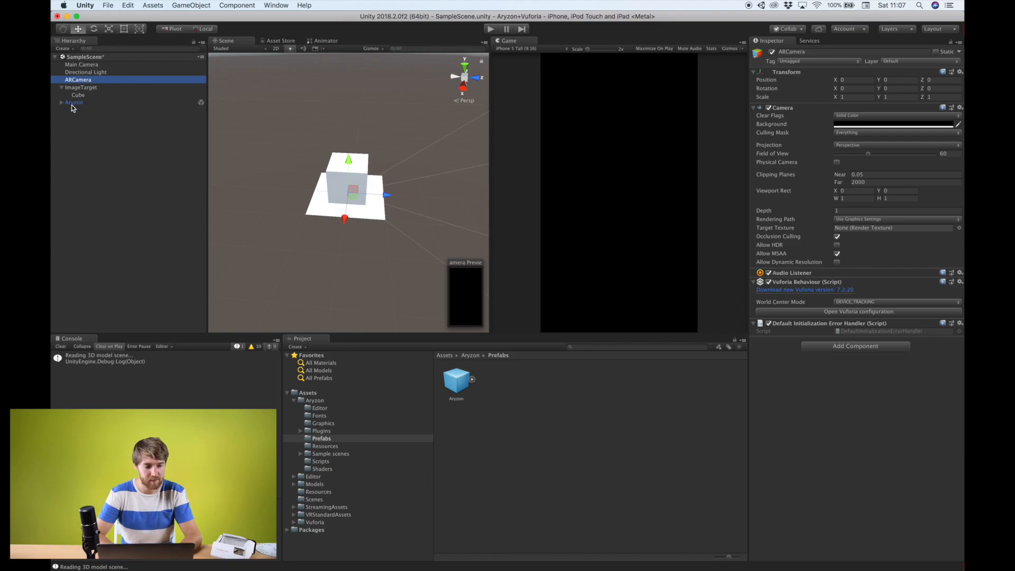
click(73, 102)
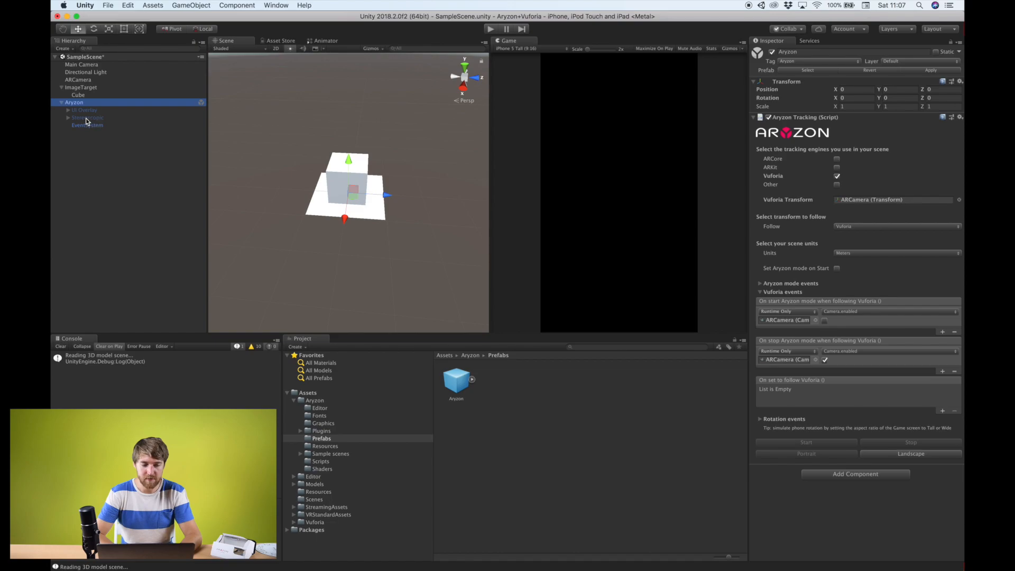
click(69, 118)
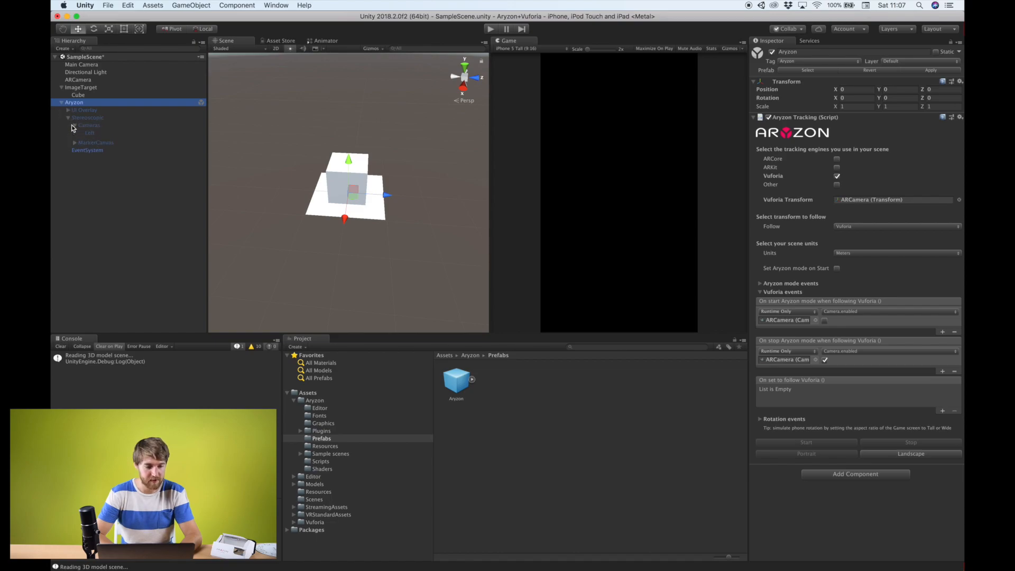
click(69, 125)
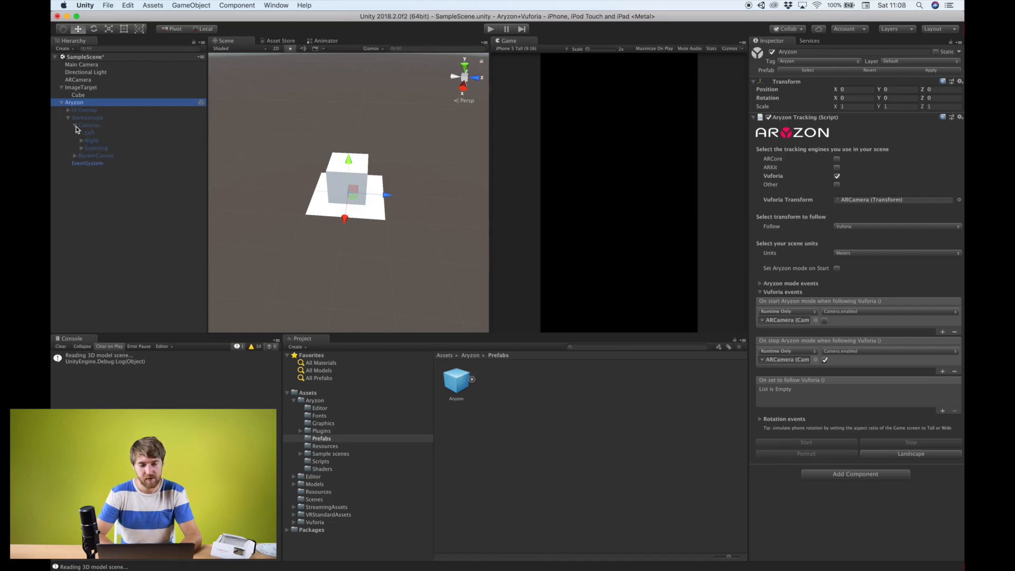
click(67, 102)
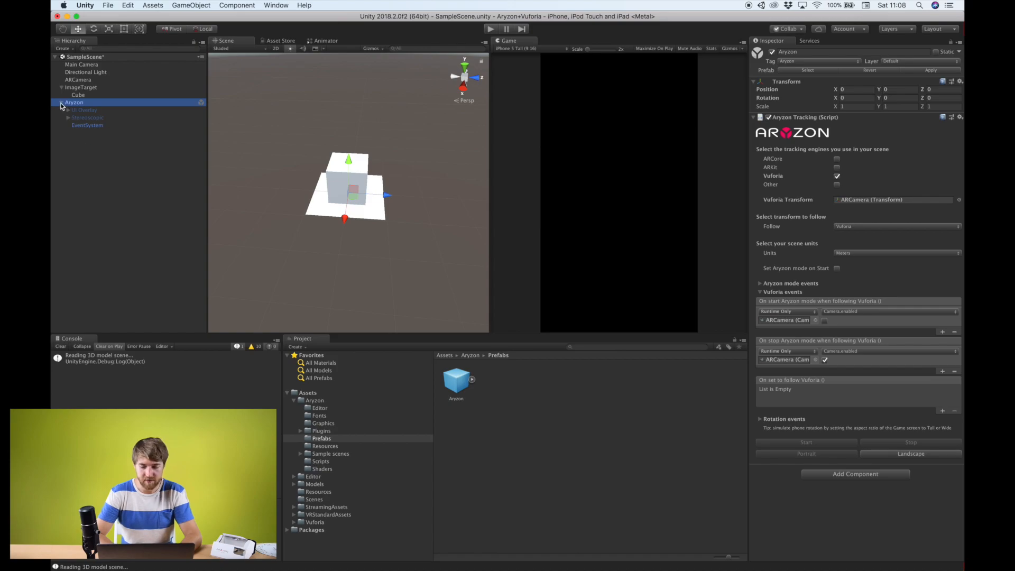
click(61, 102)
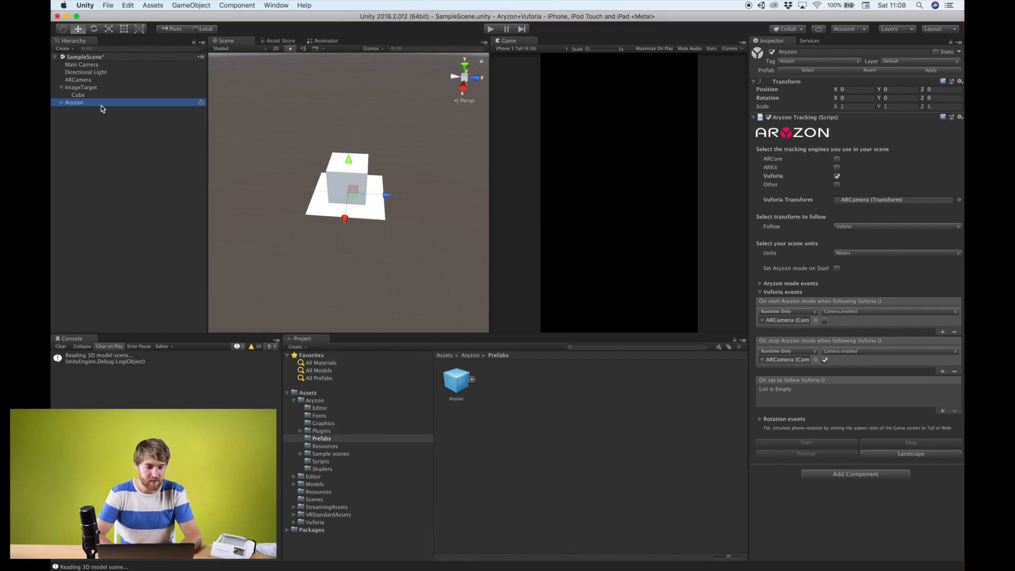
click(81, 88)
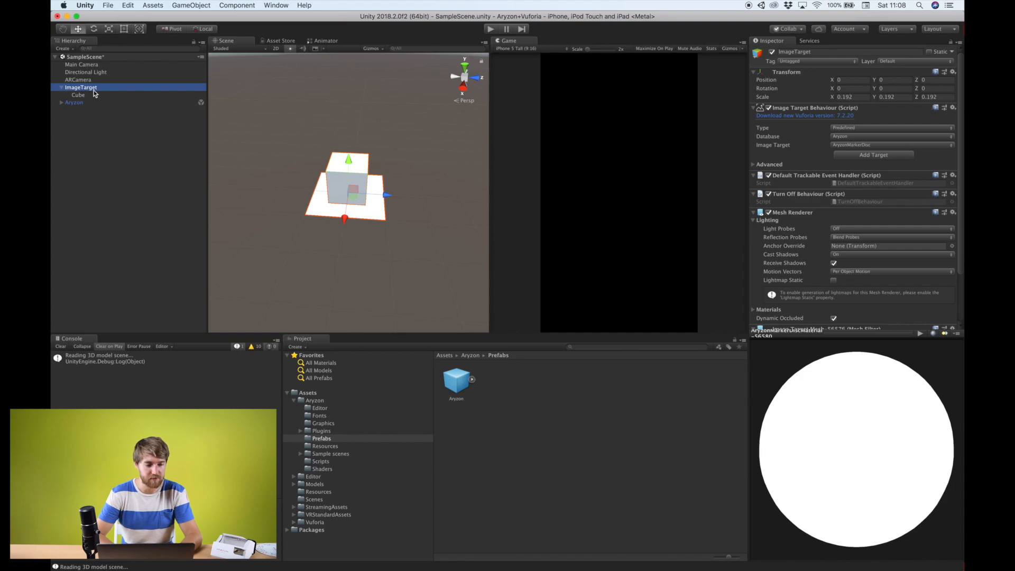
click(74, 102)
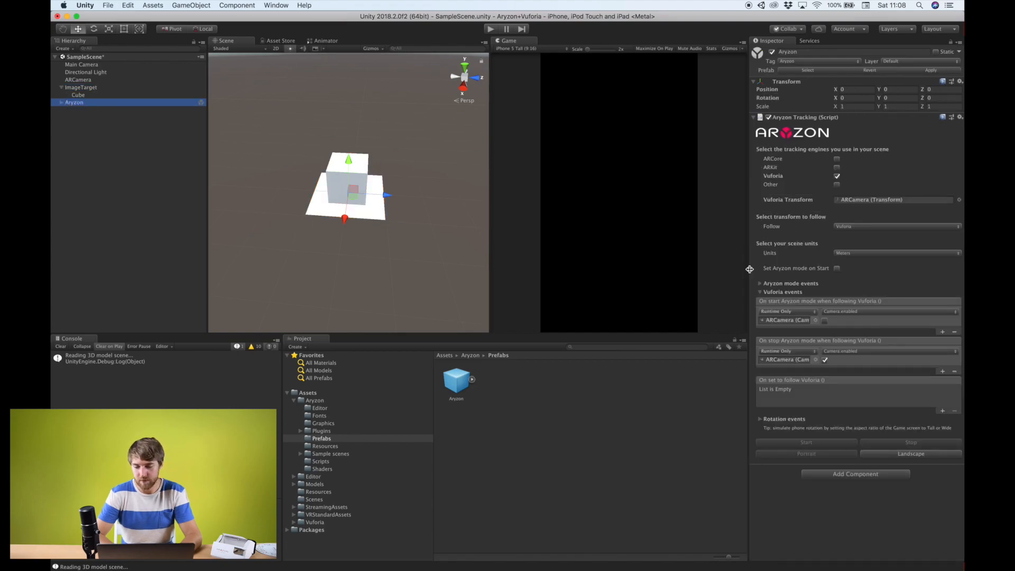
click(897, 253)
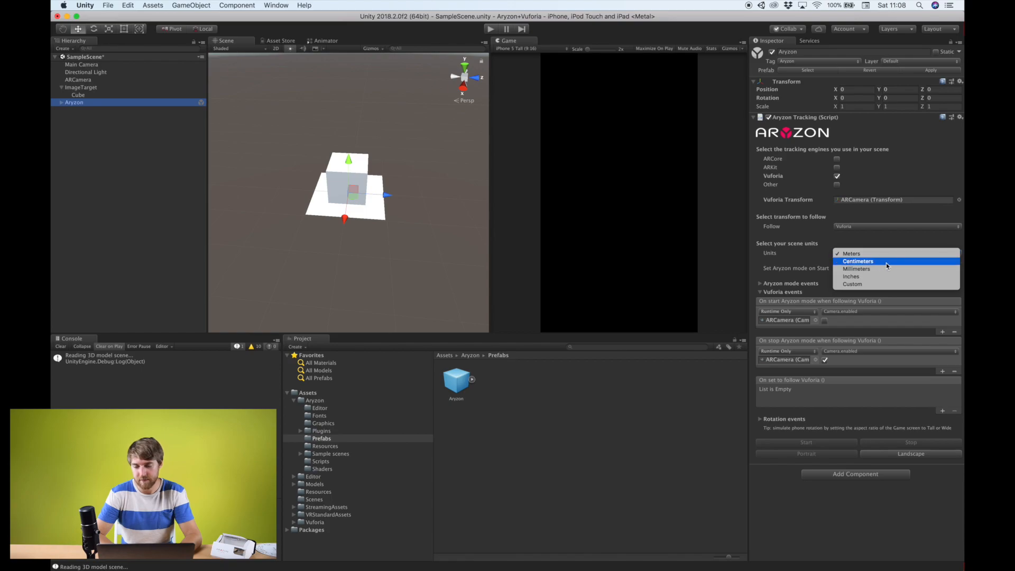
mouse_move(776, 257)
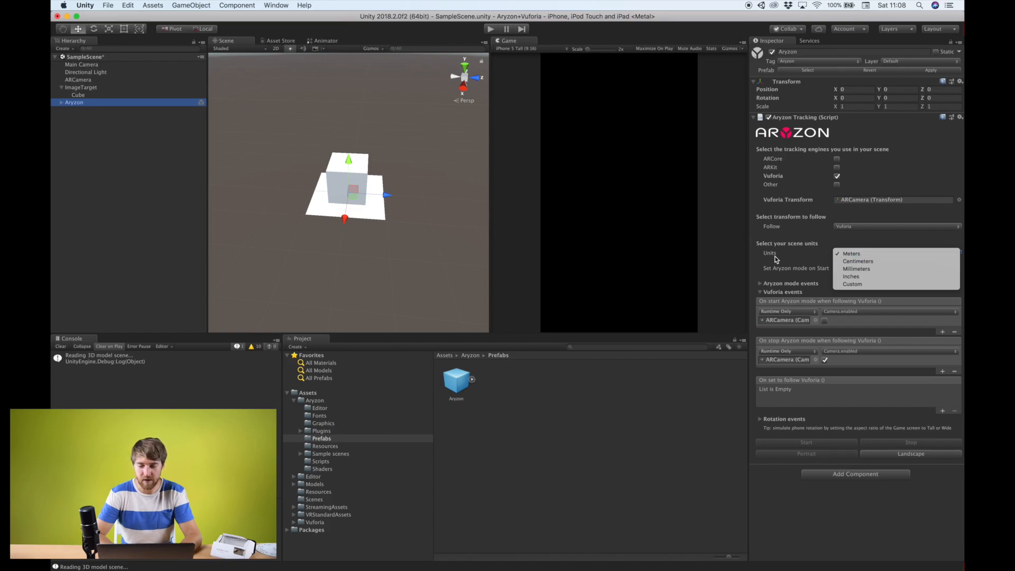
click(851, 254)
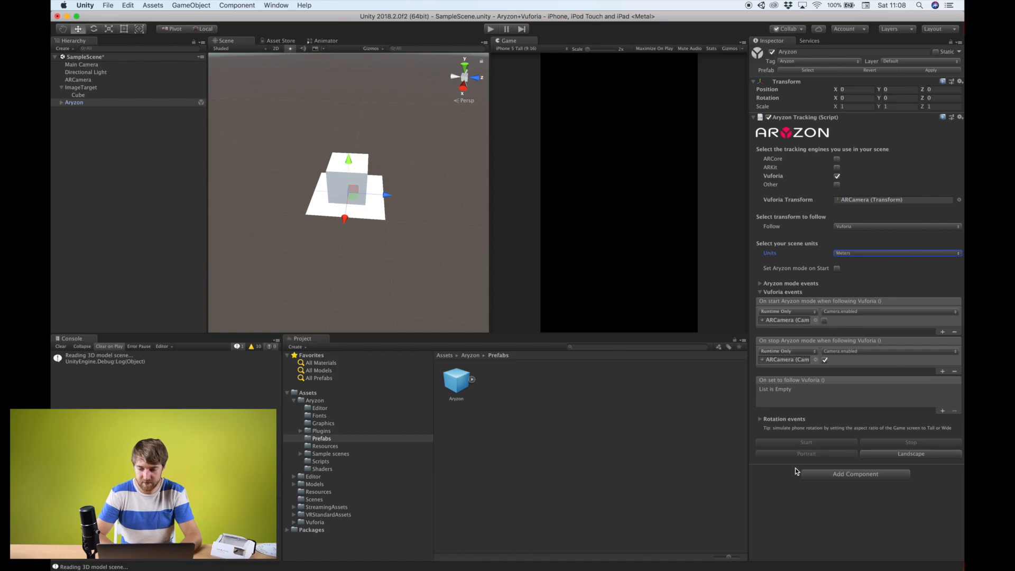
mouse_move(496, 201)
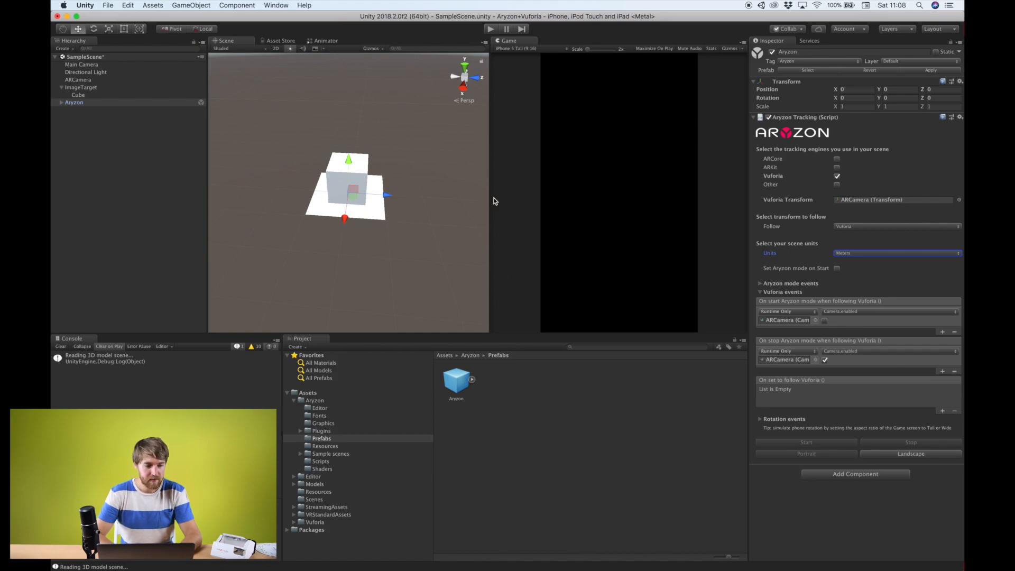
mouse_move(335, 115)
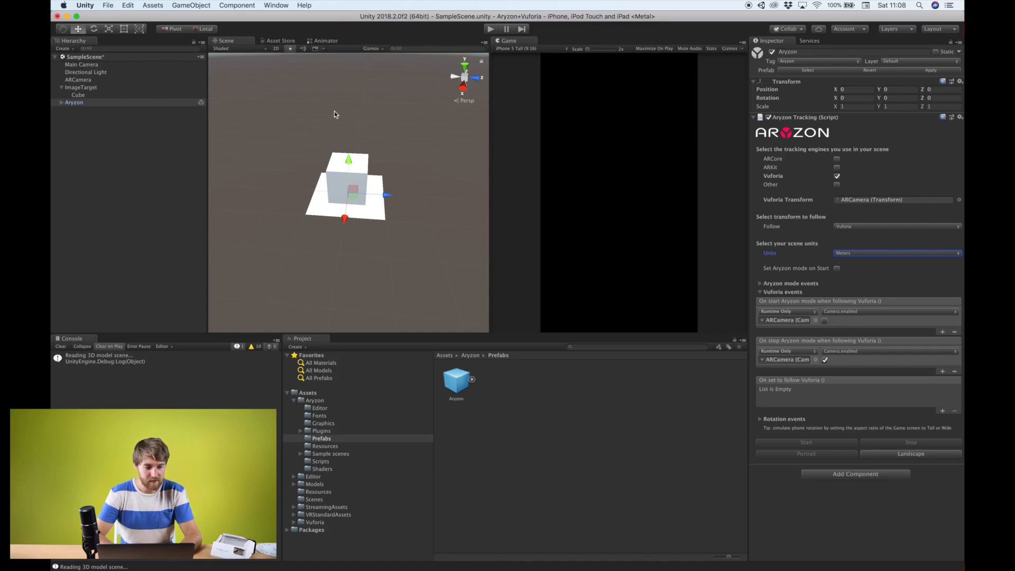
mouse_move(82, 98)
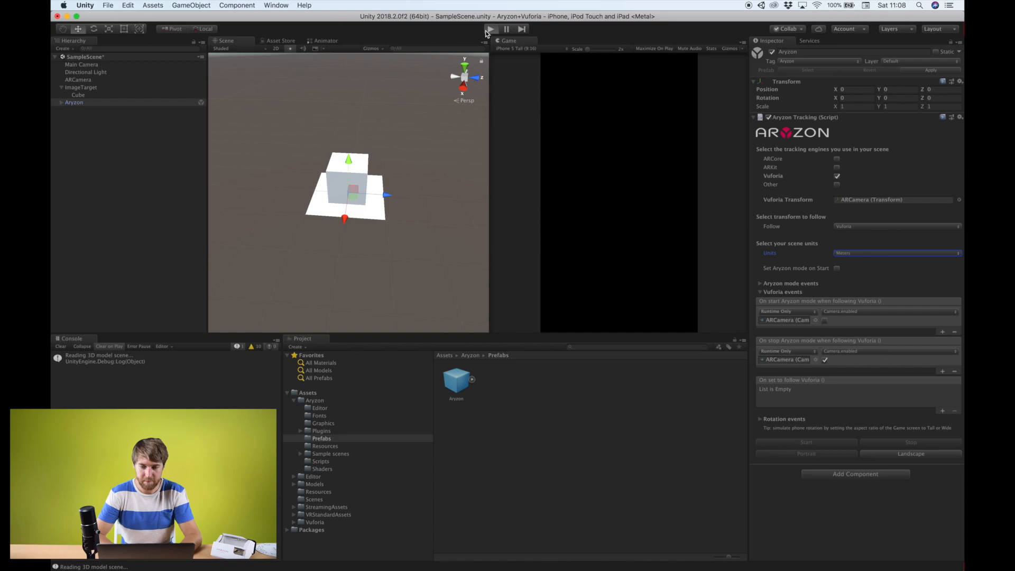
- Enter Play mode to show the Vuforia webcam feed in the Game view
click(490, 28)
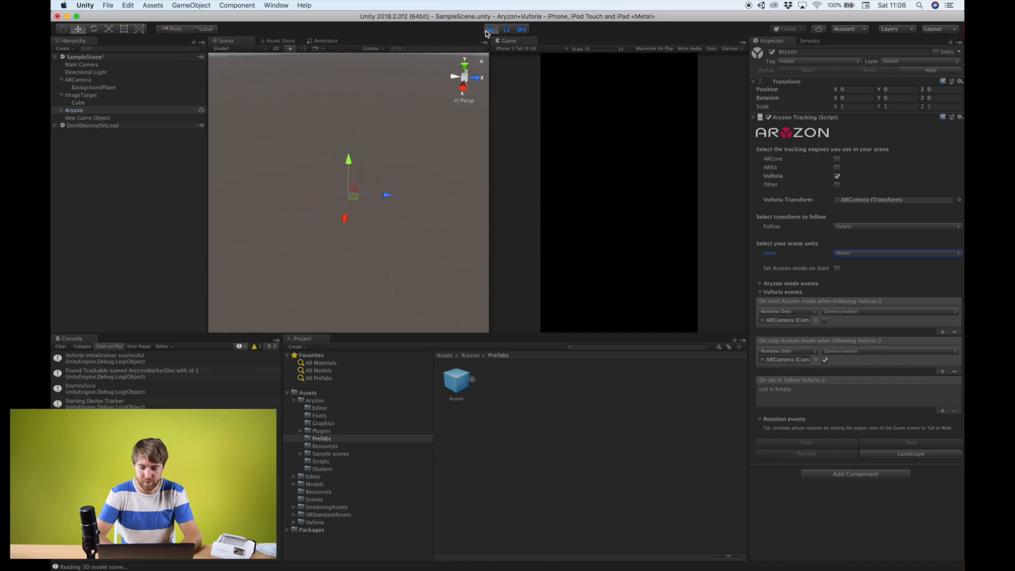
click(490, 29)
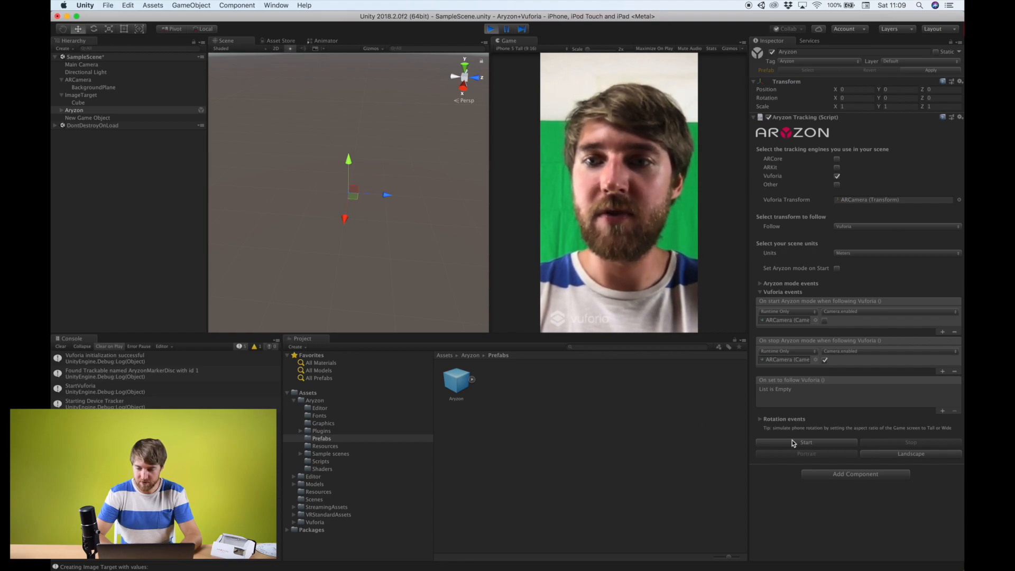
- Start Aryzon mode, inspect ARCamera and Main Camera, and switch to Landscape
click(806, 442)
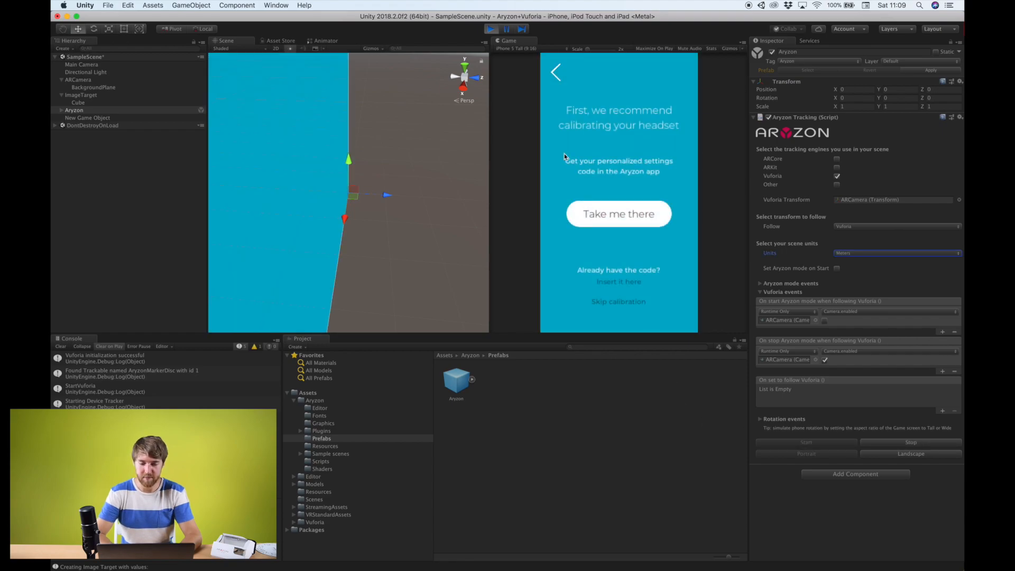
mouse_move(108, 115)
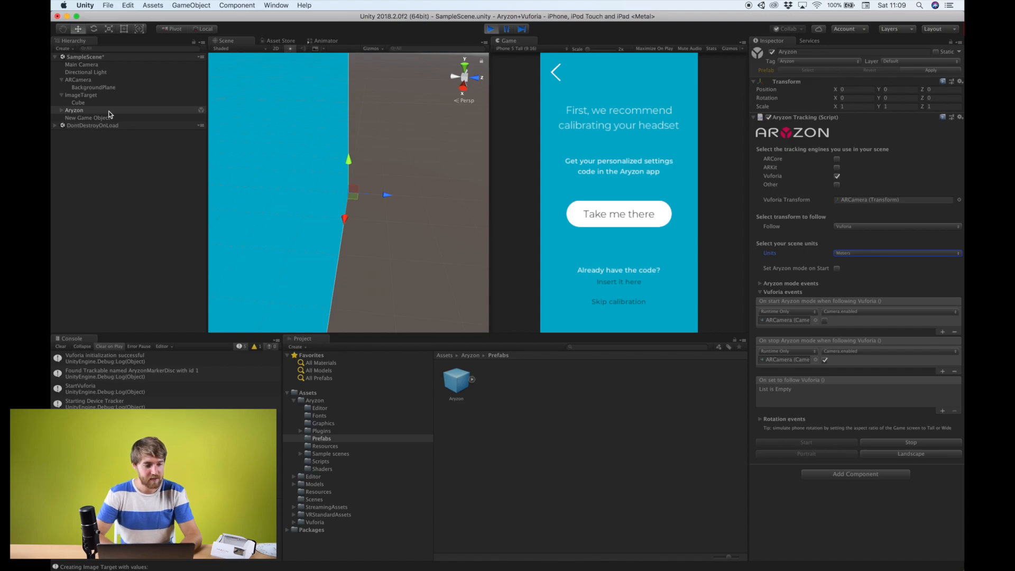
click(61, 110)
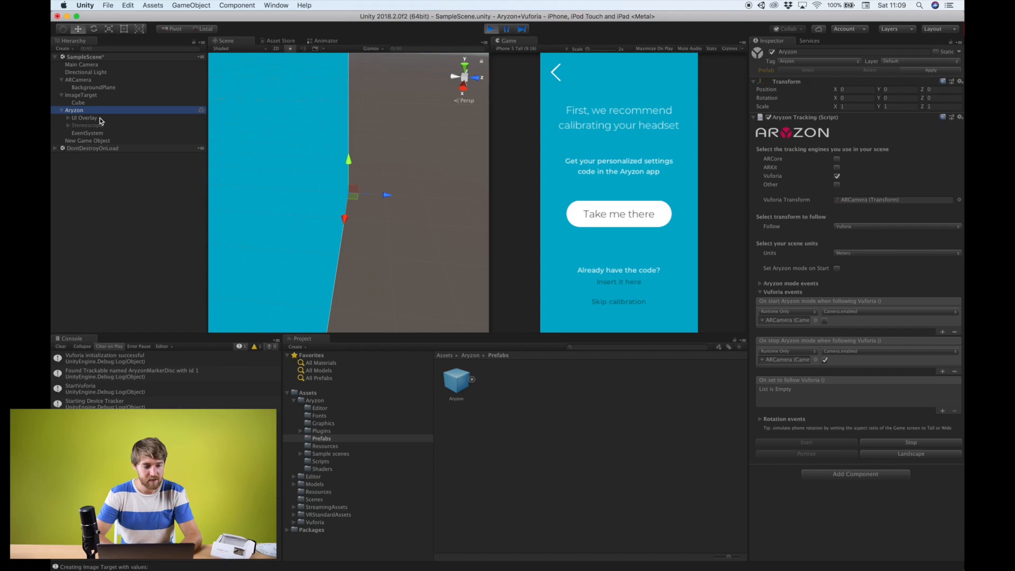
click(79, 78)
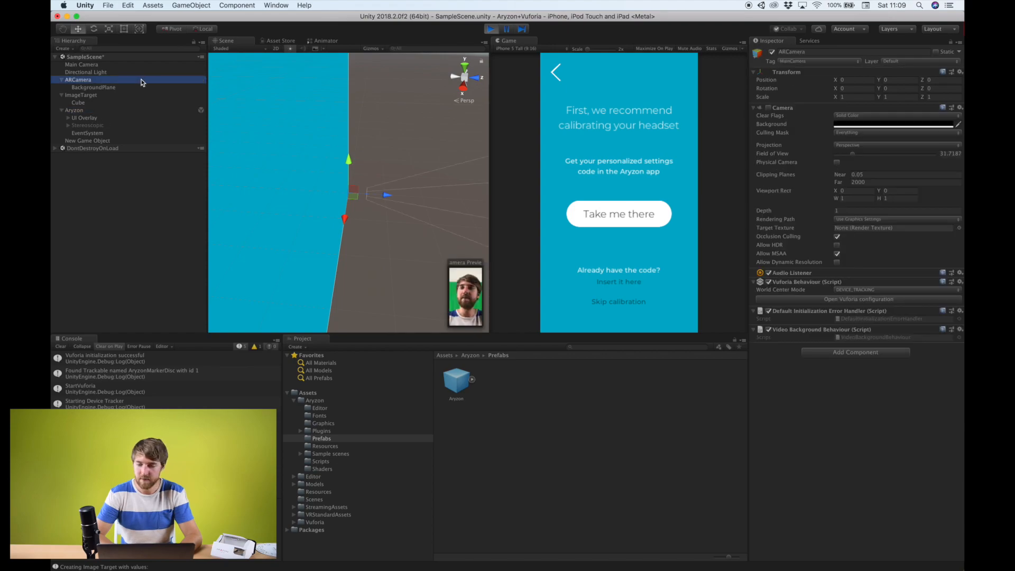
mouse_move(482, 147)
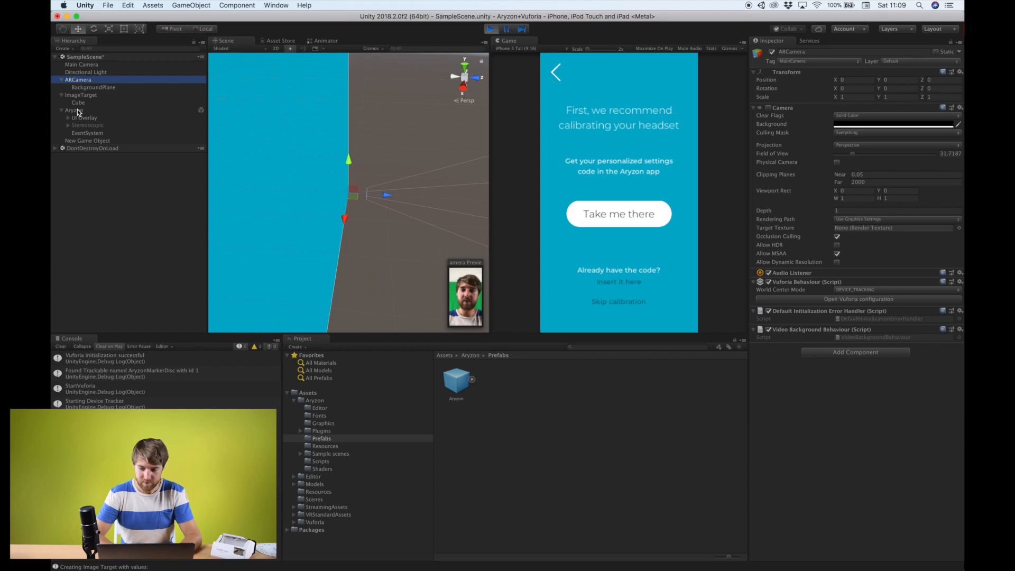
click(74, 110)
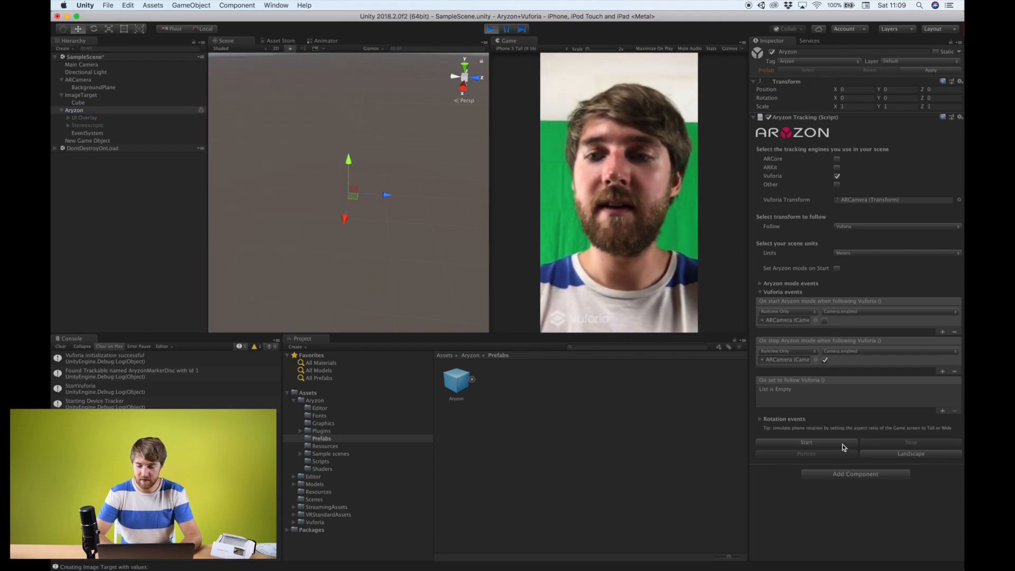
click(806, 442)
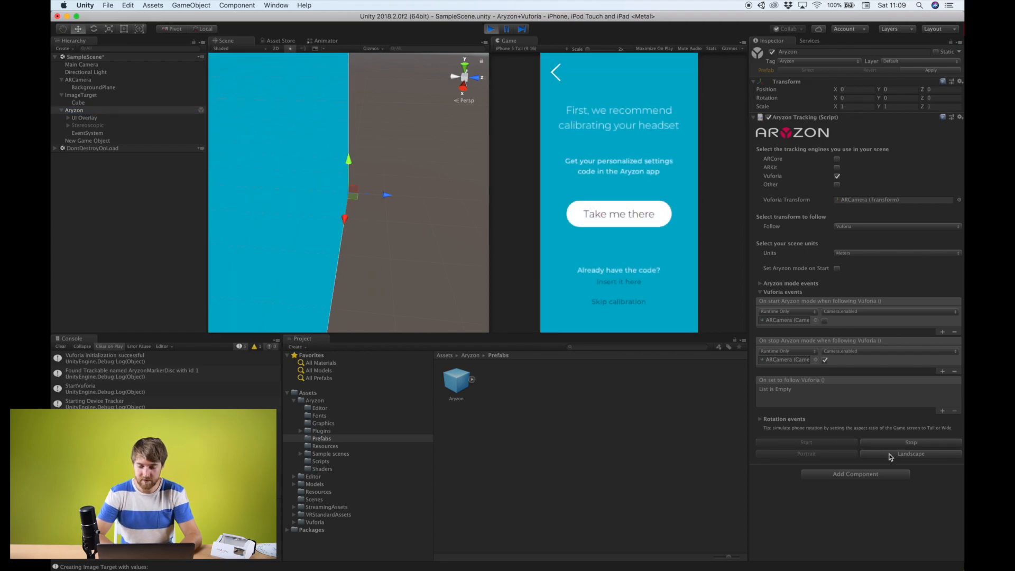
click(911, 453)
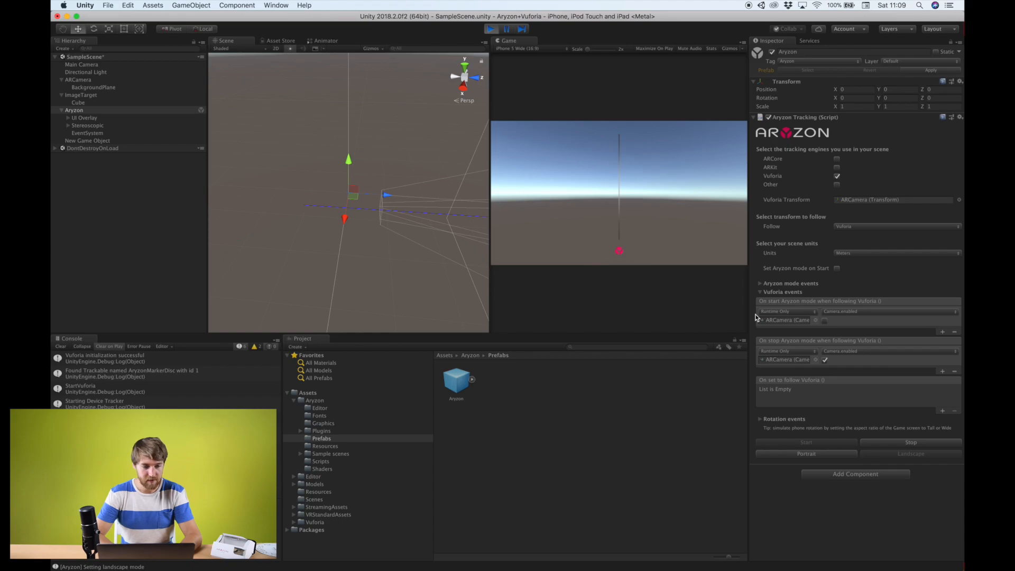
click(81, 64)
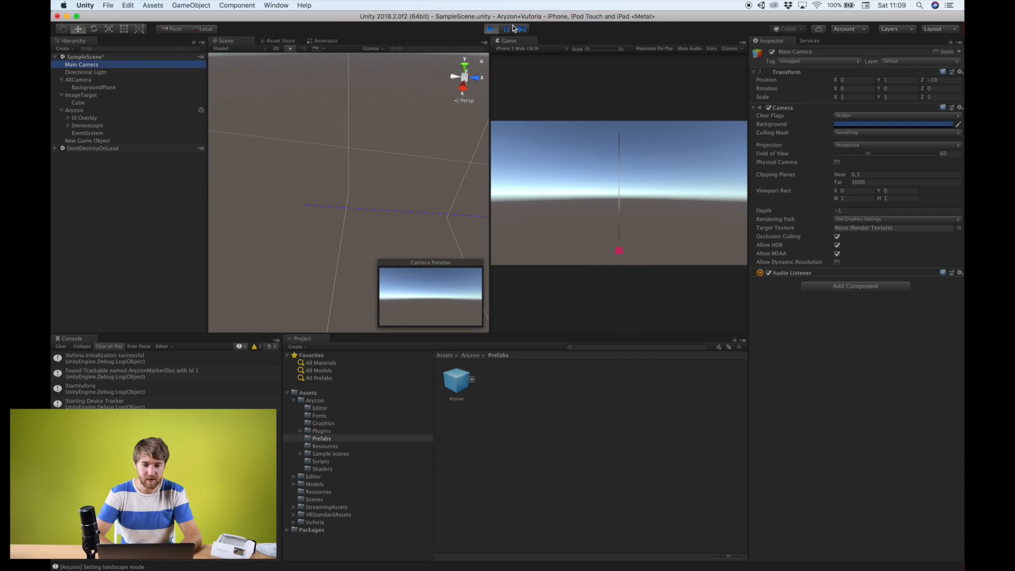
- Exit Play mode, select Aryzon, and enter Play mode again
click(490, 28)
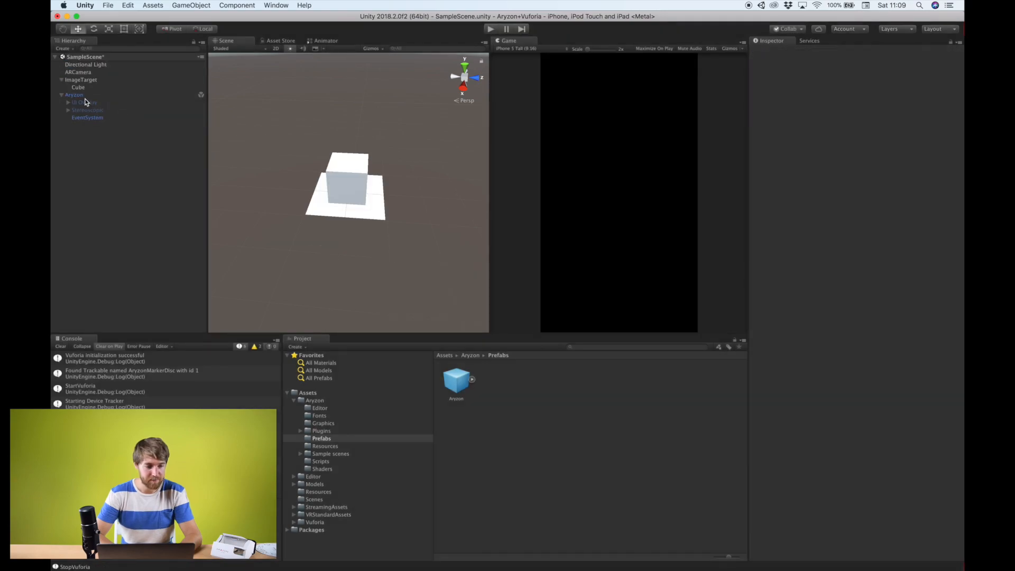
click(74, 95)
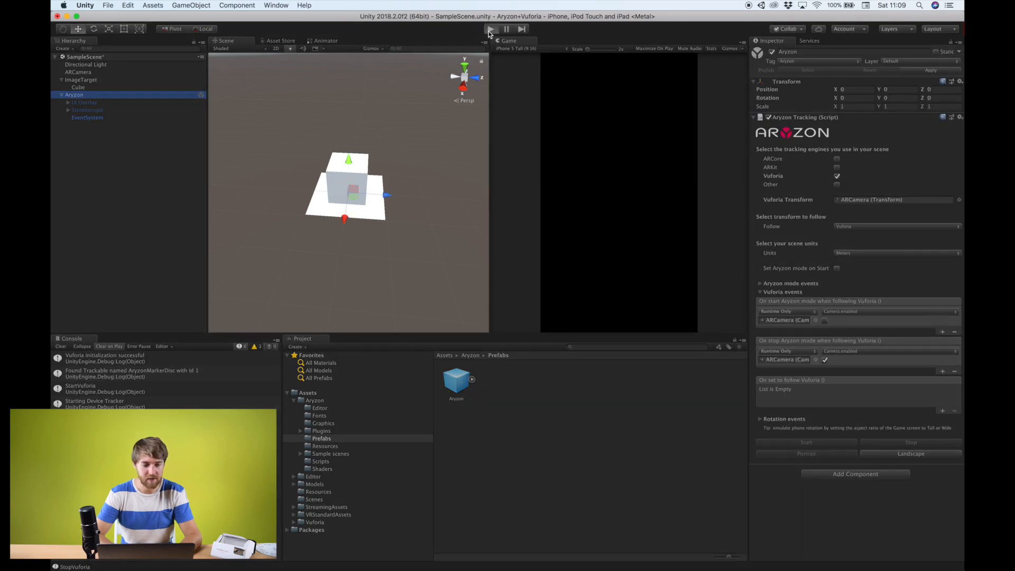
mouse_move(644, 407)
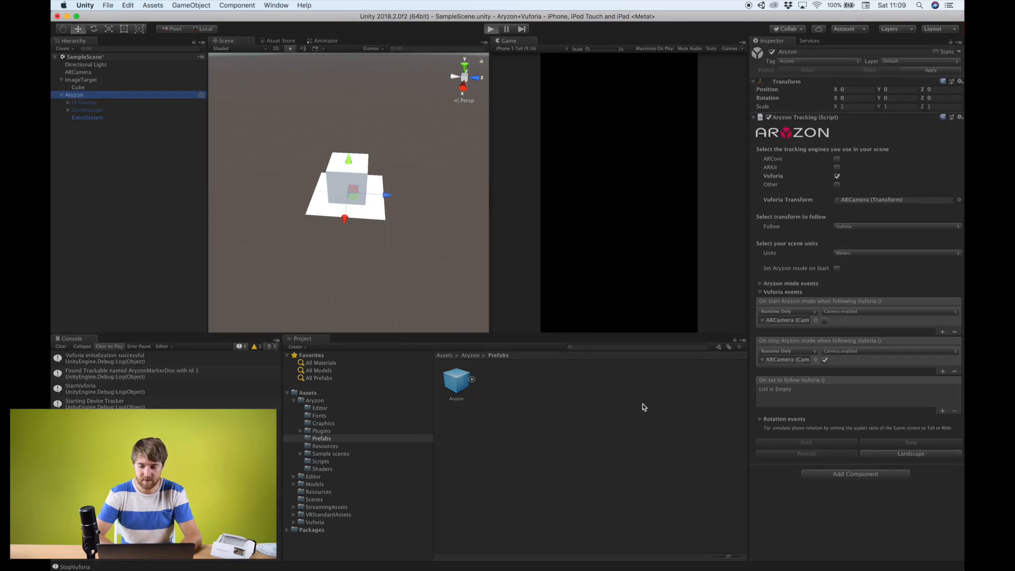
click(491, 29)
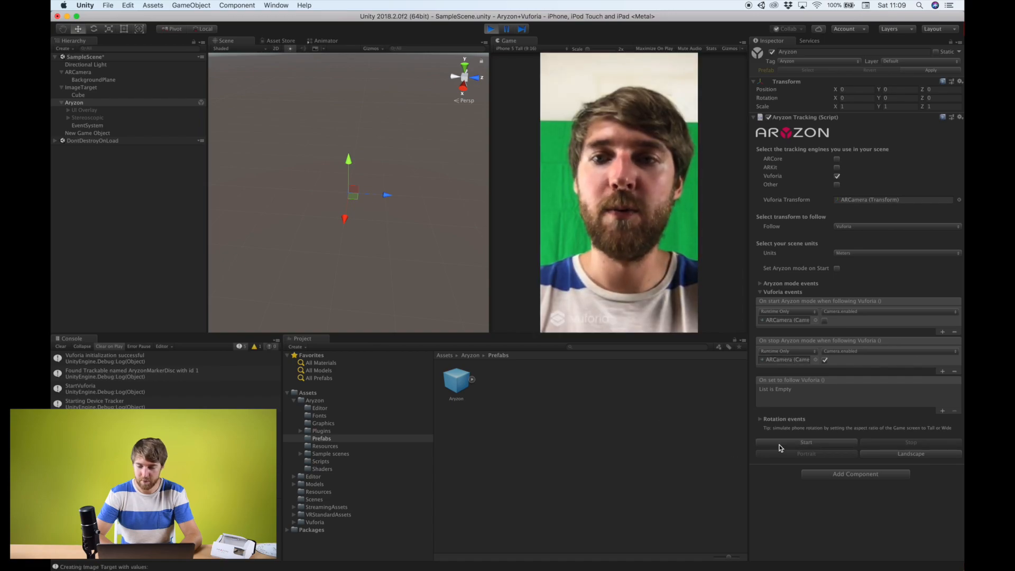
- Start Aryzon mode, toggle landscape, portrait, then landscape, and exit Play mode
click(806, 442)
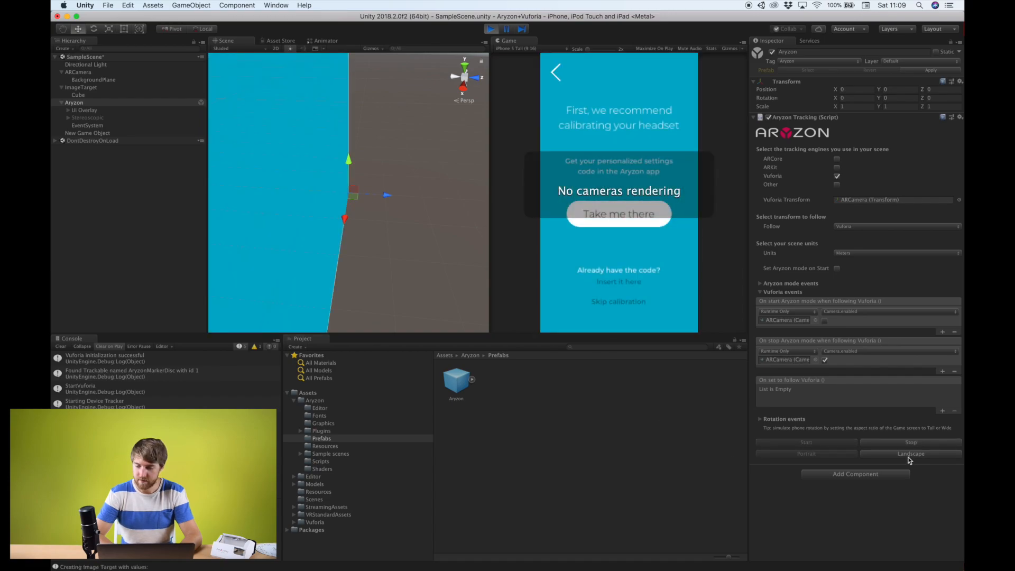
click(911, 453)
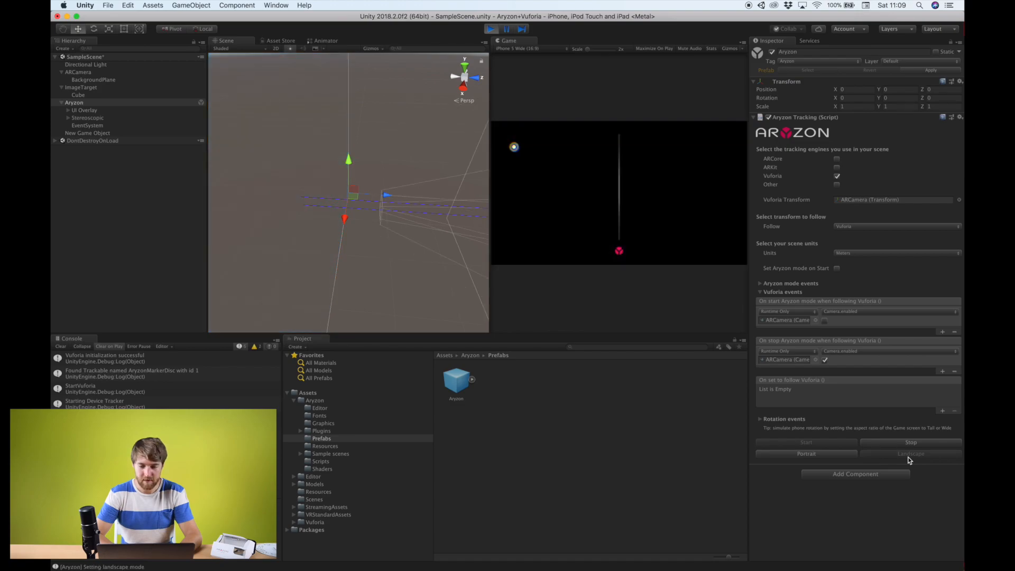
mouse_move(447, 122)
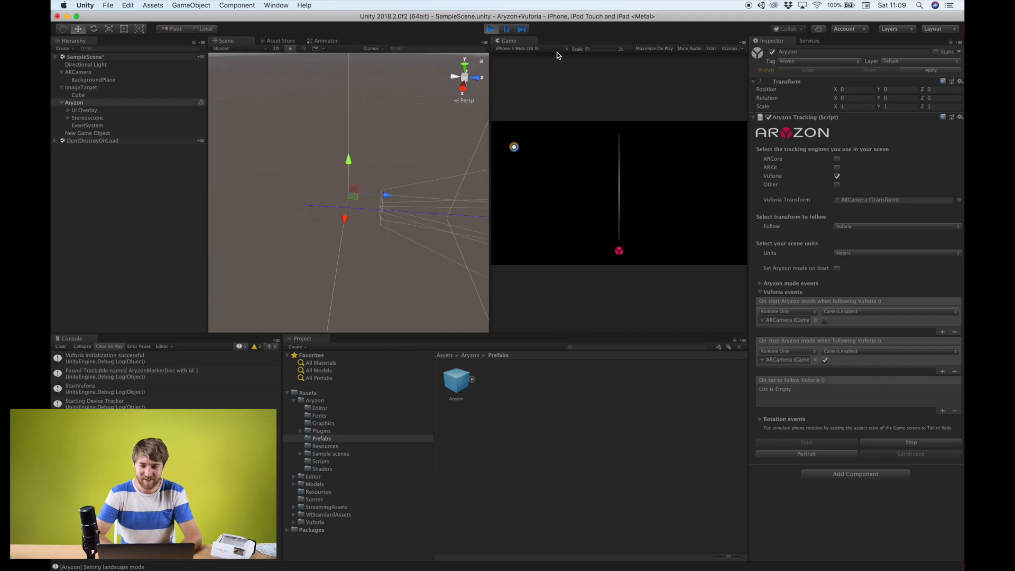
click(519, 48)
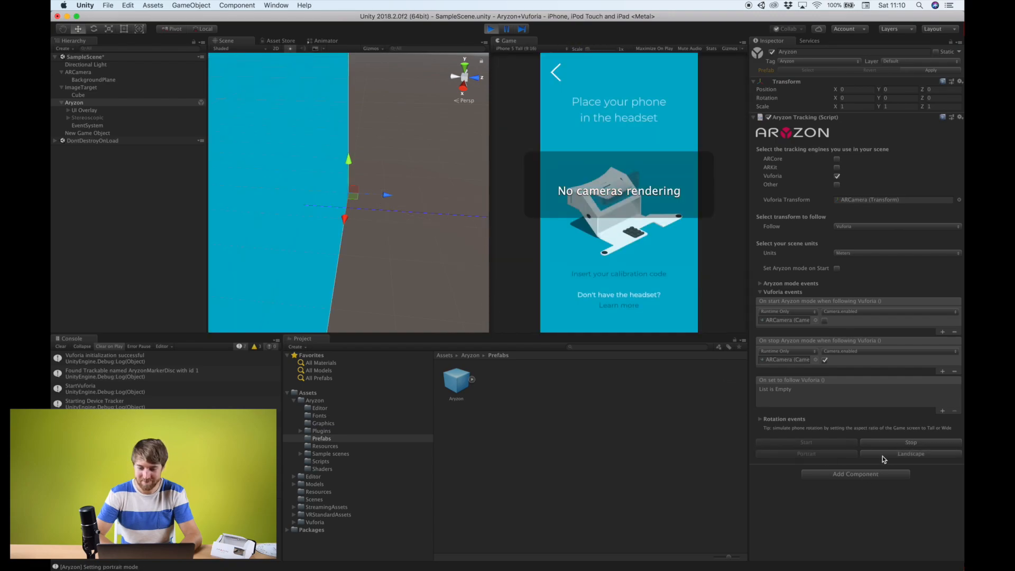
click(910, 454)
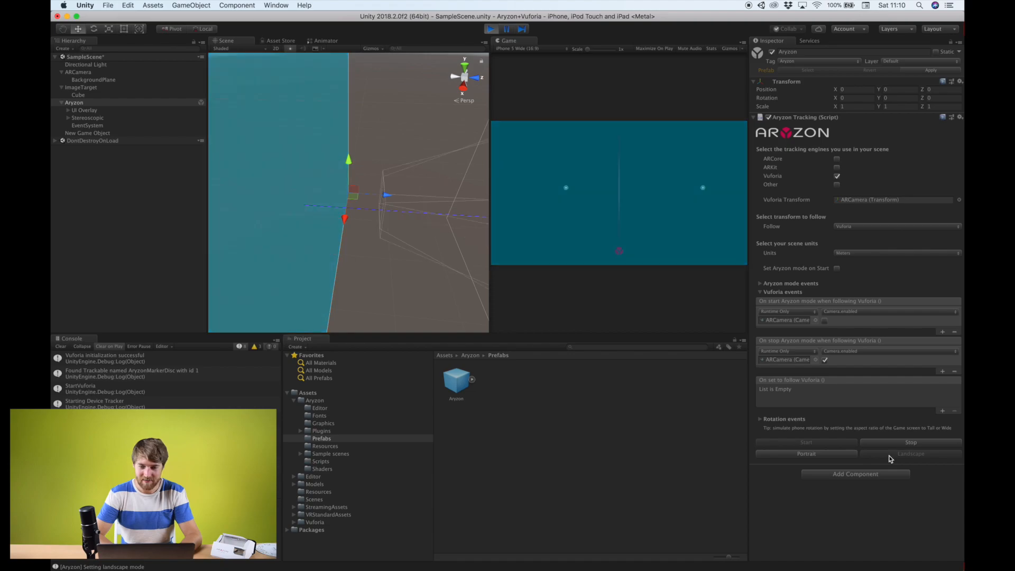
click(910, 453)
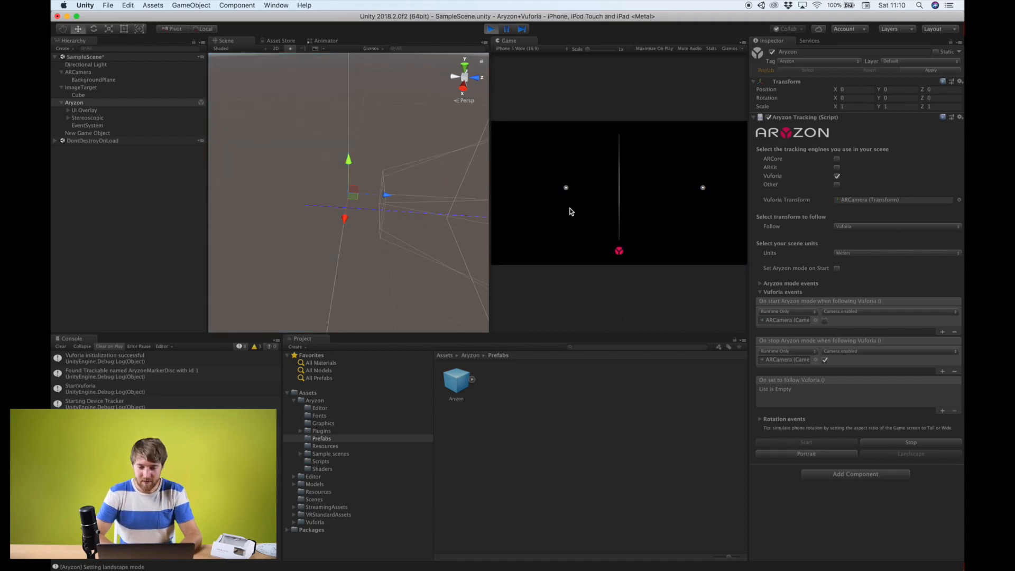
mouse_move(563, 193)
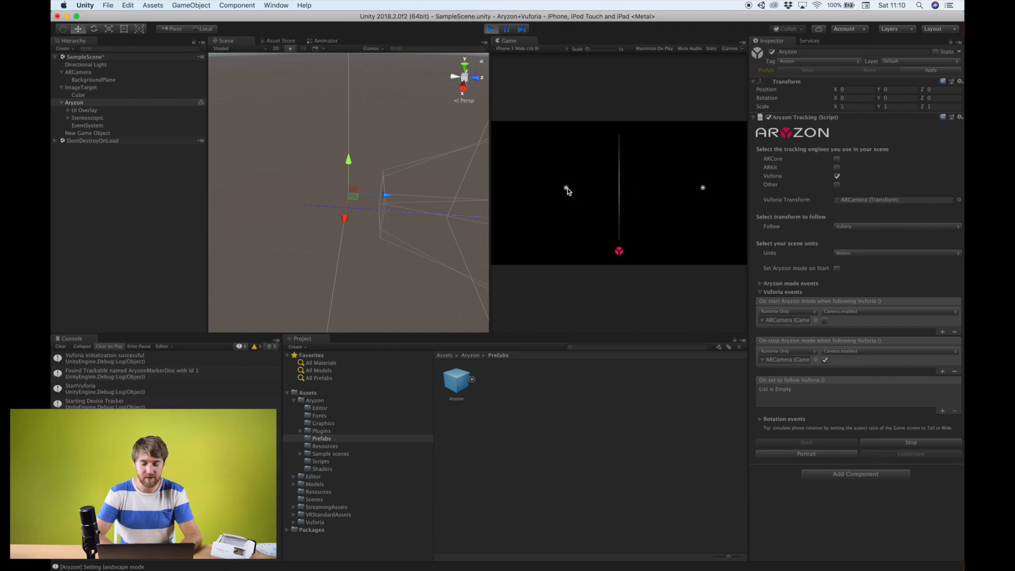
mouse_move(590, 312)
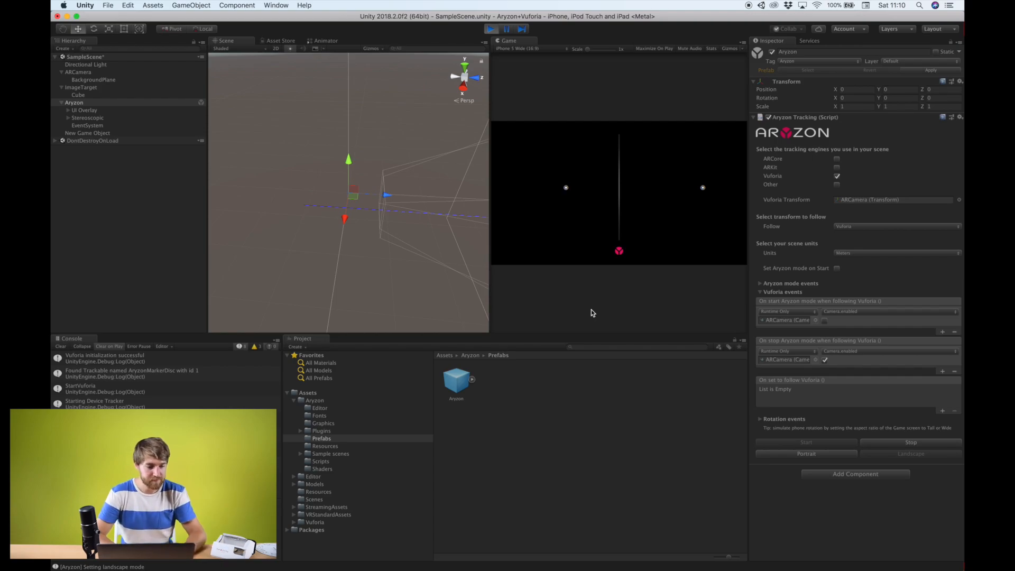
mouse_move(598, 147)
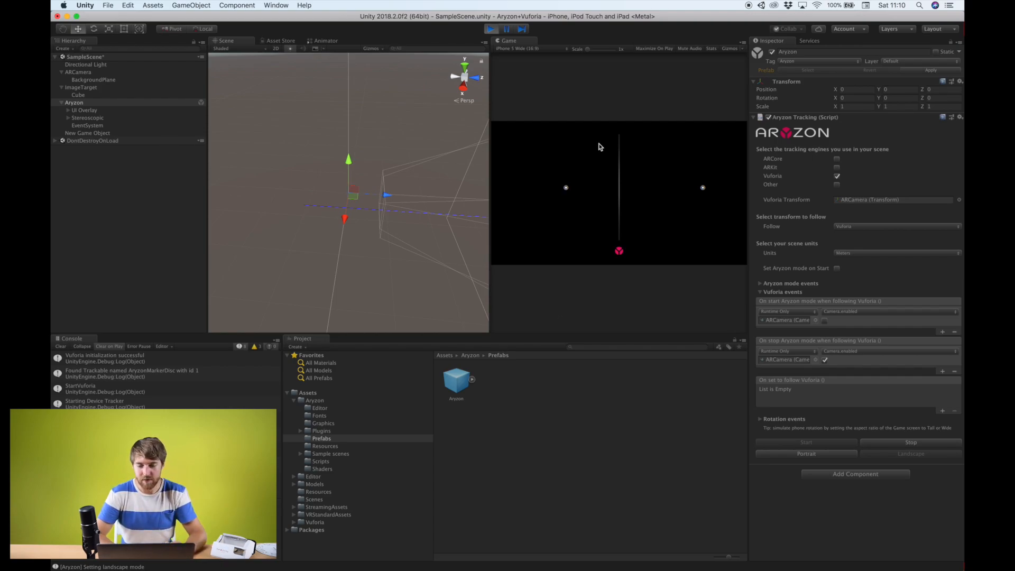
mouse_move(613, 216)
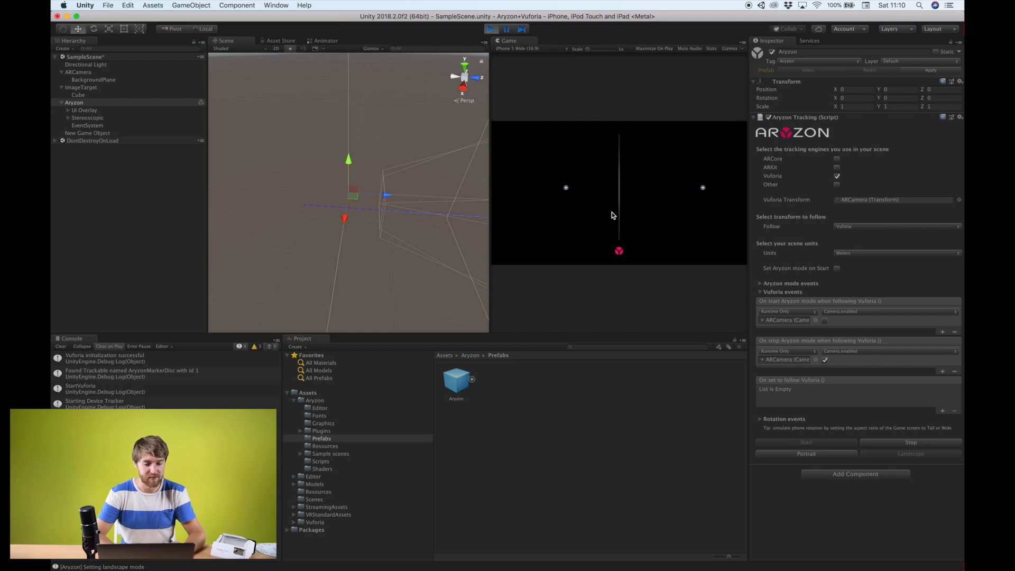
mouse_move(603, 196)
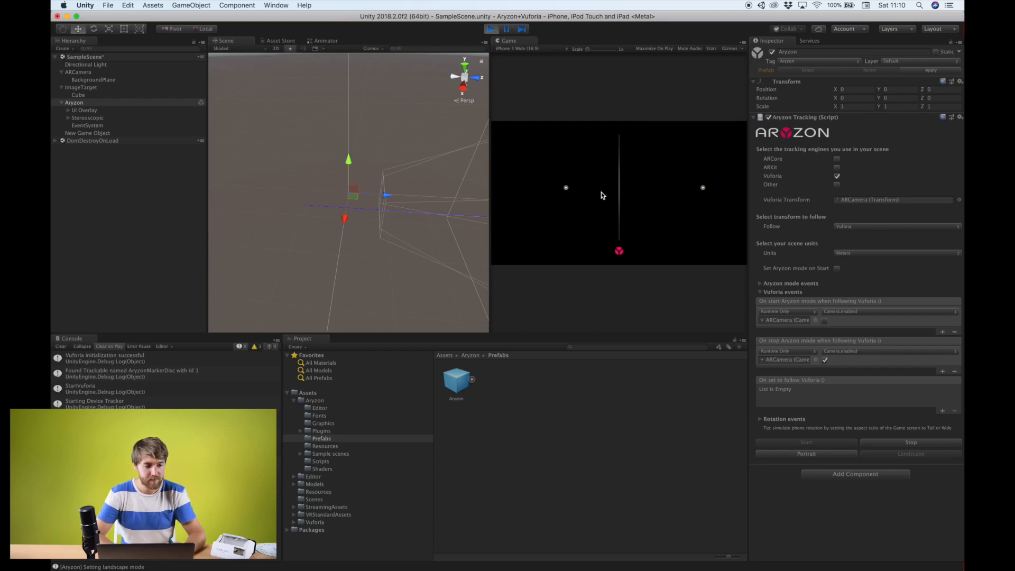
mouse_move(797, 487)
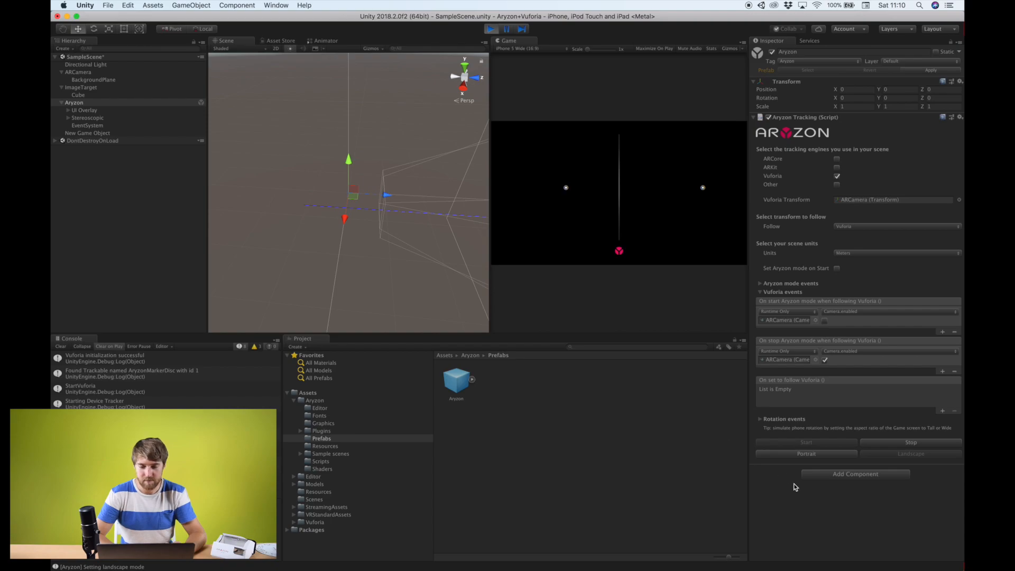
click(491, 28)
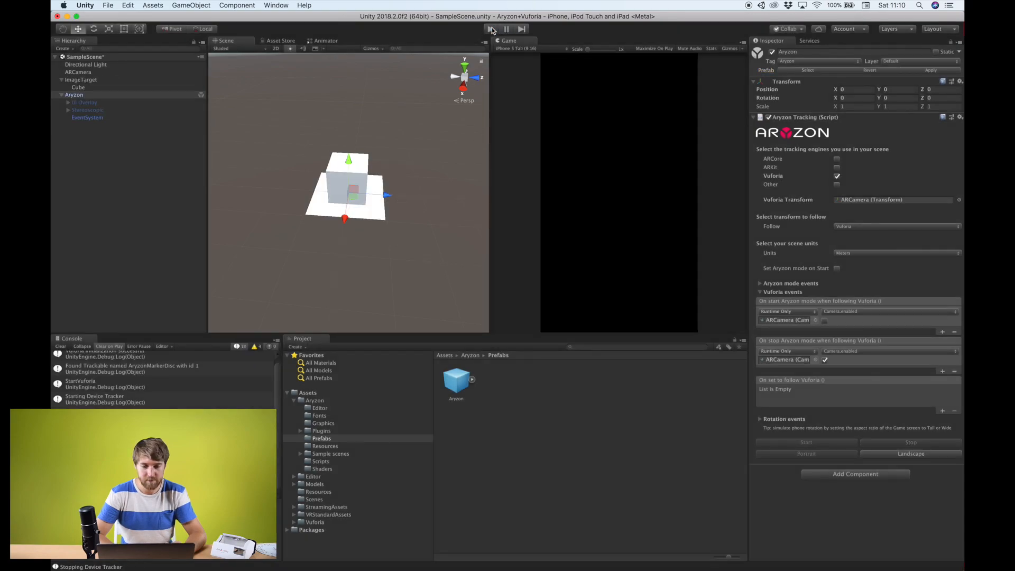
click(491, 28)
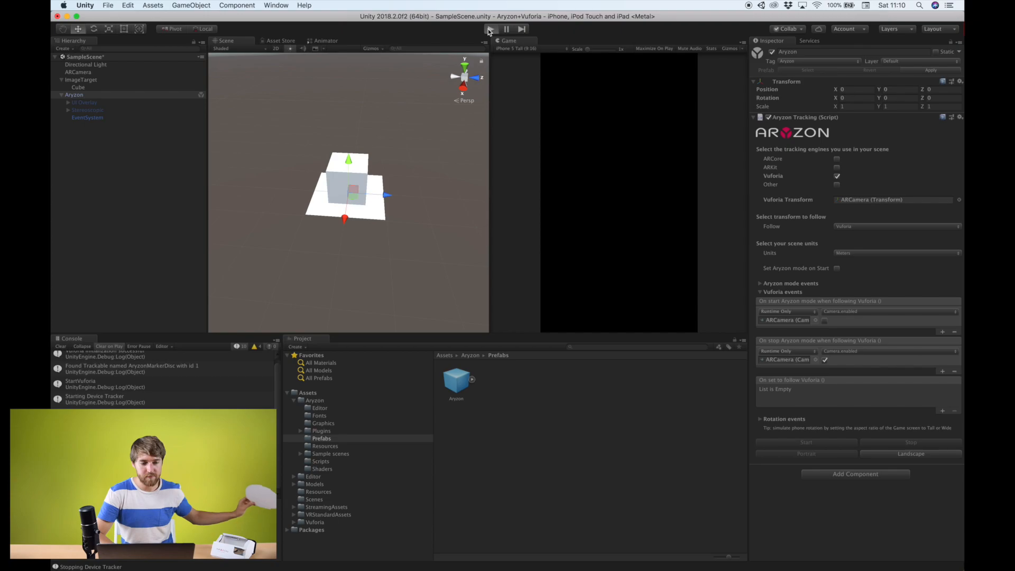
click(490, 29)
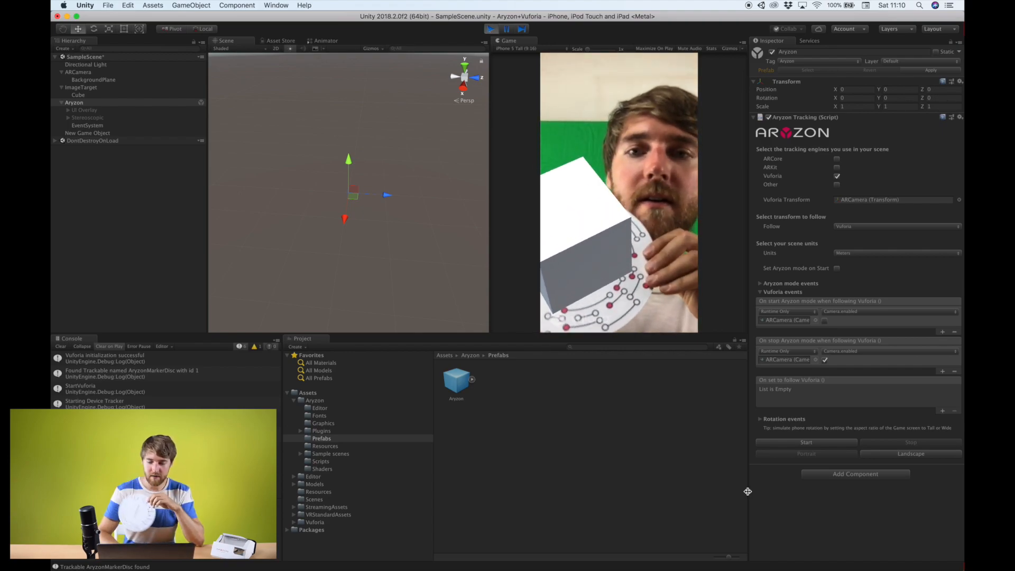
click(806, 442)
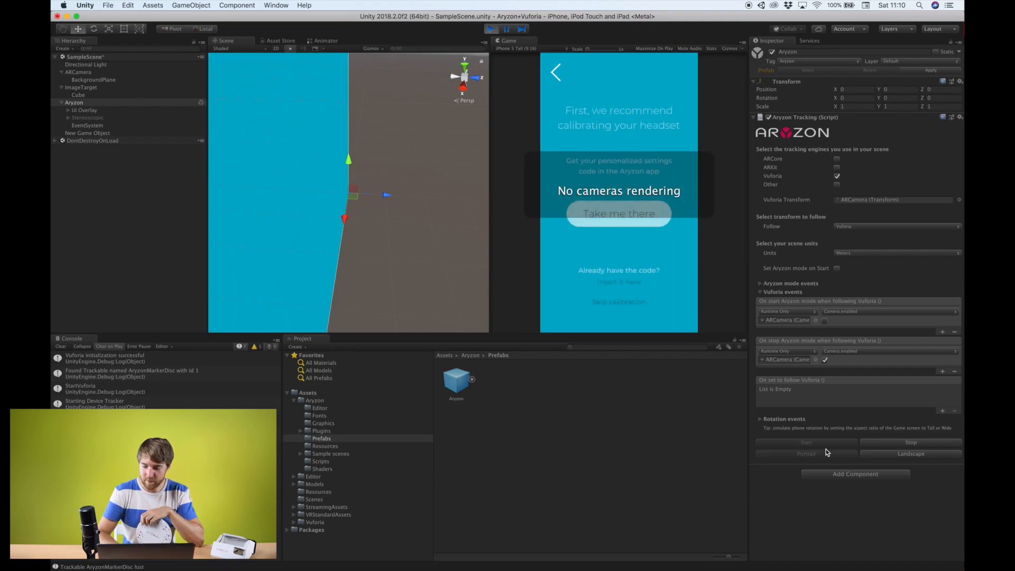
click(911, 453)
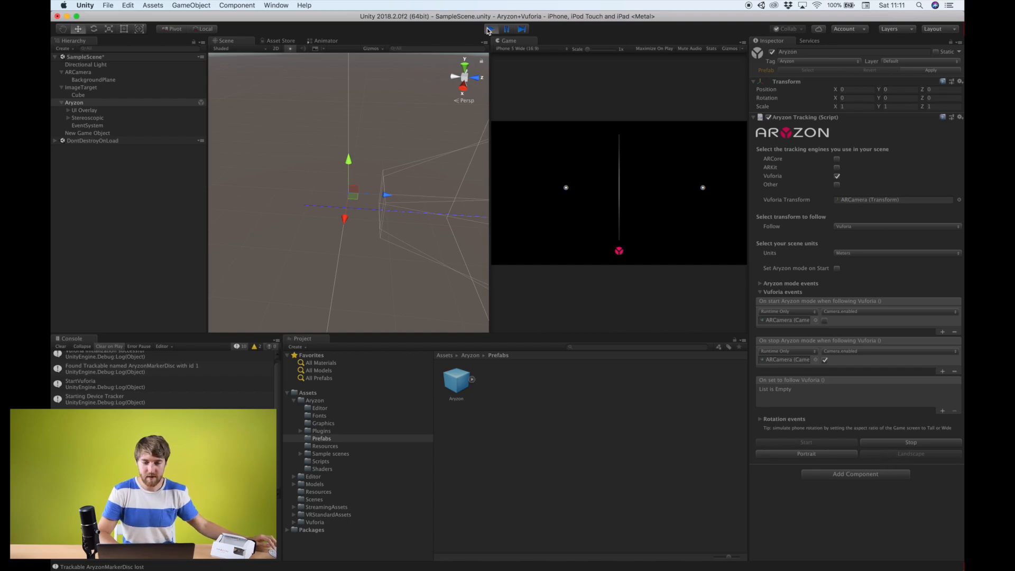
click(491, 29)
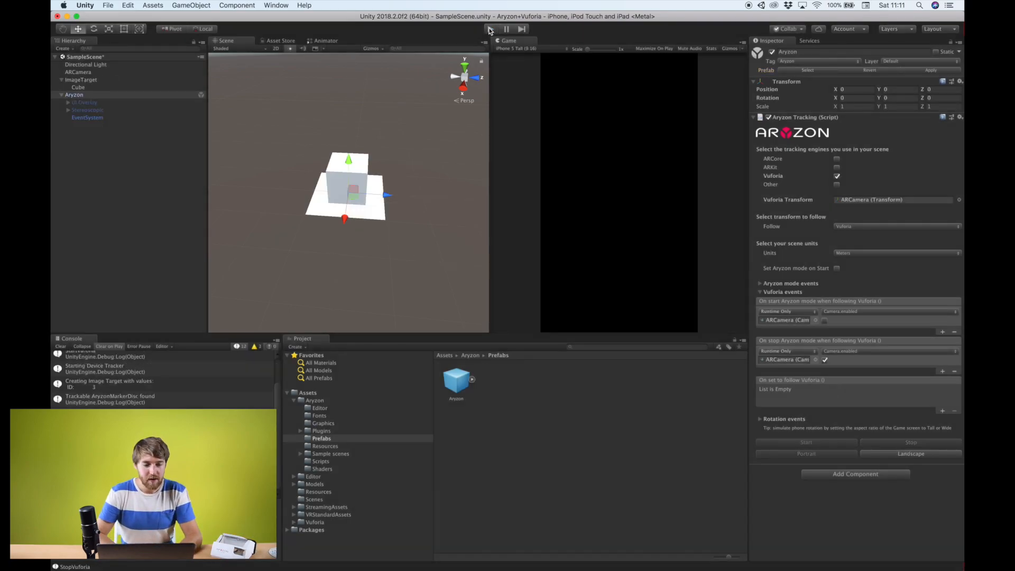
- Add a UI Button anchored bottom-centre, sized 320 by 60
click(61, 95)
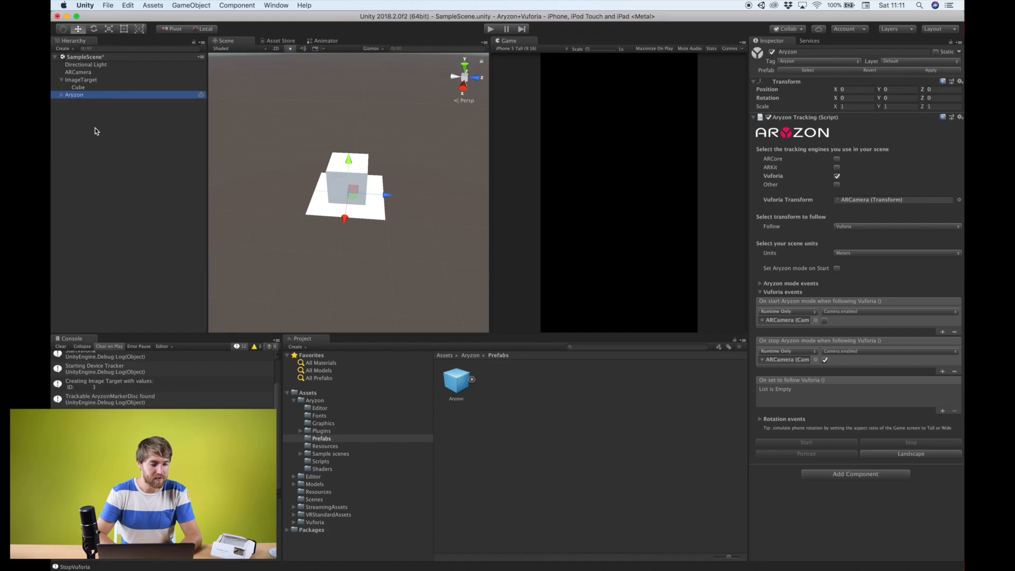
right_click(94, 132)
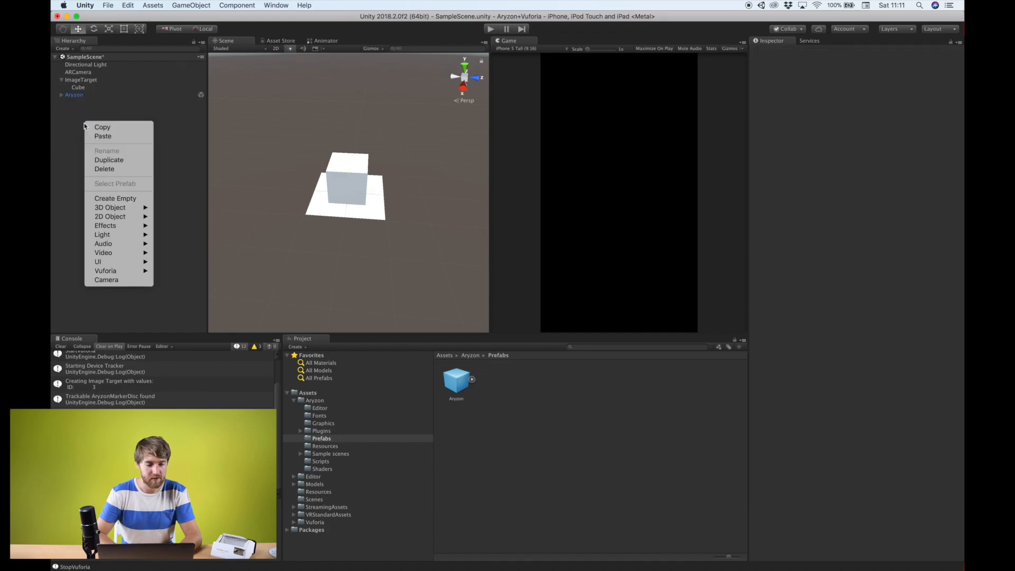
mouse_move(75, 210)
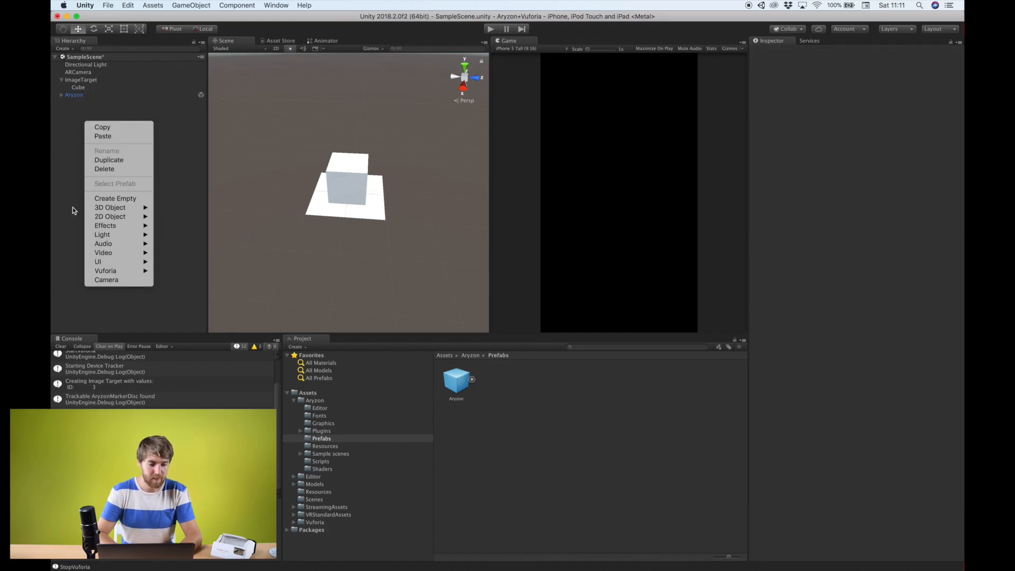
mouse_move(97, 262)
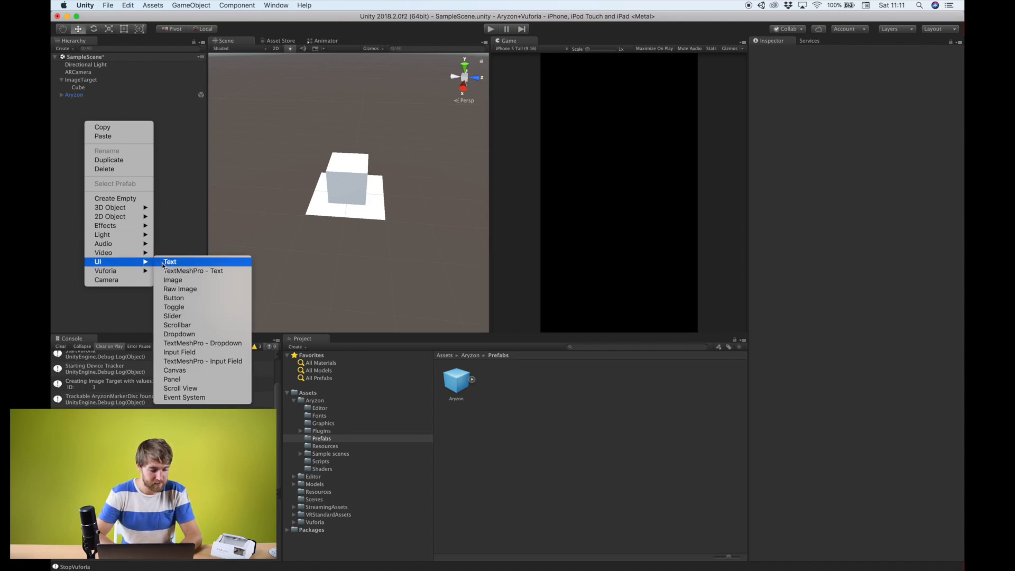
mouse_move(173, 297)
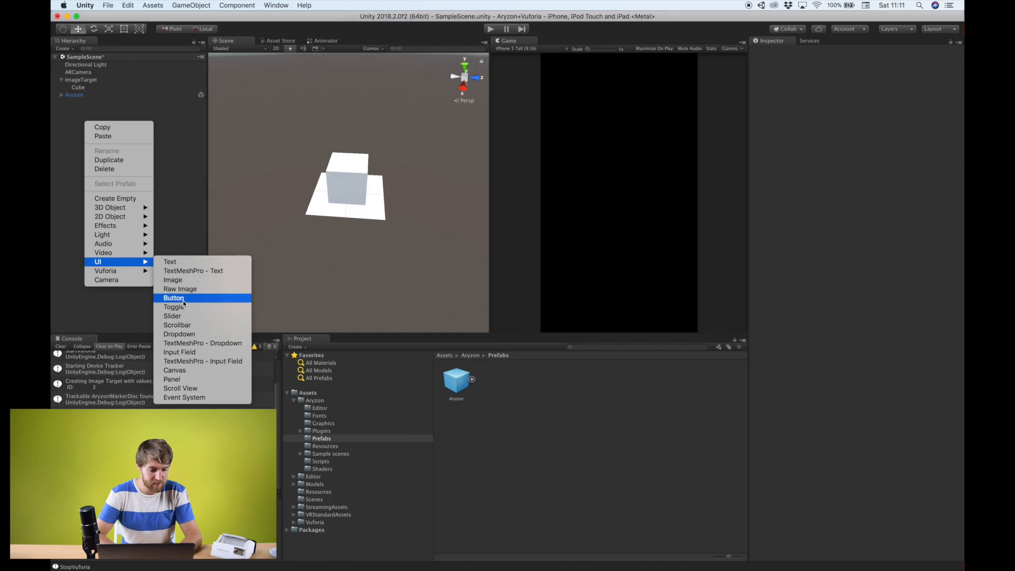
click(174, 298)
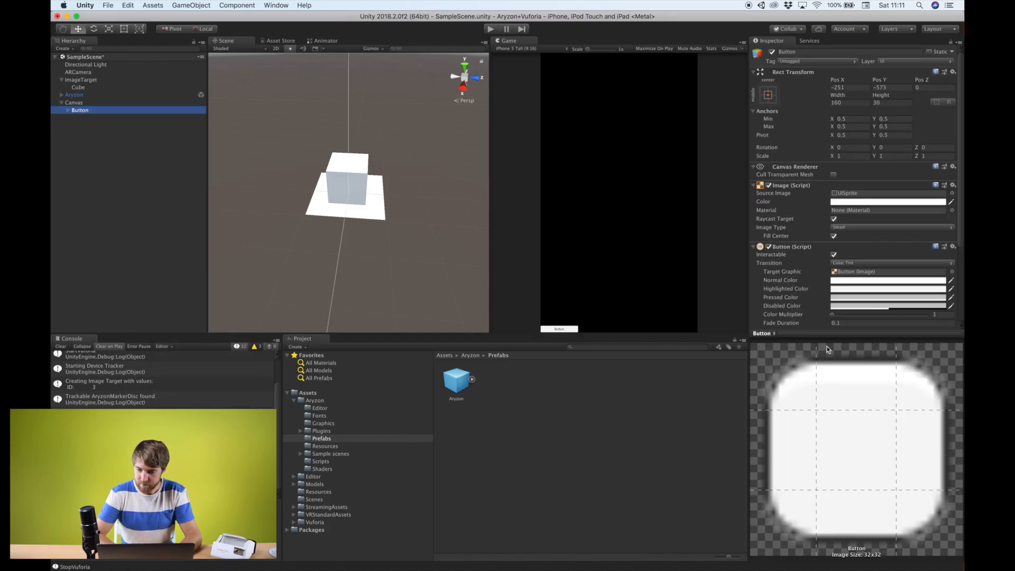
mouse_move(736, 162)
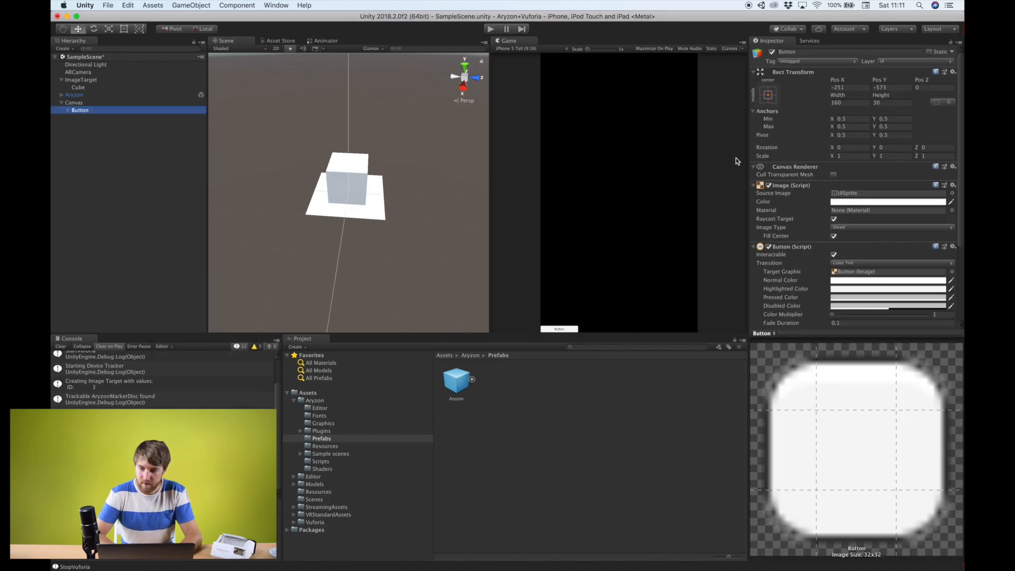
click(768, 94)
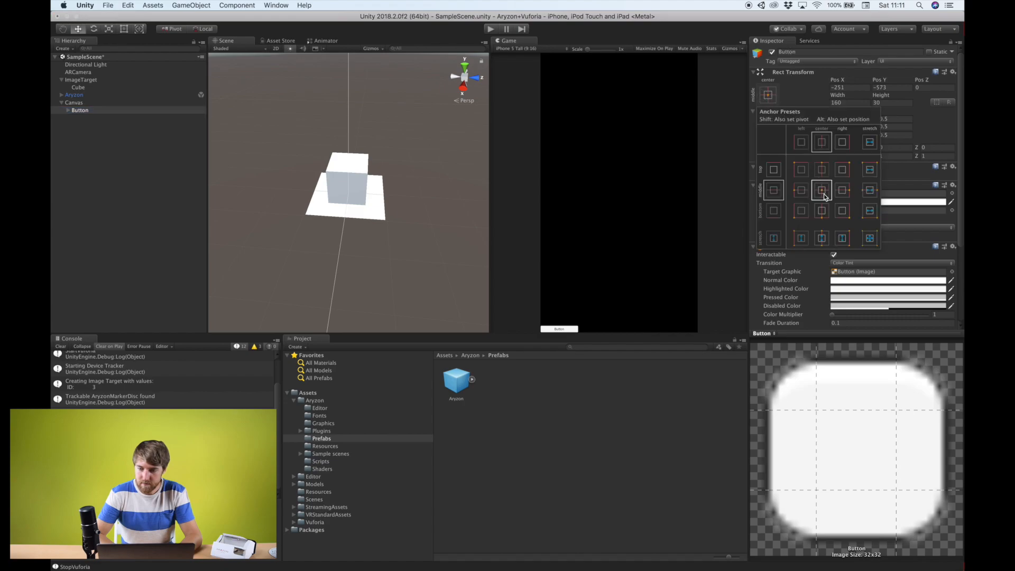
click(80, 110)
text(60)
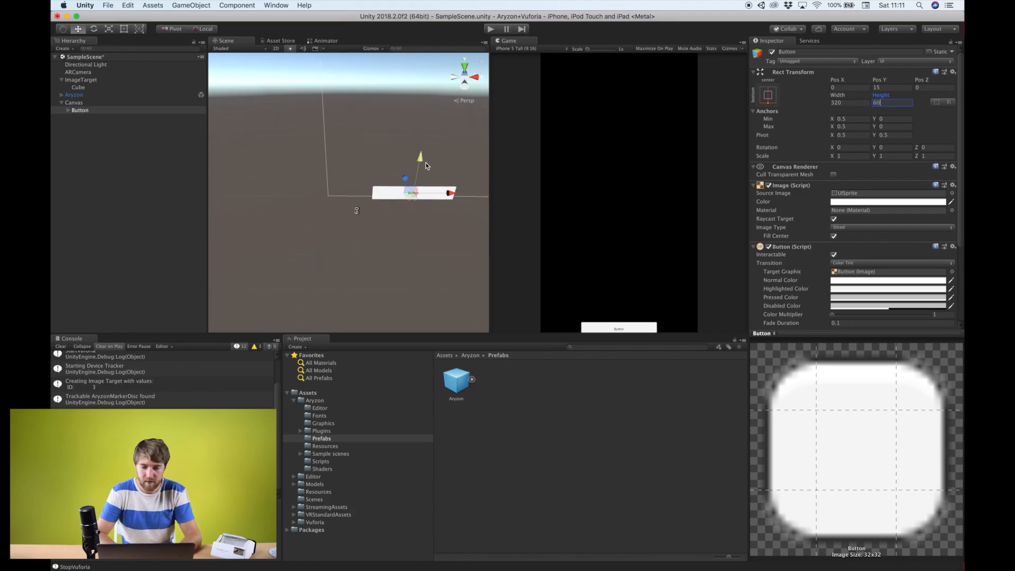
key(Return)
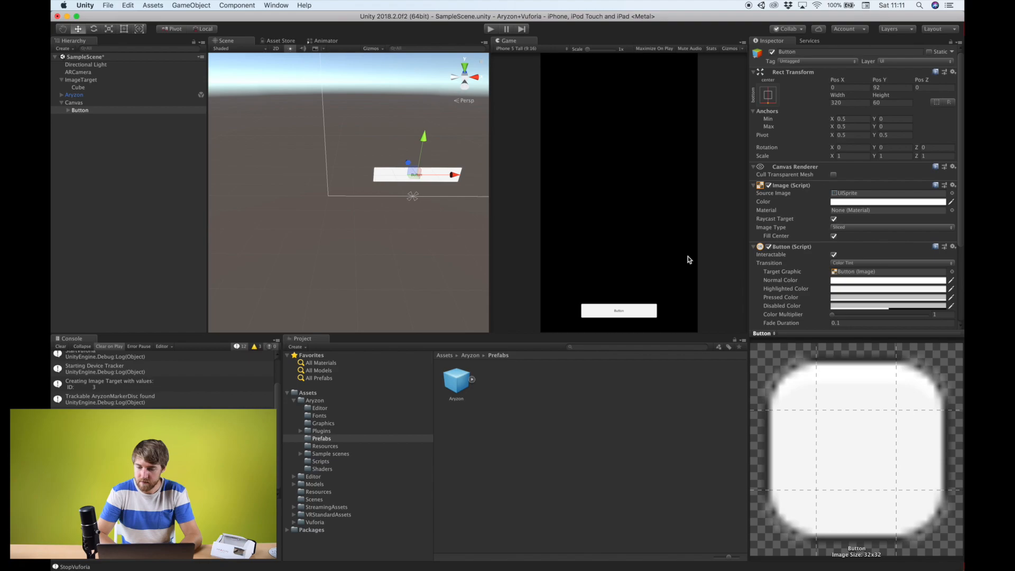
- Change the button's Text child label to 'Start Aryzon mode'
click(78, 110)
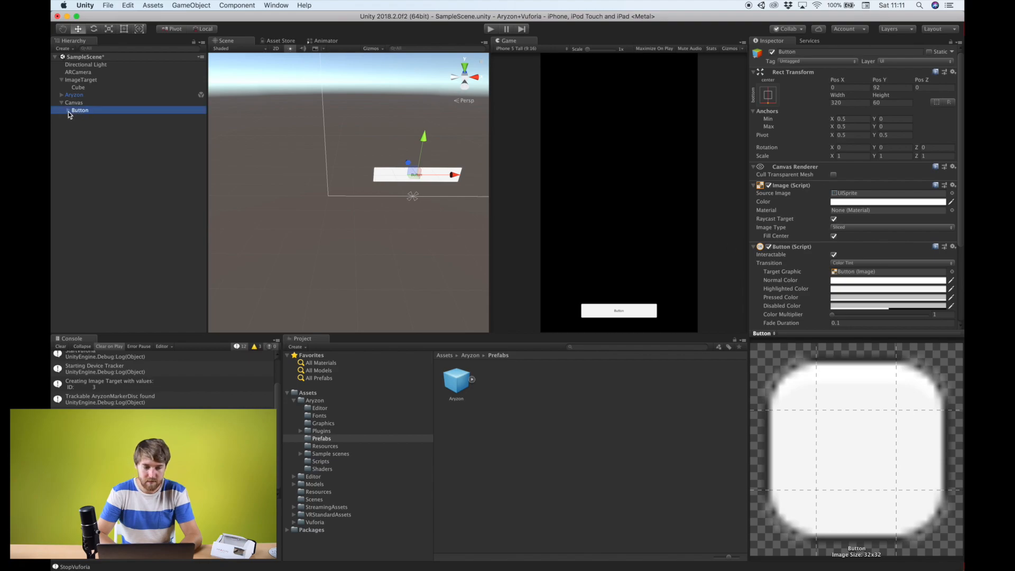
click(84, 117)
text(Start a)
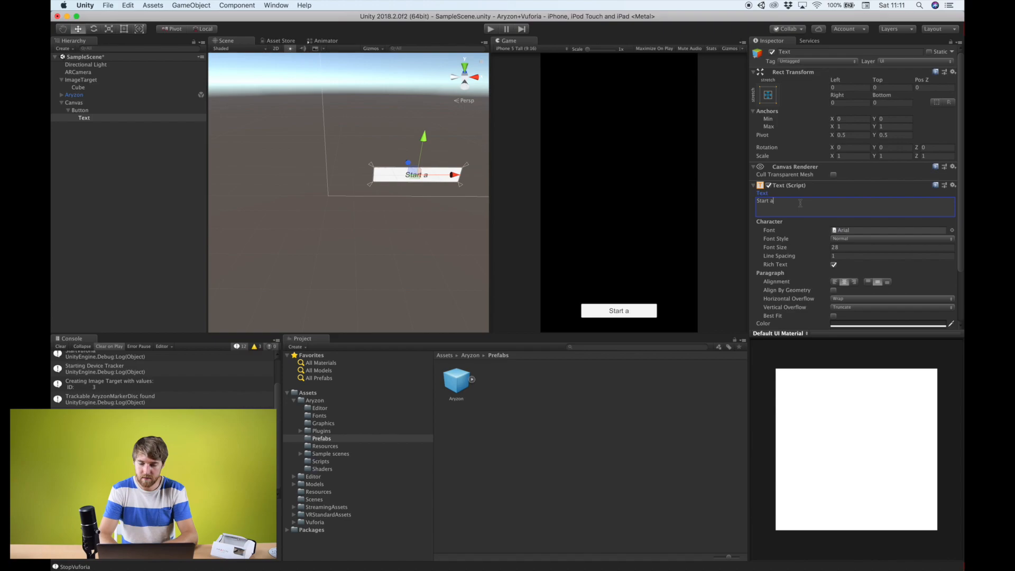
text(Aryzon mode)
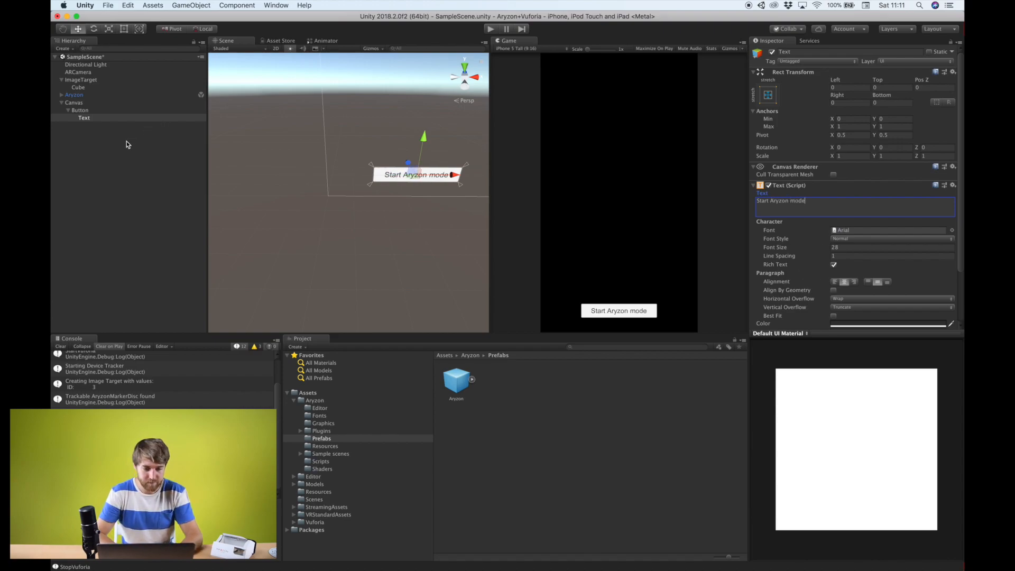
click(415, 211)
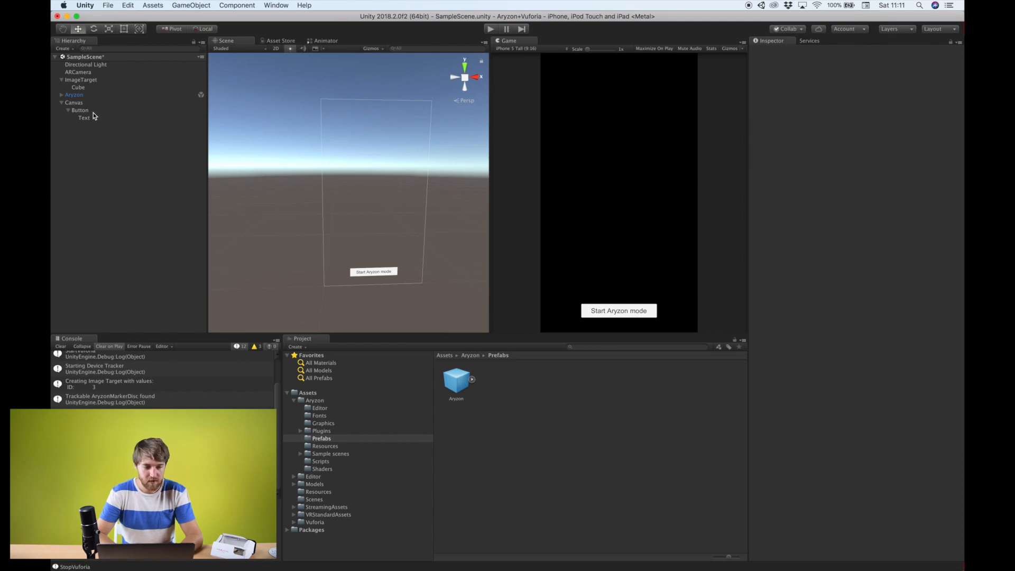
mouse_move(407, 282)
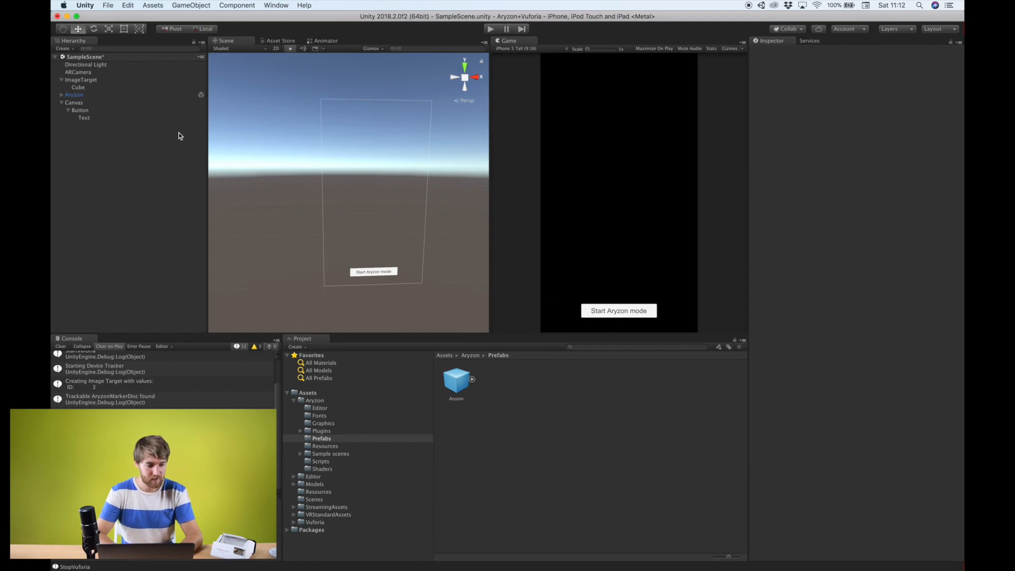
- Add an On Click entry targeting the Aryzon object calling AryzonTracking.StartAryzonMode
click(80, 110)
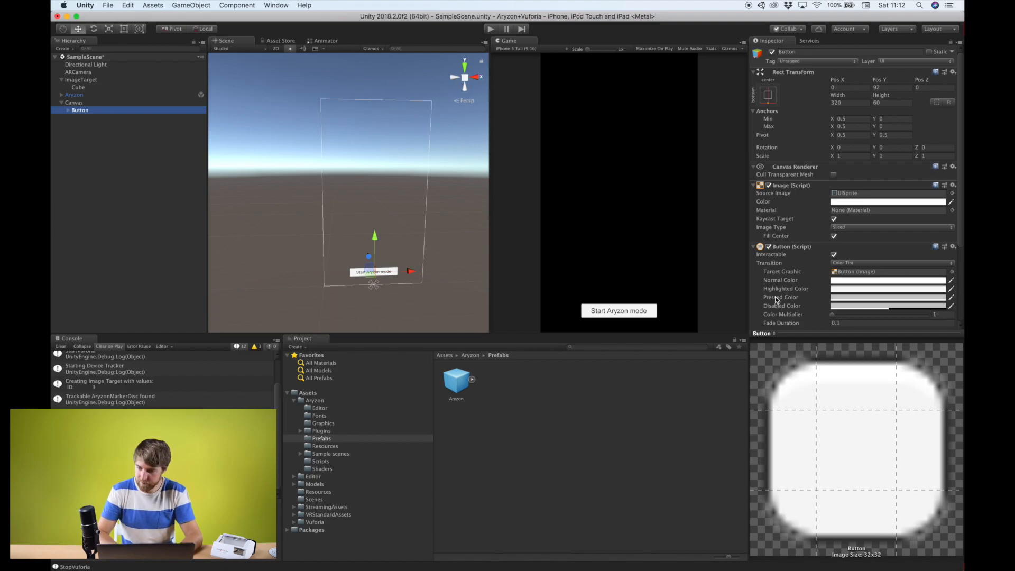
scroll(down, 3)
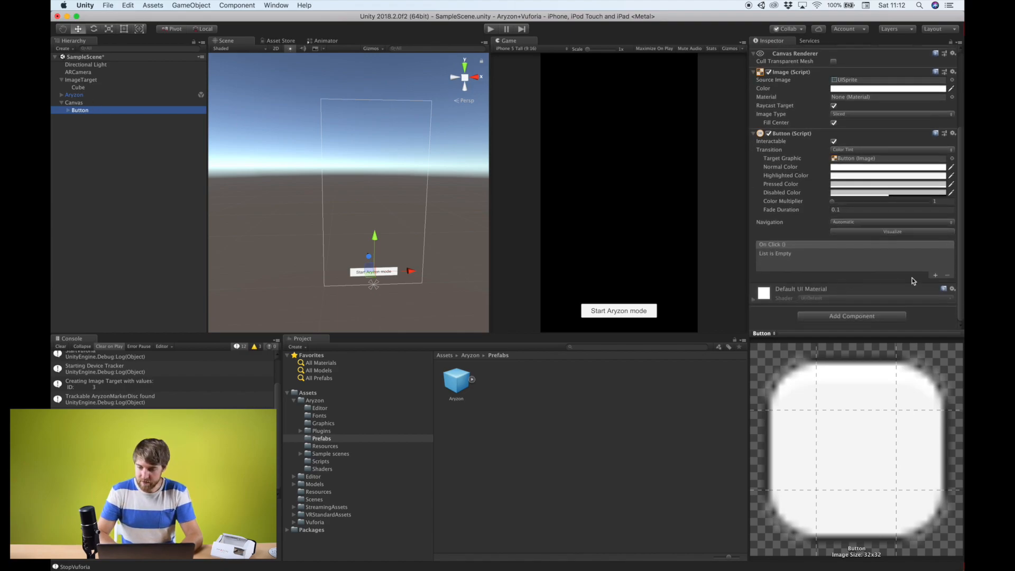
click(936, 275)
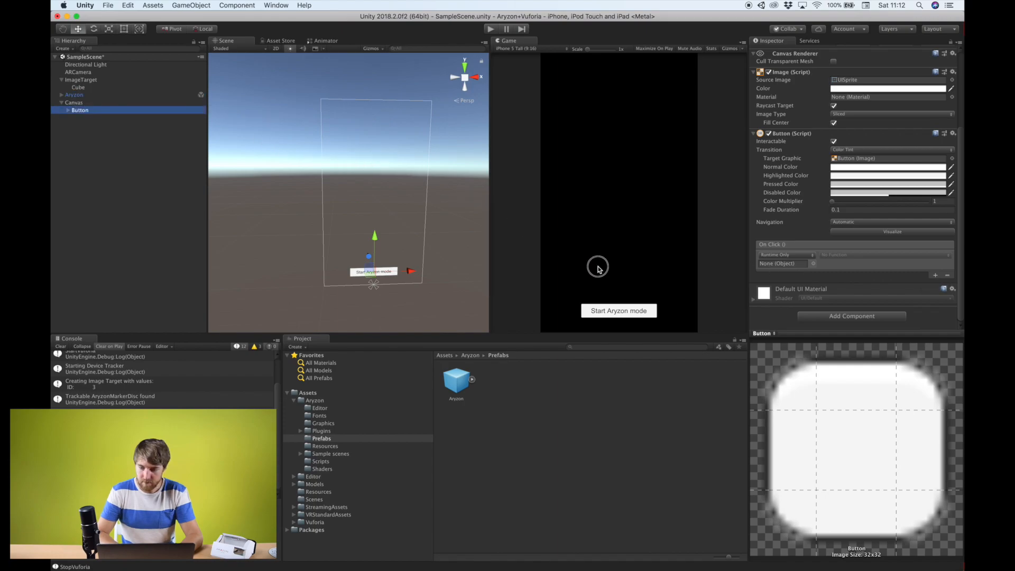
click(784, 263)
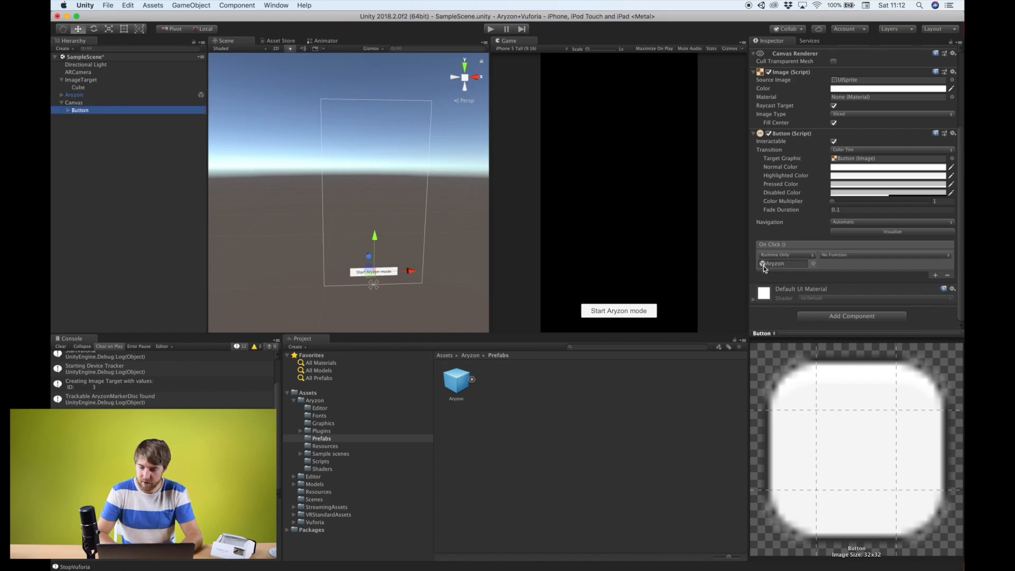
click(884, 255)
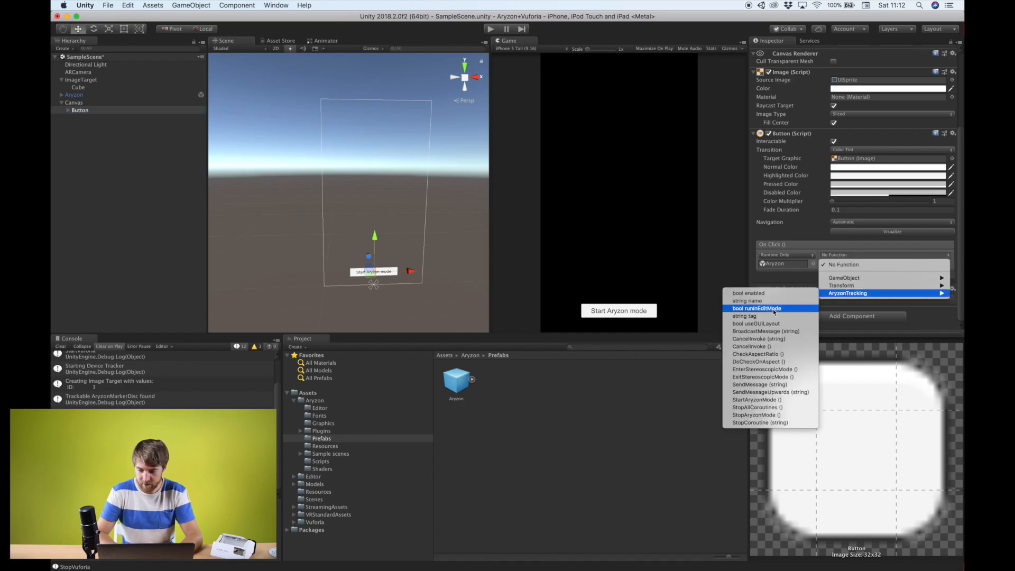
mouse_move(764, 400)
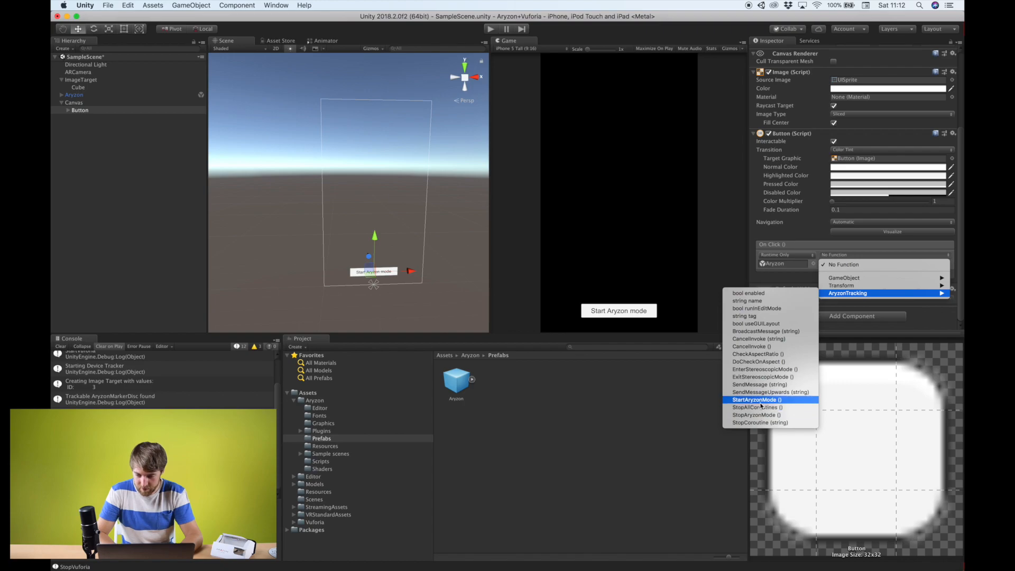
mouse_move(749, 400)
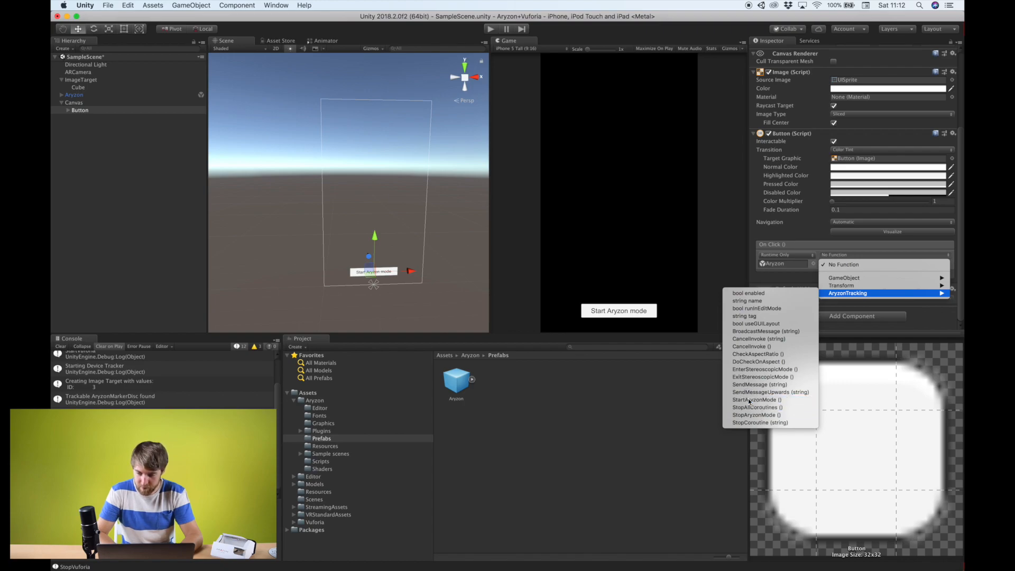
click(754, 400)
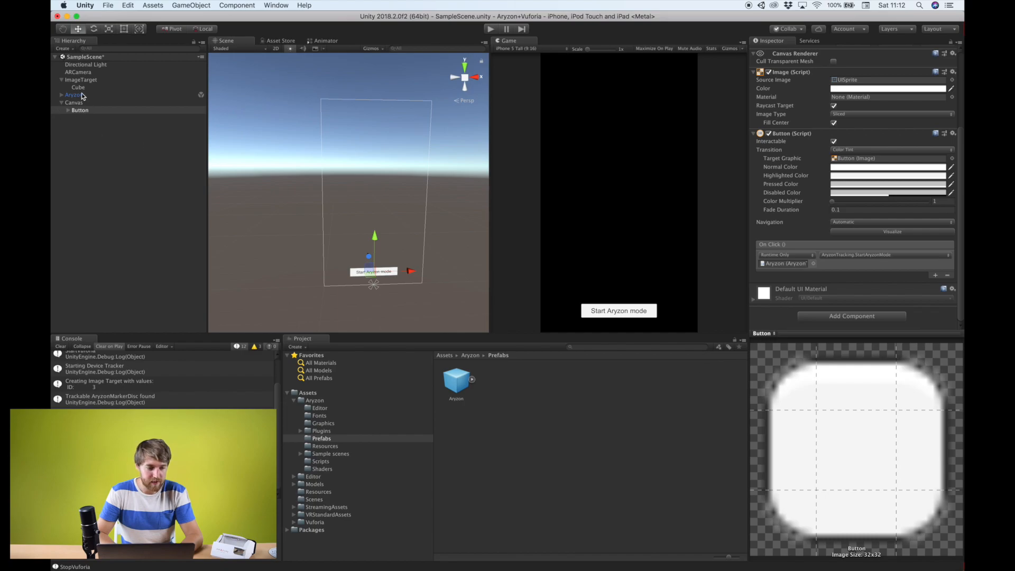
click(74, 95)
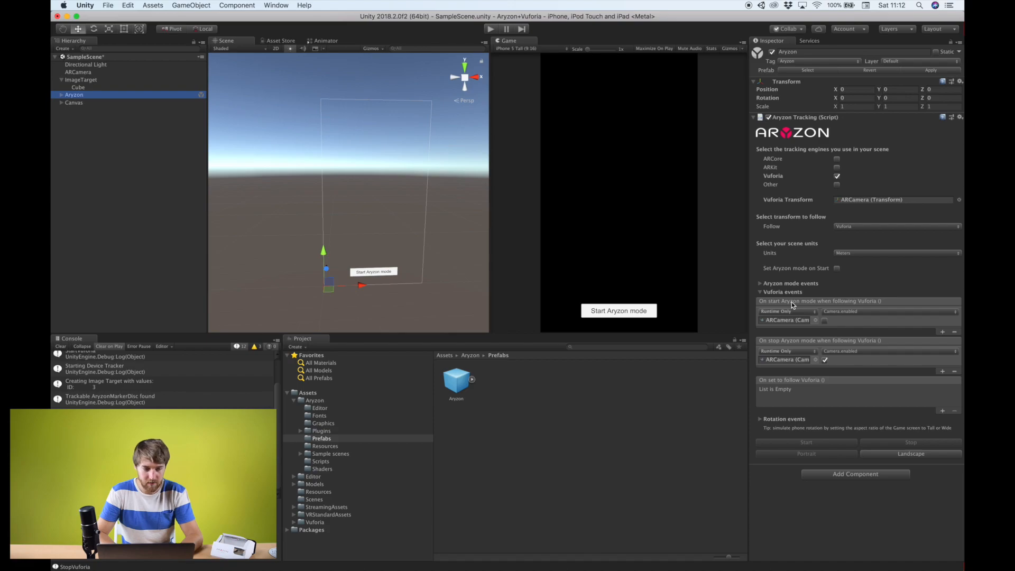
mouse_move(778, 403)
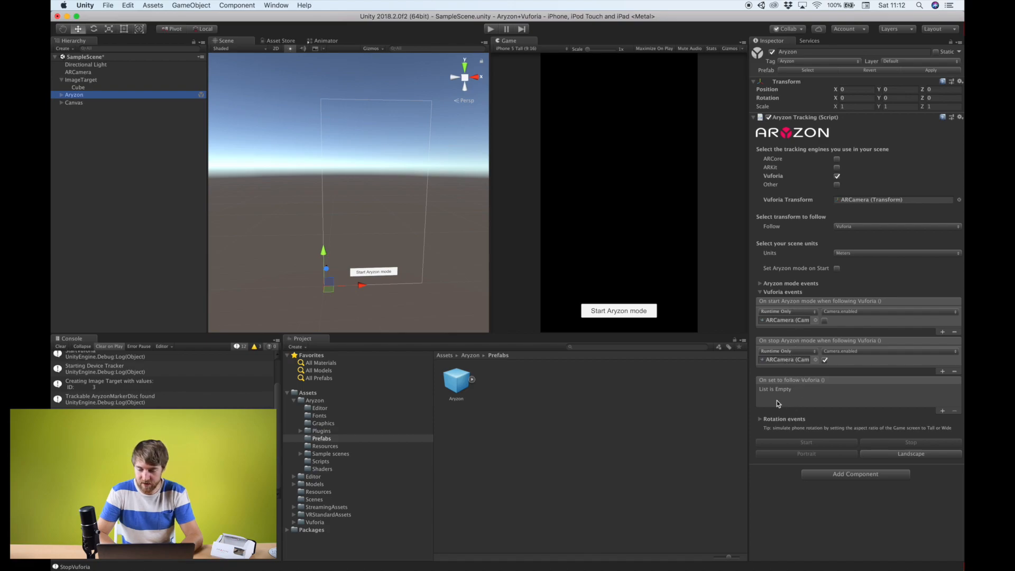
mouse_move(765, 318)
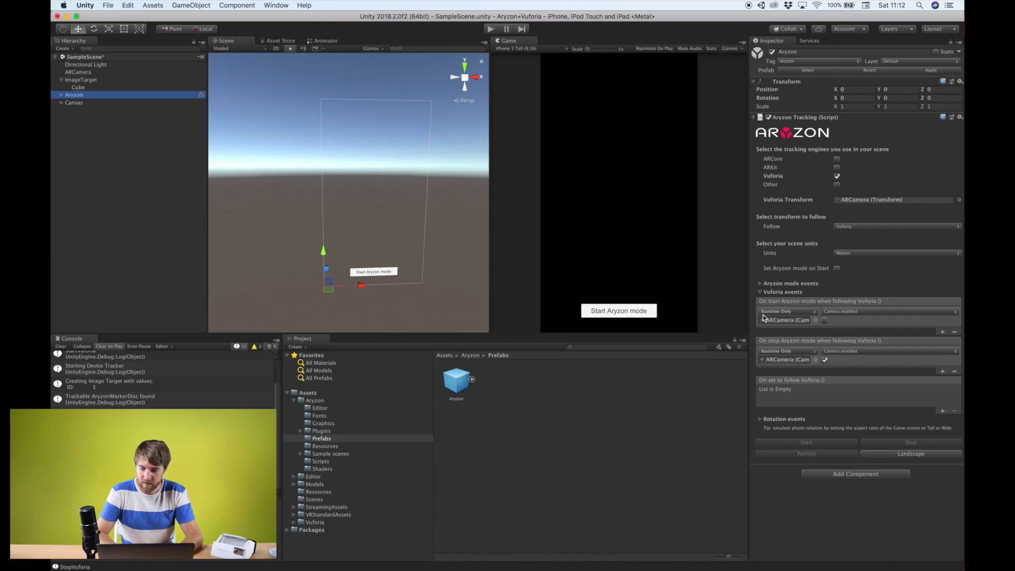
- Make the Aryzon mode start event call Canvas GameObject.SetActive unchecked
click(761, 283)
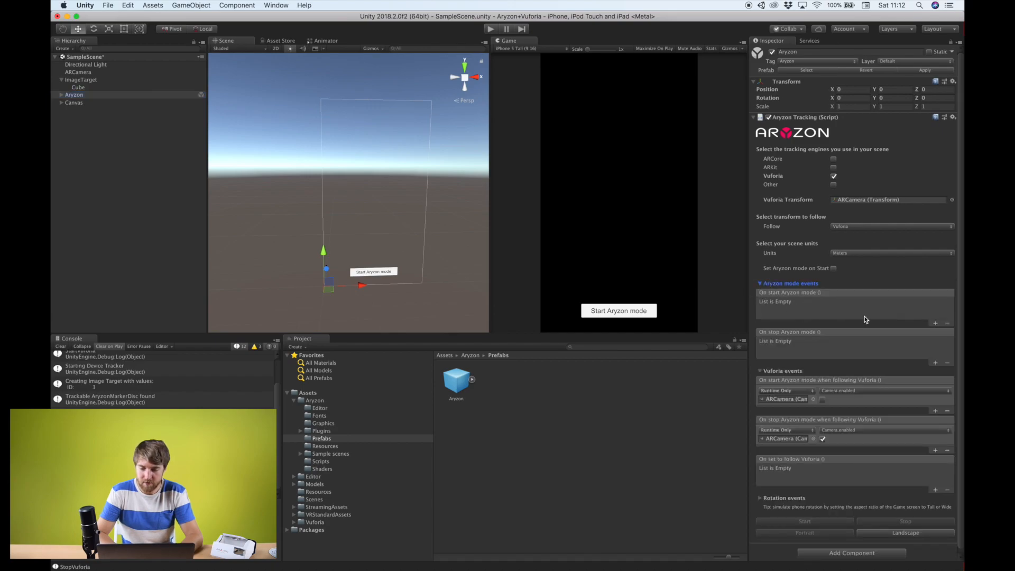
mouse_move(906, 340)
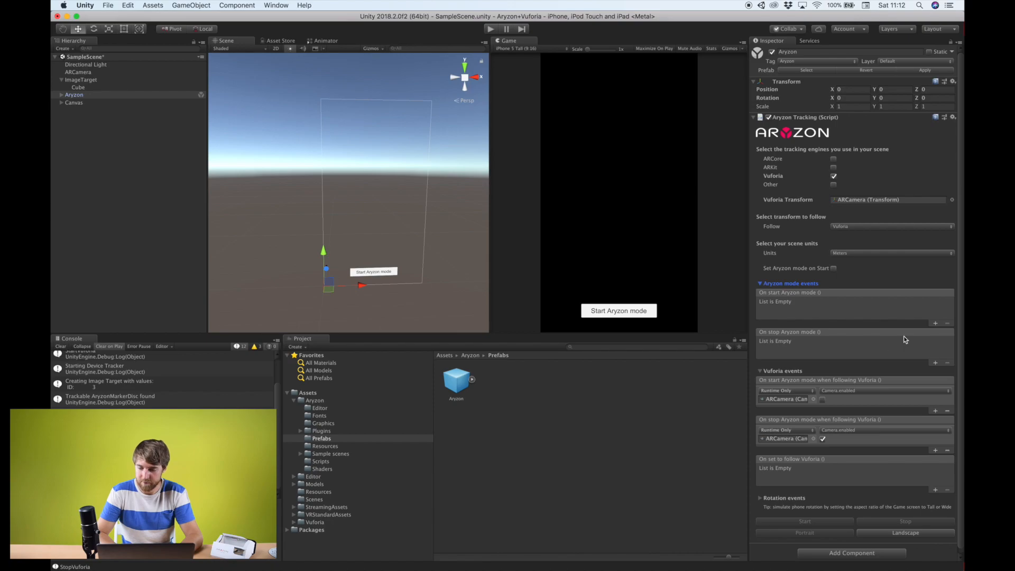
click(934, 324)
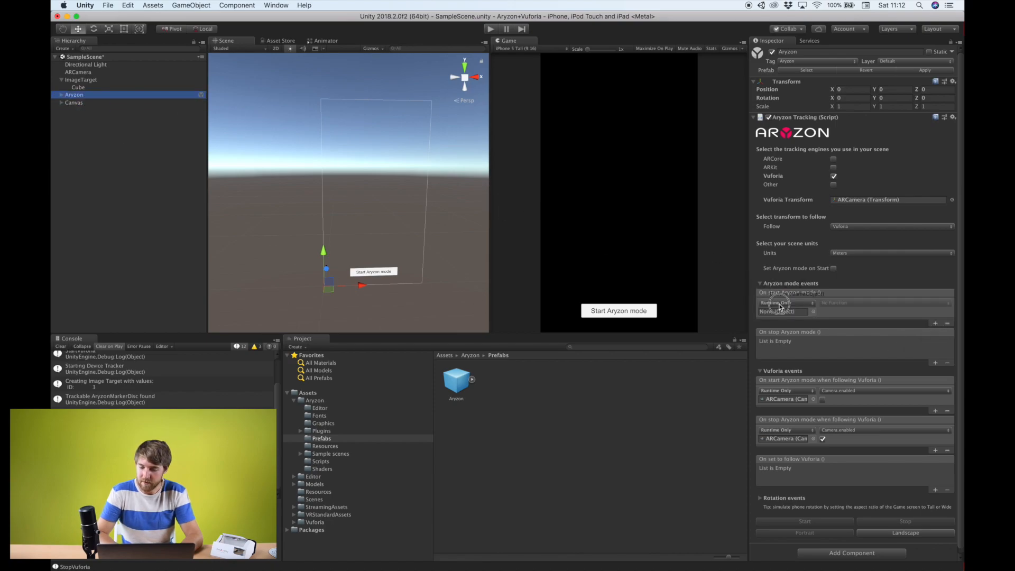
click(881, 303)
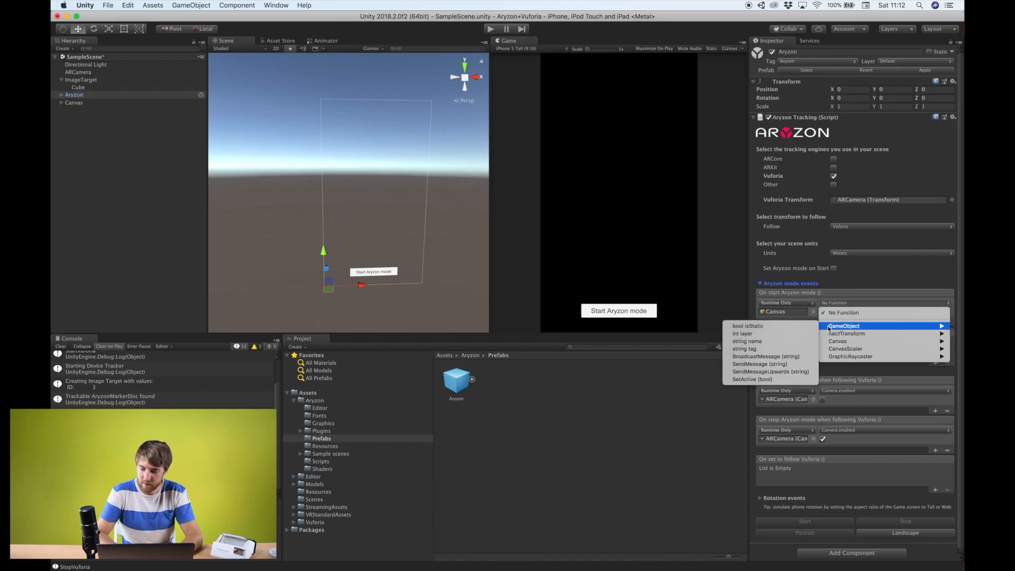
mouse_move(755, 380)
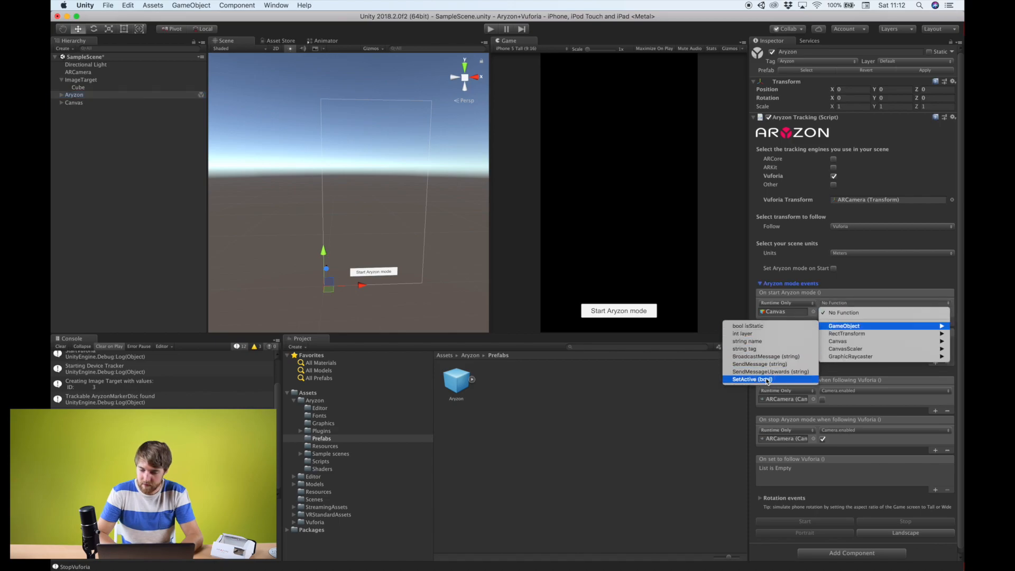
click(751, 379)
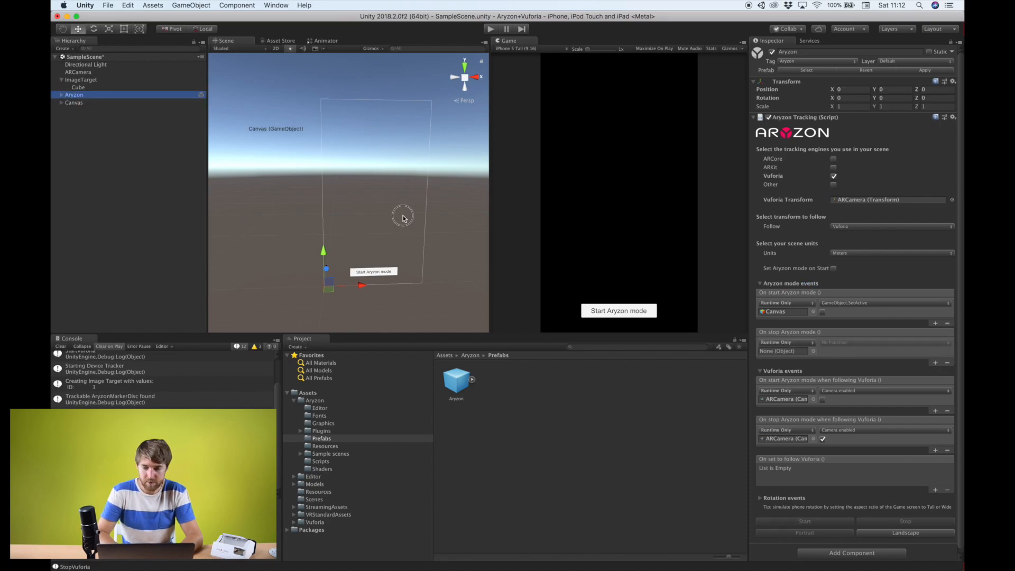
- Make the Aryzon mode stop event call Canvas GameObject.SetActive checked
click(884, 342)
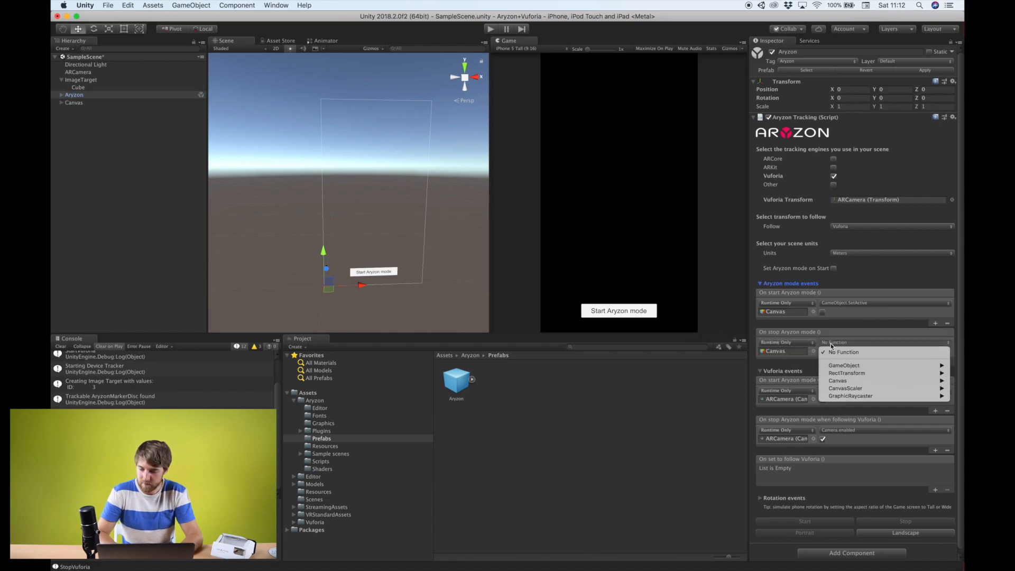
mouse_move(846, 373)
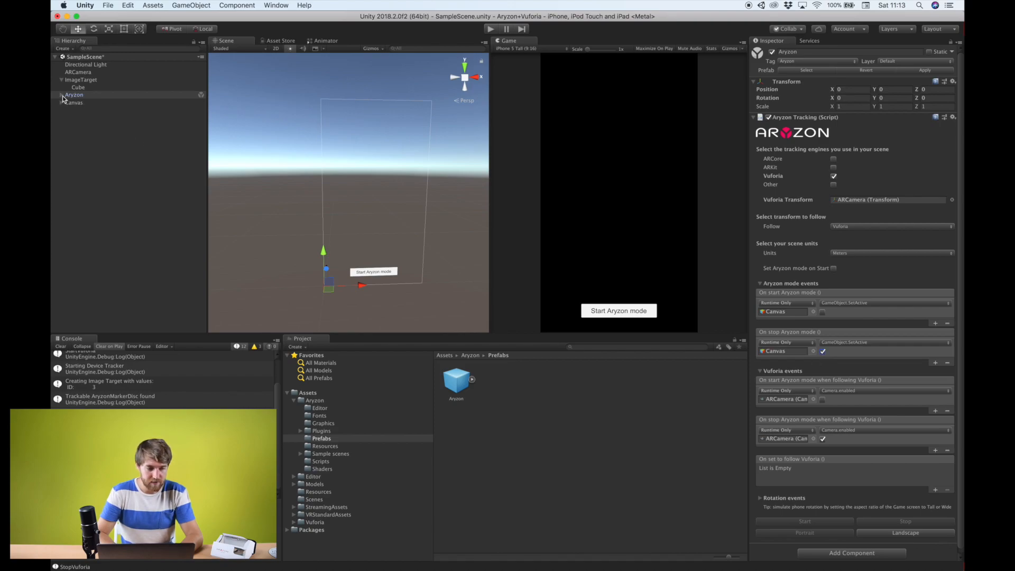
click(61, 94)
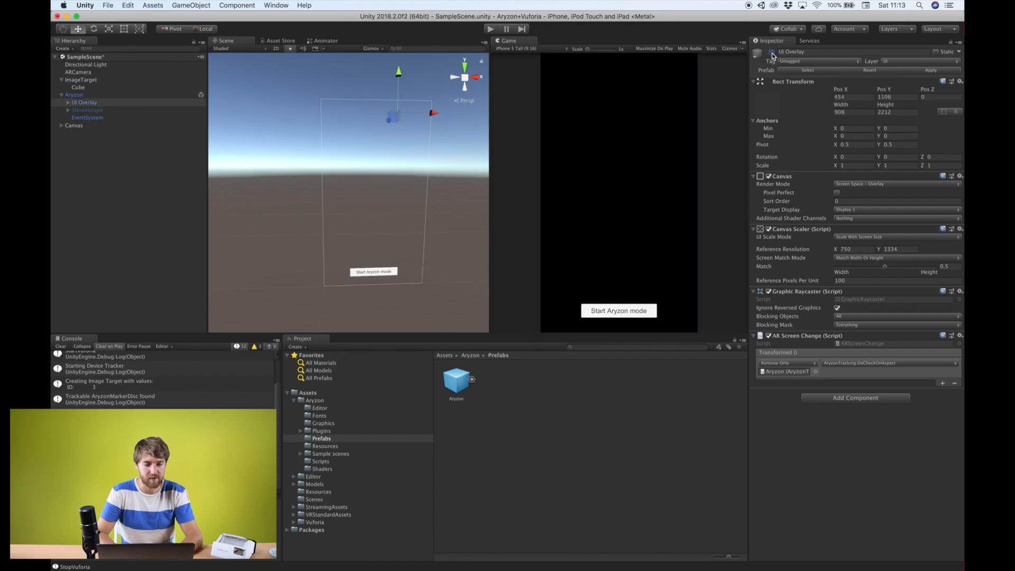
click(74, 95)
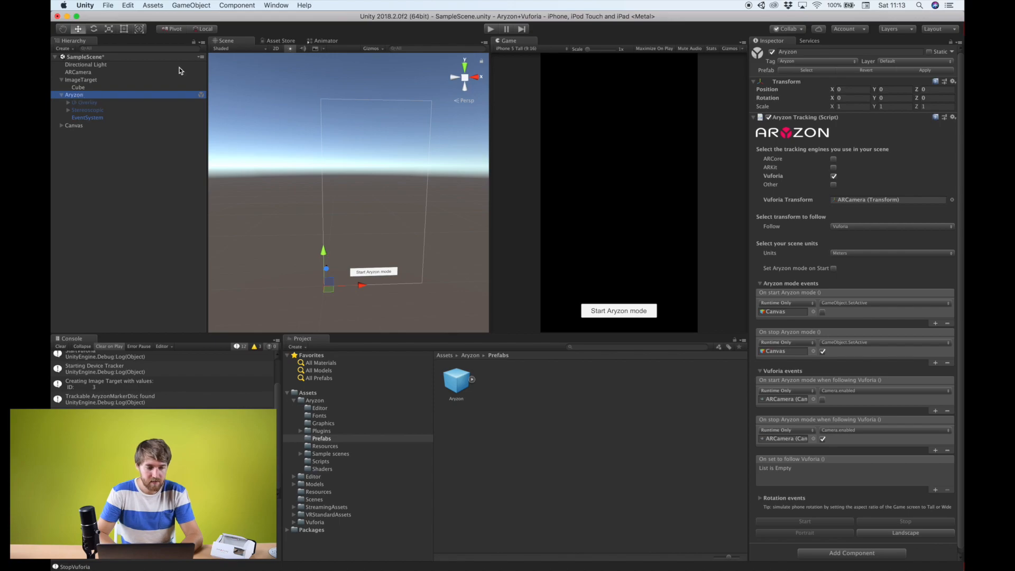
mouse_move(367, 276)
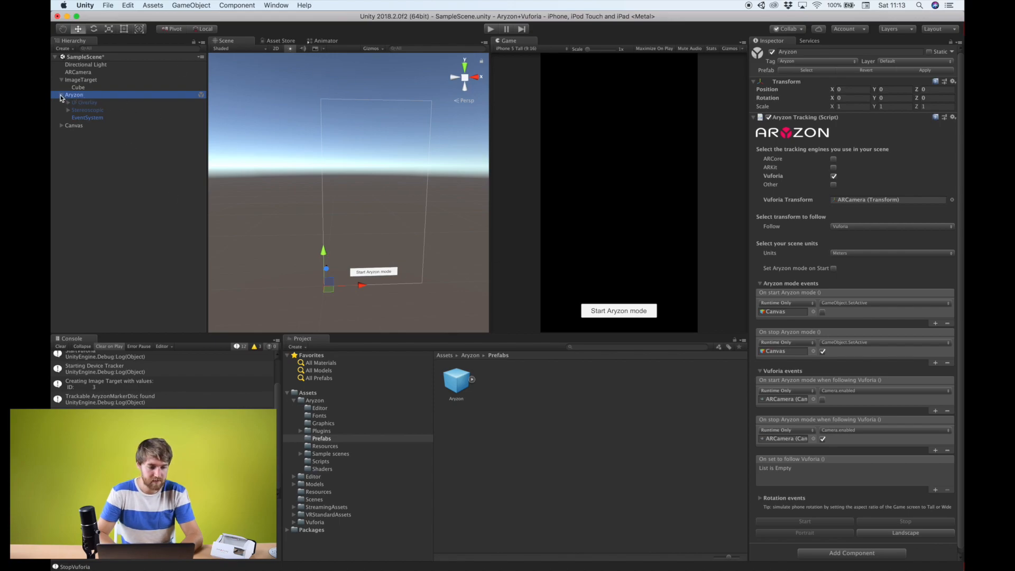
click(61, 95)
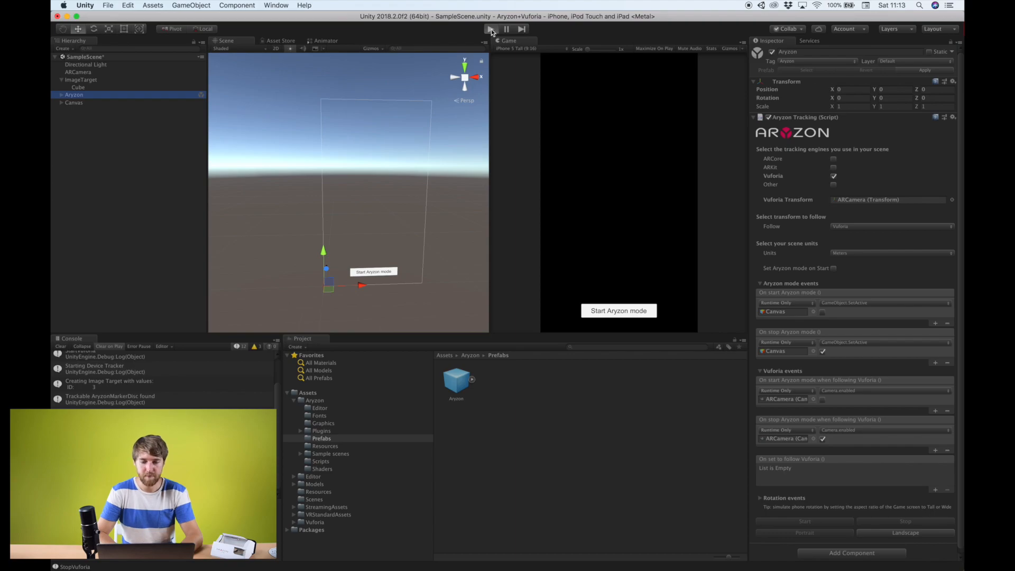
click(491, 29)
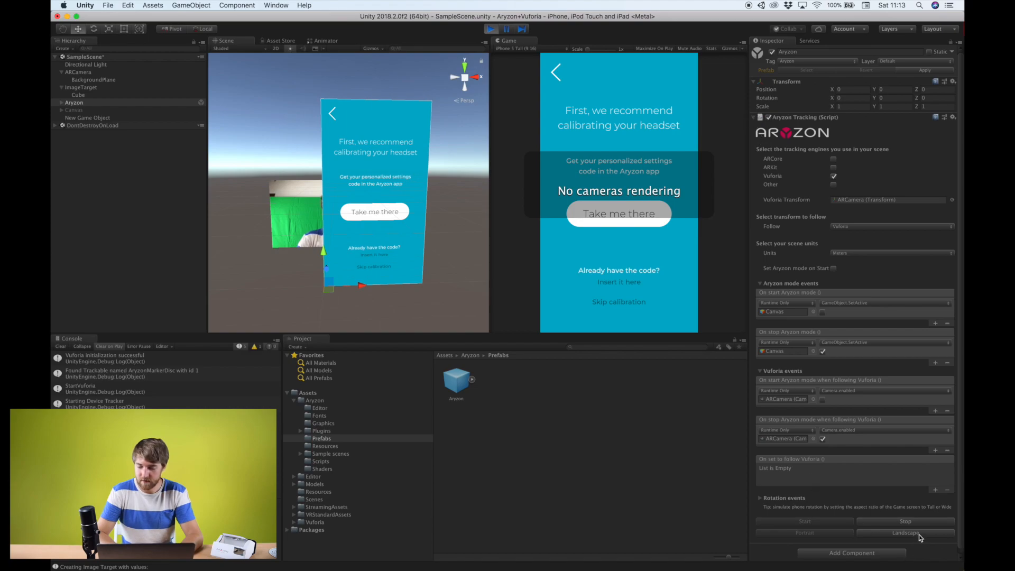
click(906, 533)
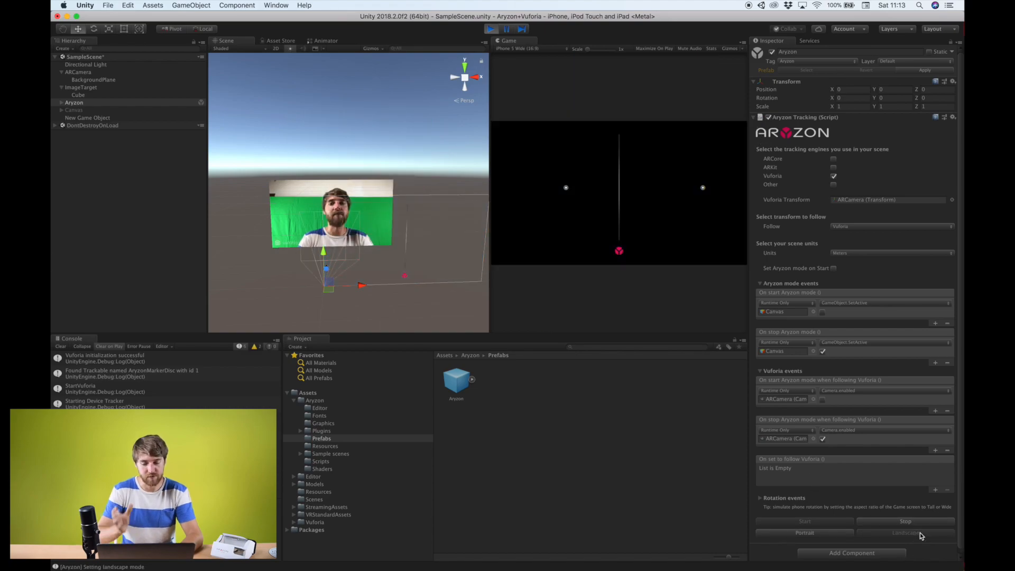
mouse_move(842, 502)
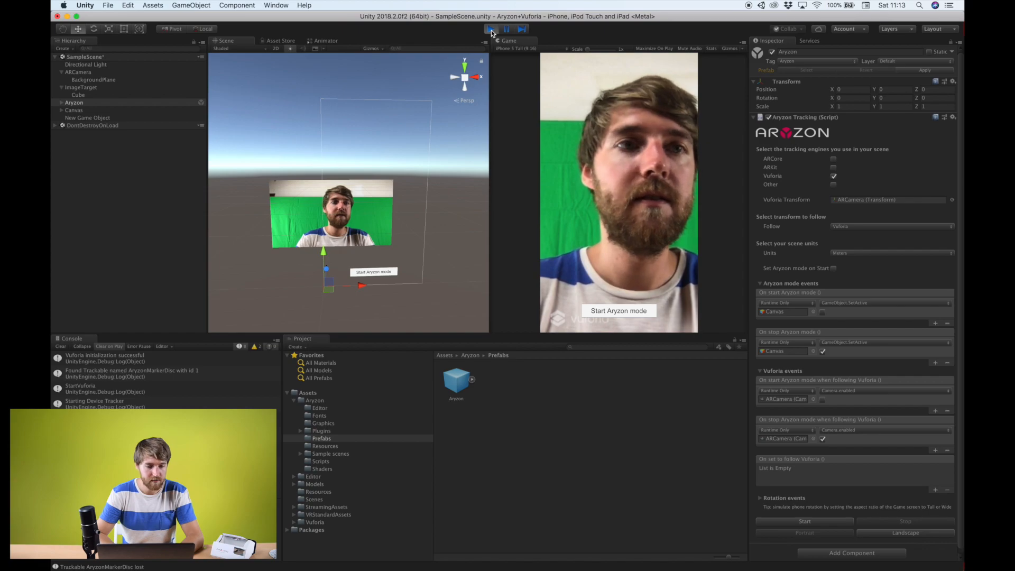
click(490, 29)
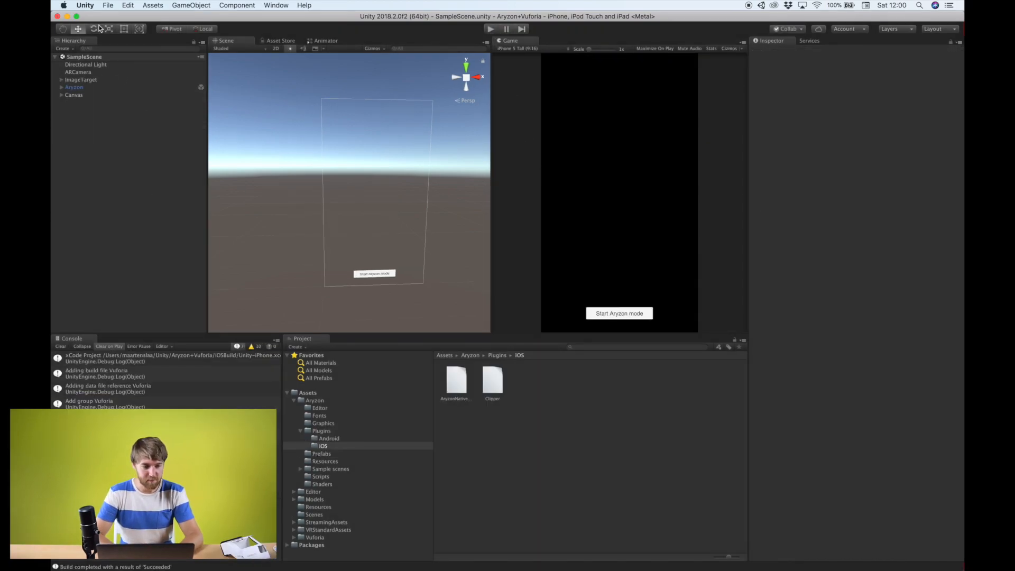
- Build the iOS project from Build Settings, saving it as iOSBuild
click(108, 5)
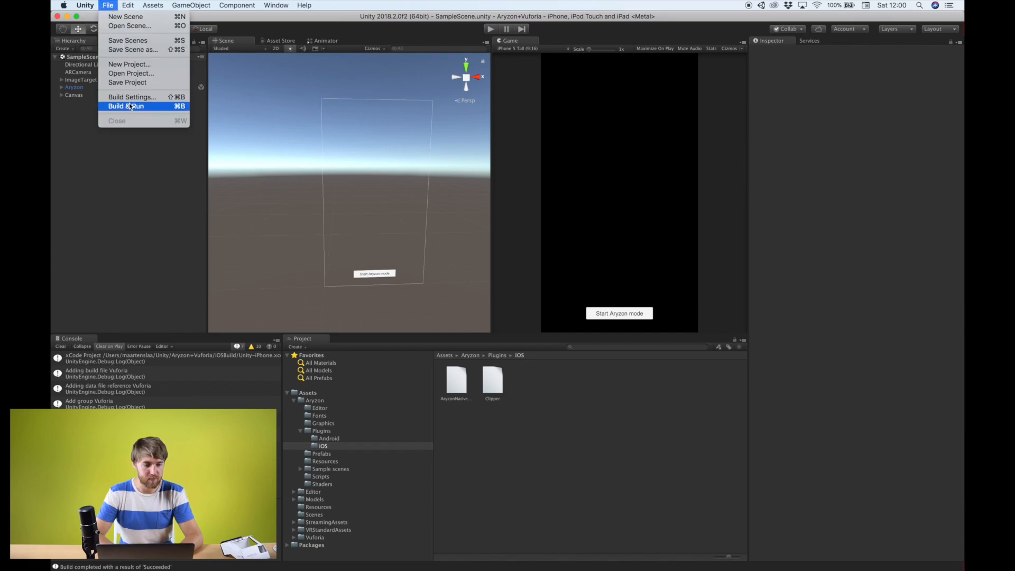
click(132, 97)
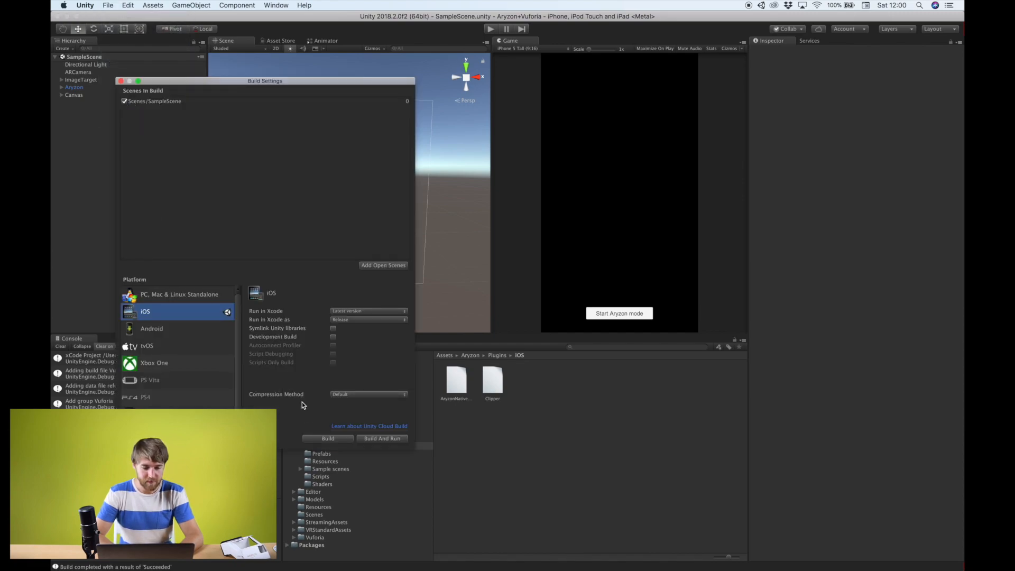
click(328, 439)
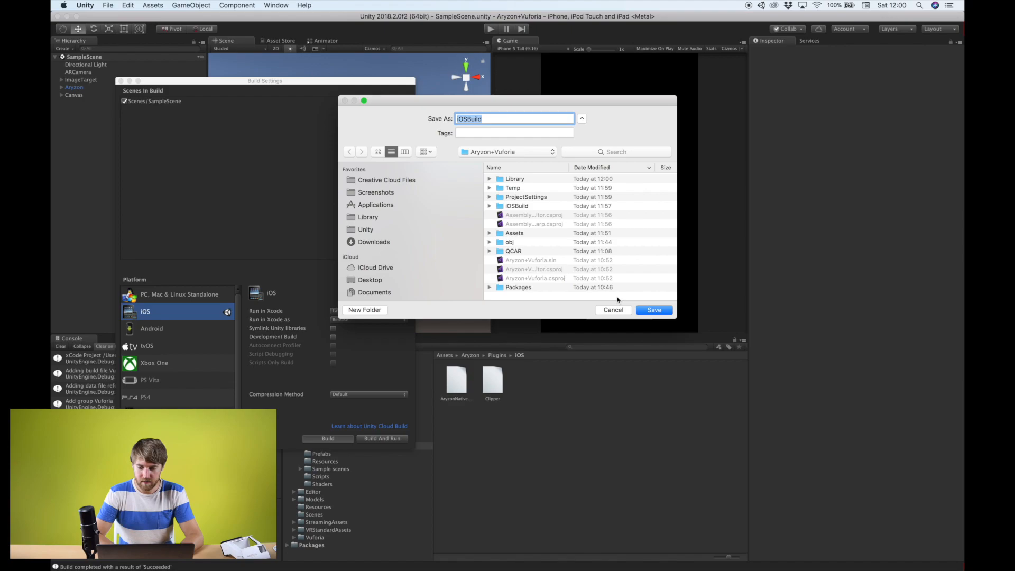
click(654, 309)
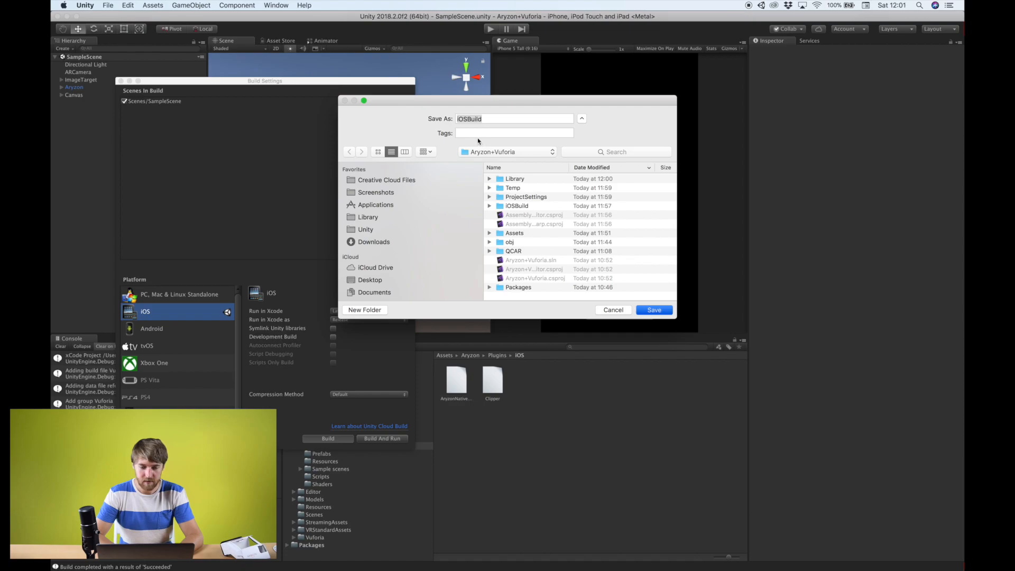
click(654, 310)
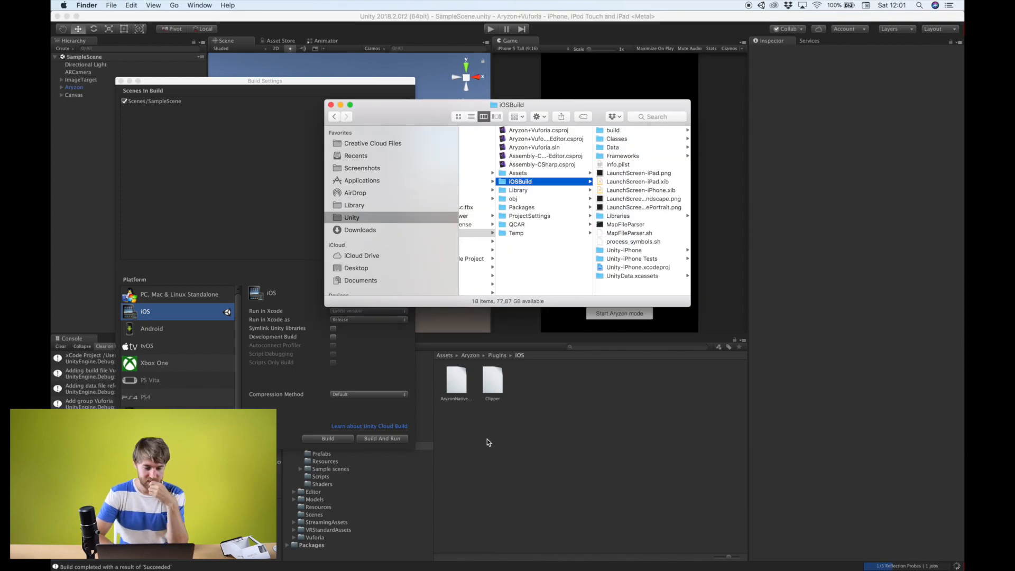
mouse_move(617, 271)
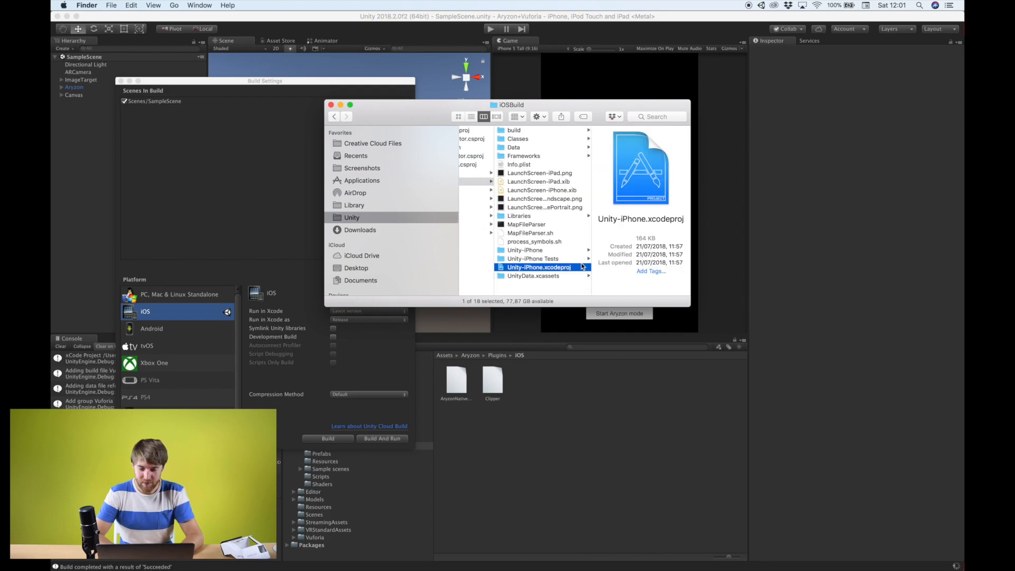
- Open Unity-iPhone.xcodeproj from the iOSBuild folder in Xcode
double_click(537, 267)
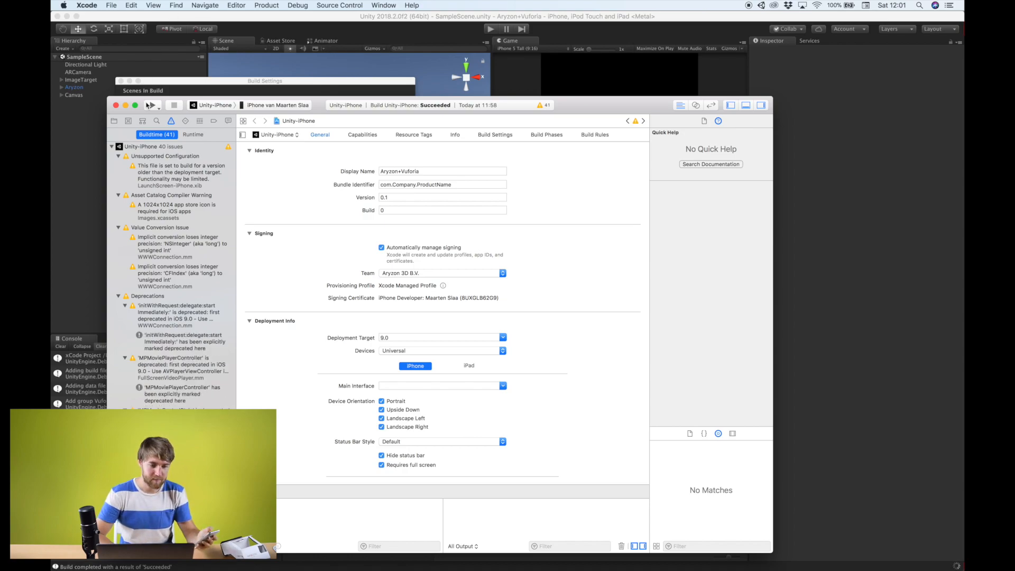
- Run the Unity-iPhone project on the connected iPhone
click(153, 105)
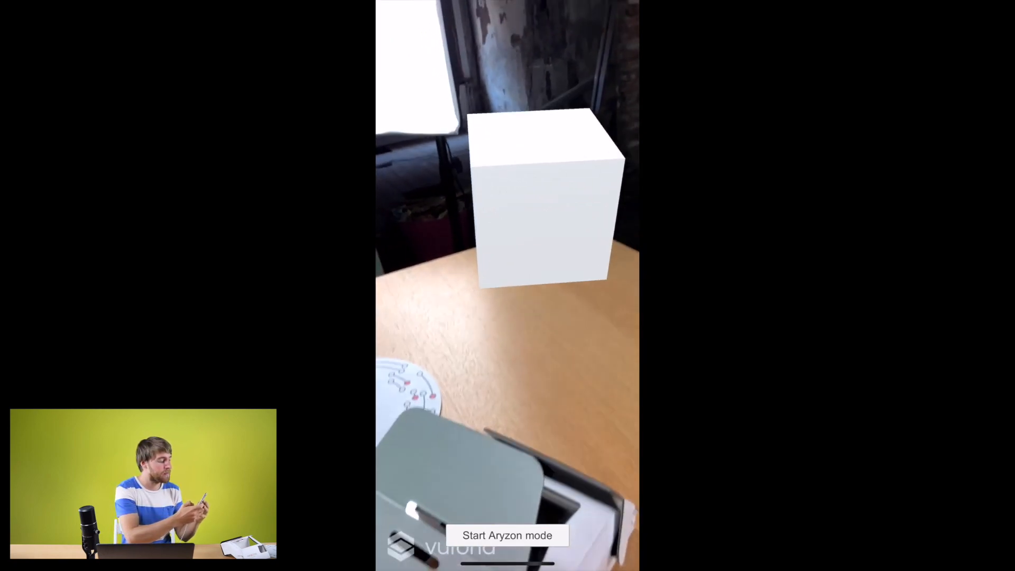
- Tap 'Start Aryzon mode' in the running iPhone app
click(507, 534)
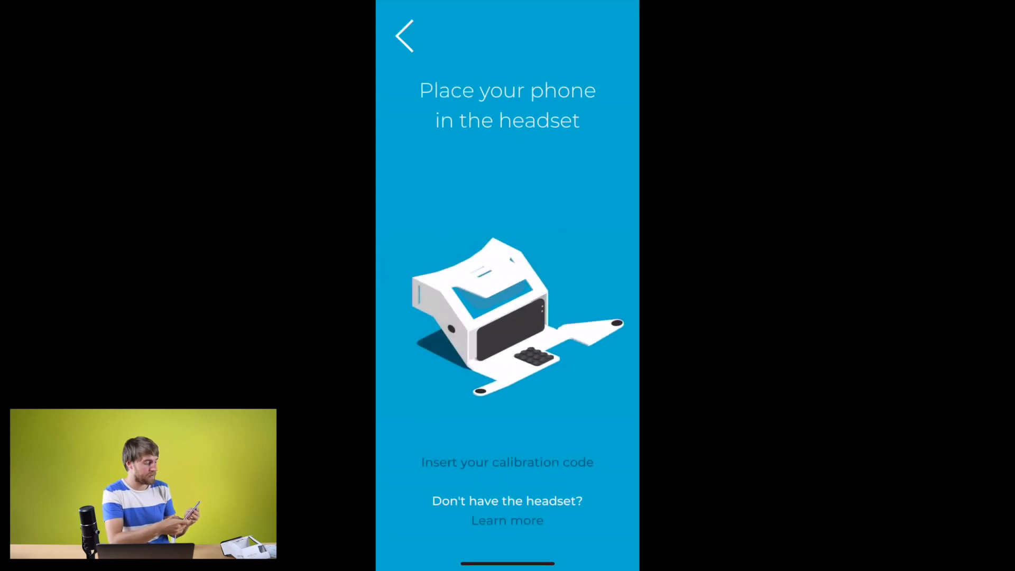